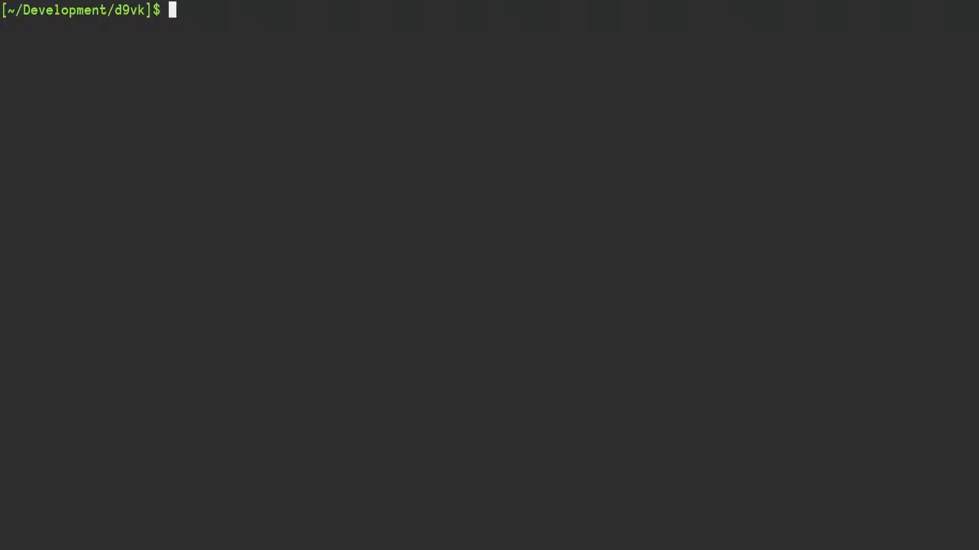
Open README.md from the d9vk folder in Emacs and look over its top section.
{"action": "type", "text": "emacs README.md"}
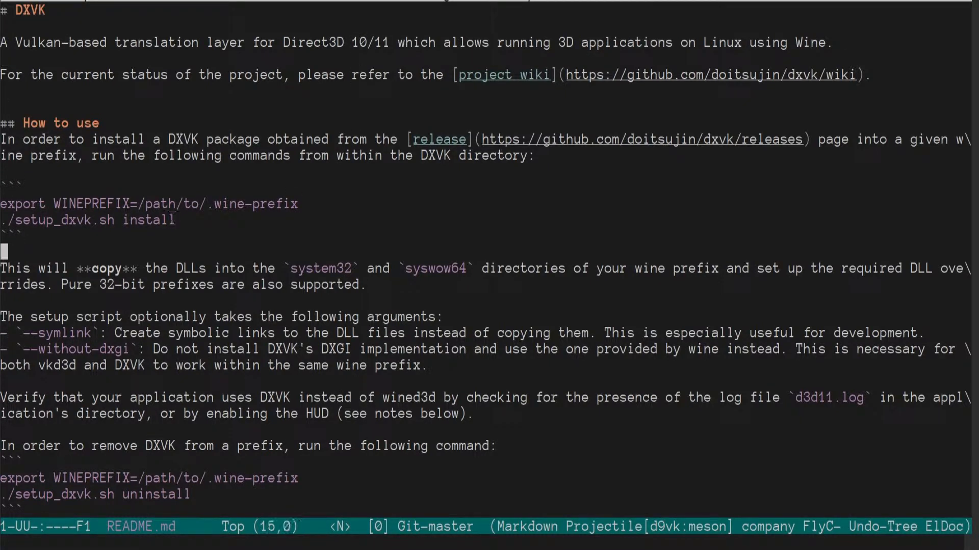
{"action": "scroll", "scroll_direction": "down", "scroll_amount": 3}
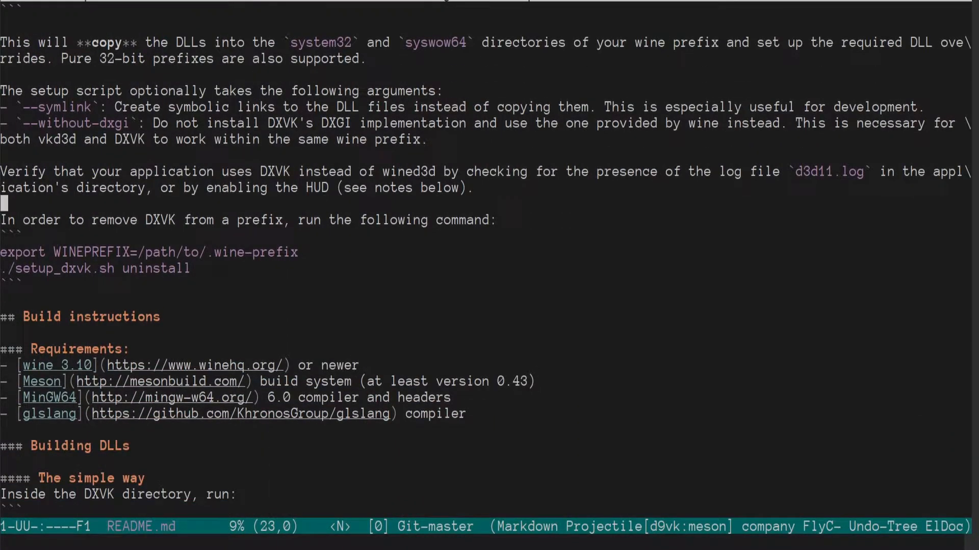
{"action": "scroll", "scroll_direction": "up", "scroll_amount": 3}
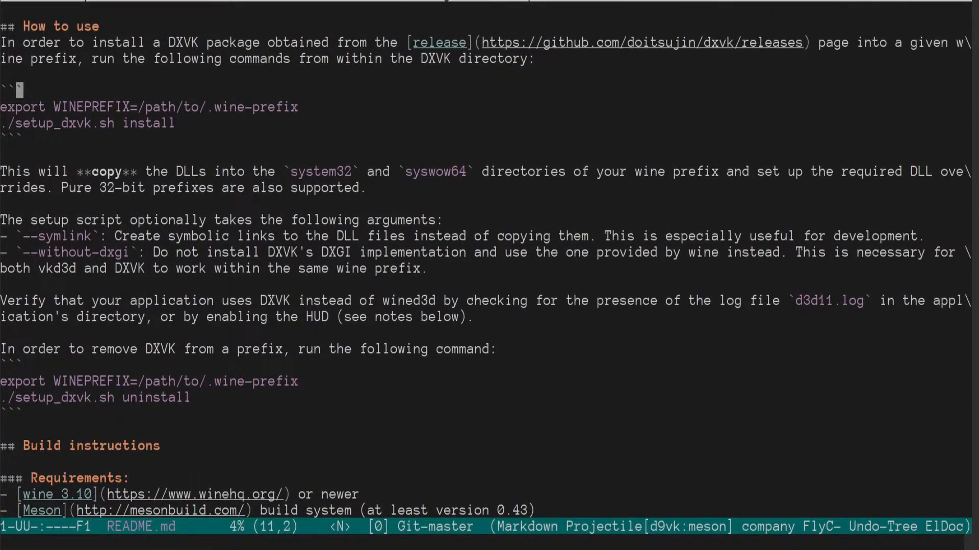
{"action": "scroll", "scroll_direction": "up", "scroll_amount": 3}
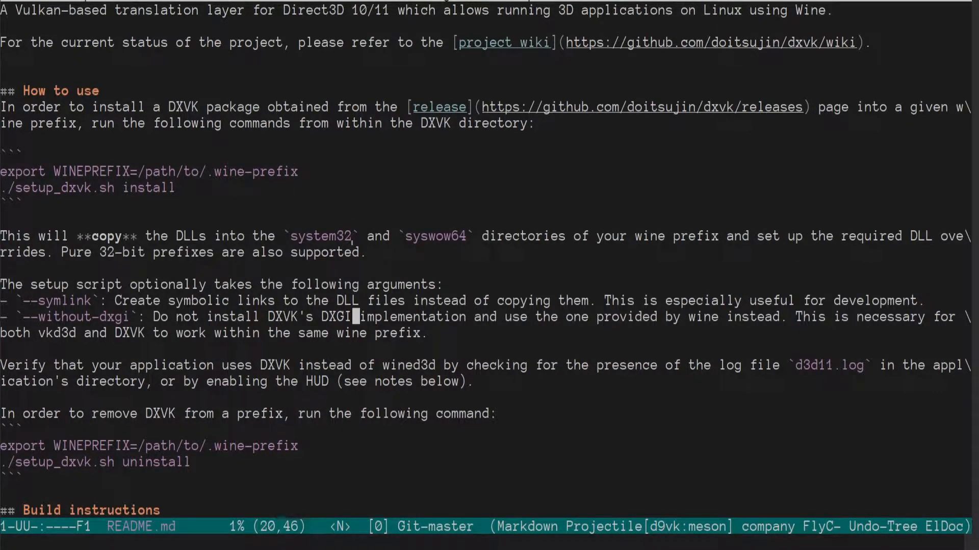
Read down through the README's install, build and HUD sections to the device filter section.
{"action": "scroll", "scroll_direction": "down", "scroll_amount": 3}
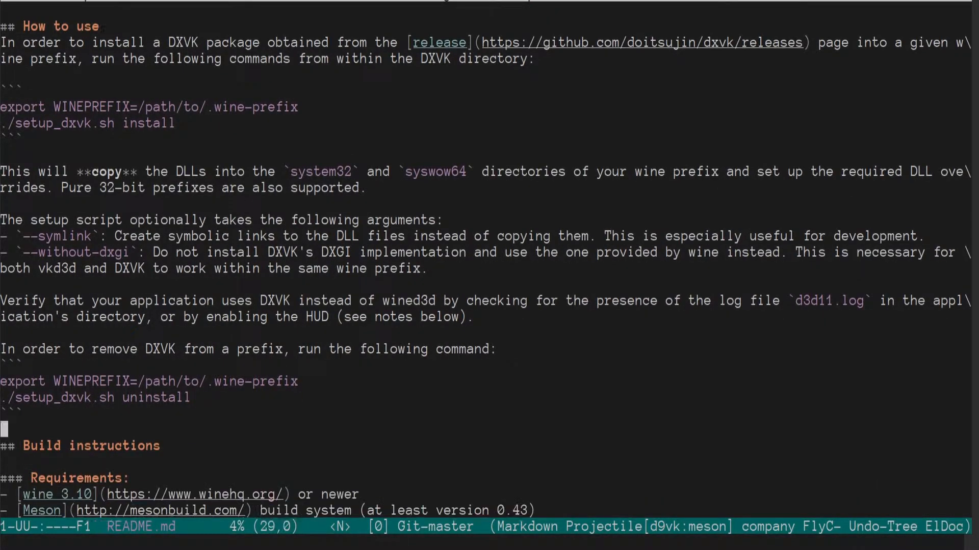
{"action": "scroll", "scroll_direction": "down", "scroll_amount": 3}
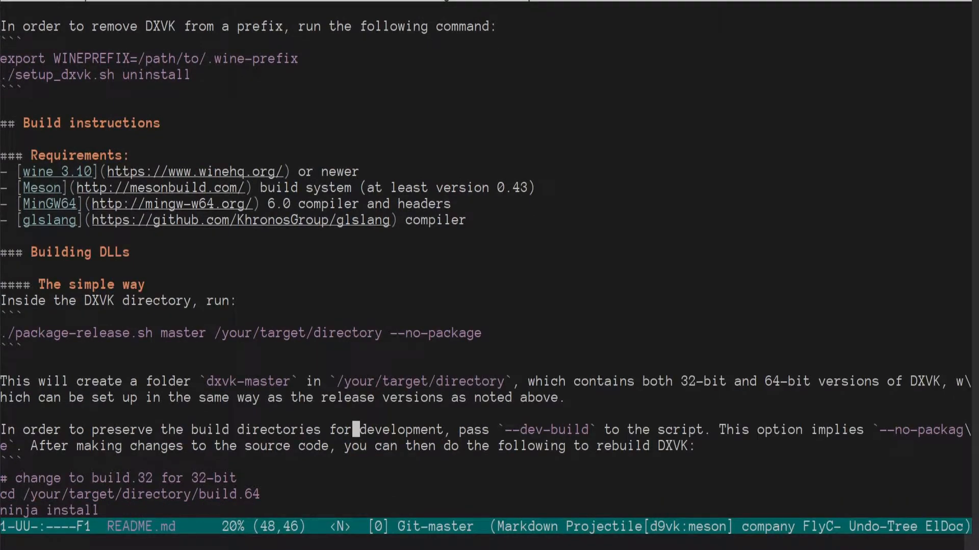
{"action": "scroll", "scroll_direction": "down", "scroll_amount": 3}
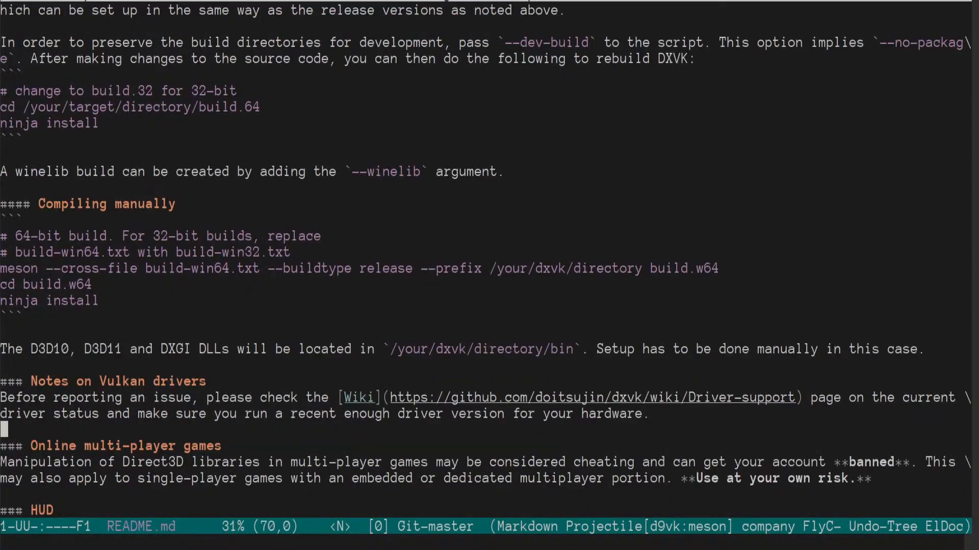
{"action": "scroll", "scroll_direction": "down", "scroll_amount": 3}
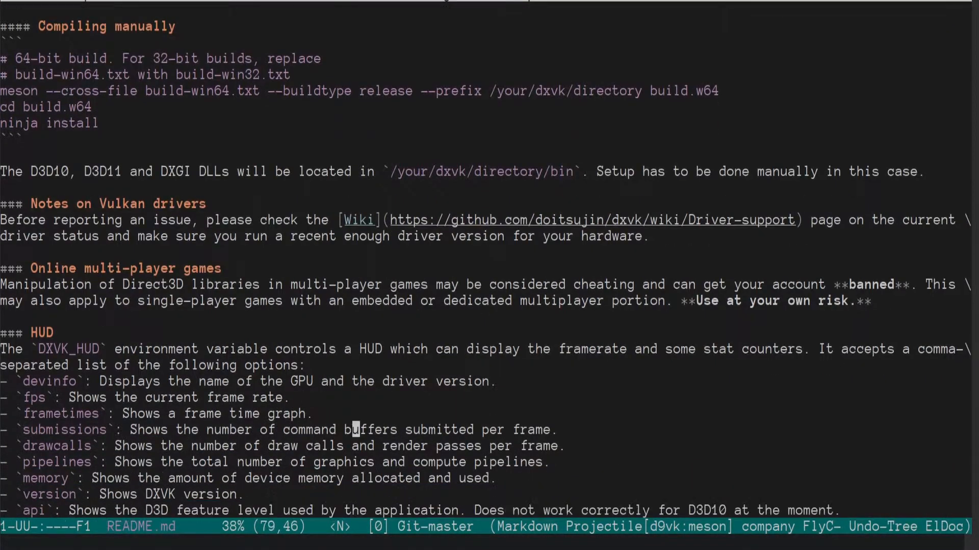
{"action": "scroll", "scroll_direction": "down", "scroll_amount": 3}
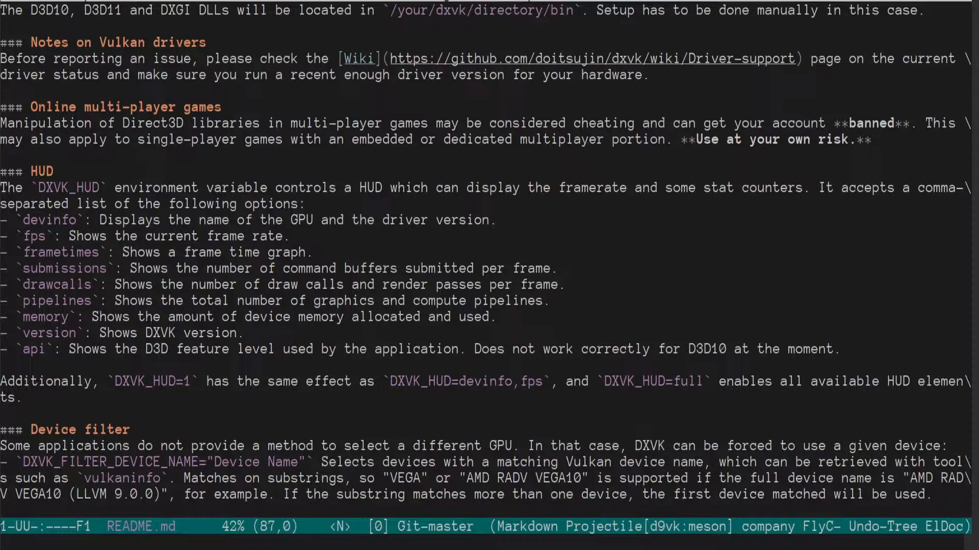
{"action": "scroll", "scroll_direction": "down", "scroll_amount": 3}
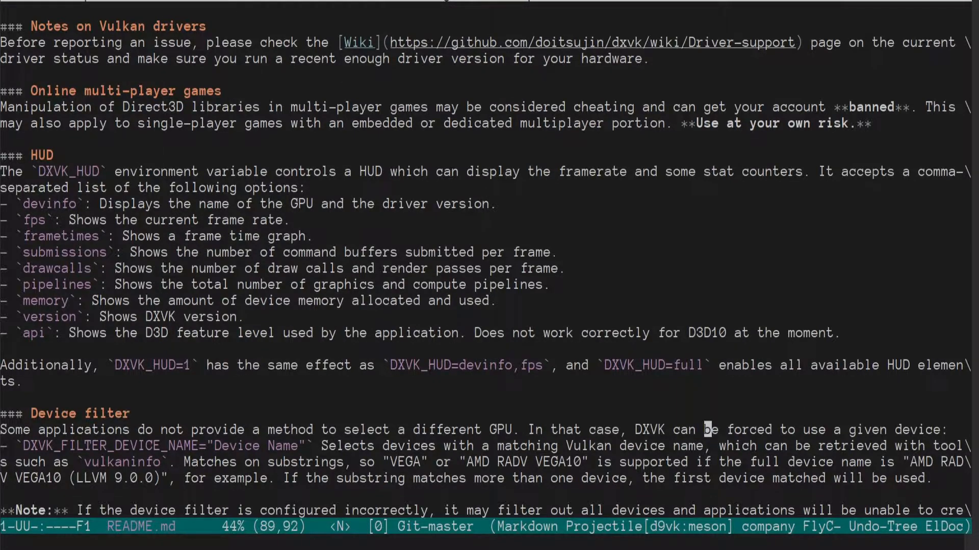
{"action": "scroll", "scroll_direction": "down", "scroll_amount": 3}
{"action": "type", "text": ":e"}
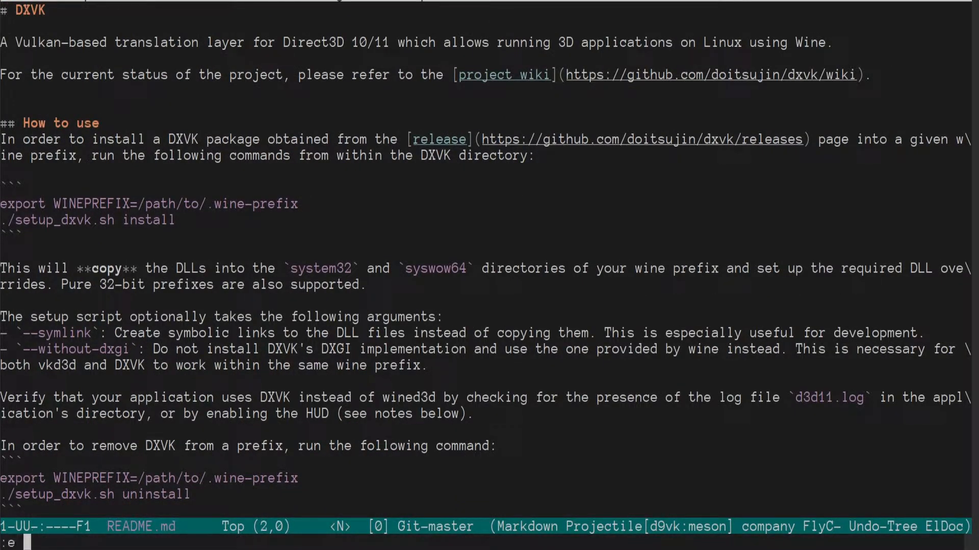
{"action": "type", "text": "abne"}
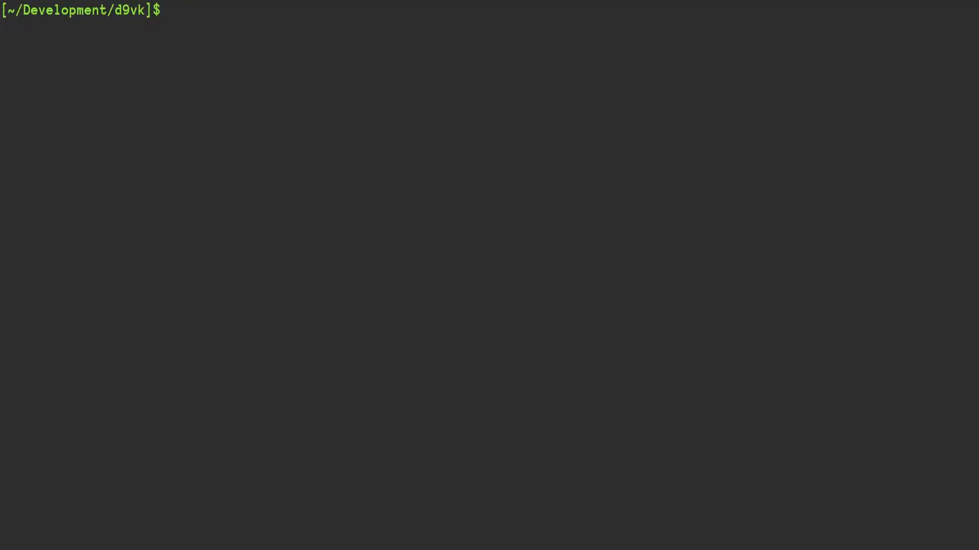
Enter the Nix development environment for d9vk with the nix-dev command.
{"action": "type", "text": "nix-dev"}
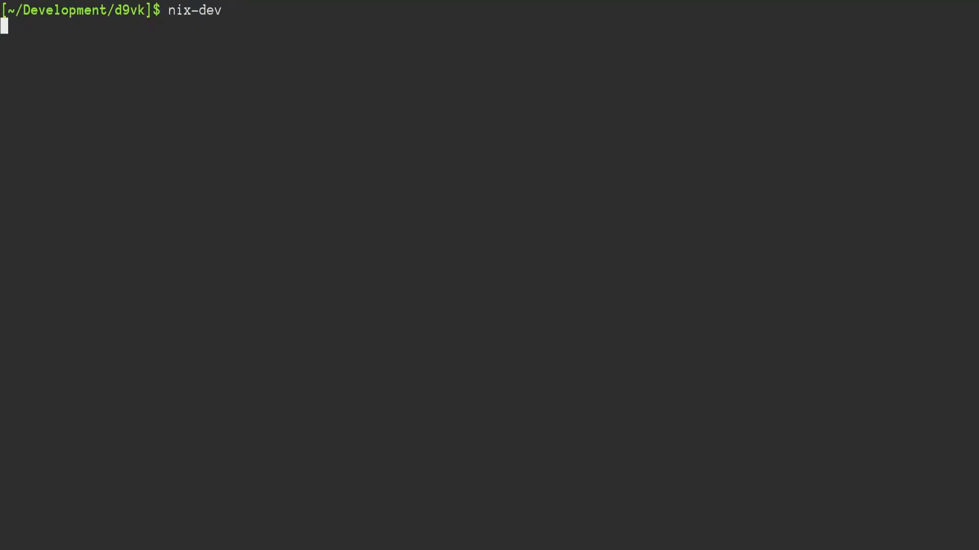
{"action": "key", "text": "Return"}
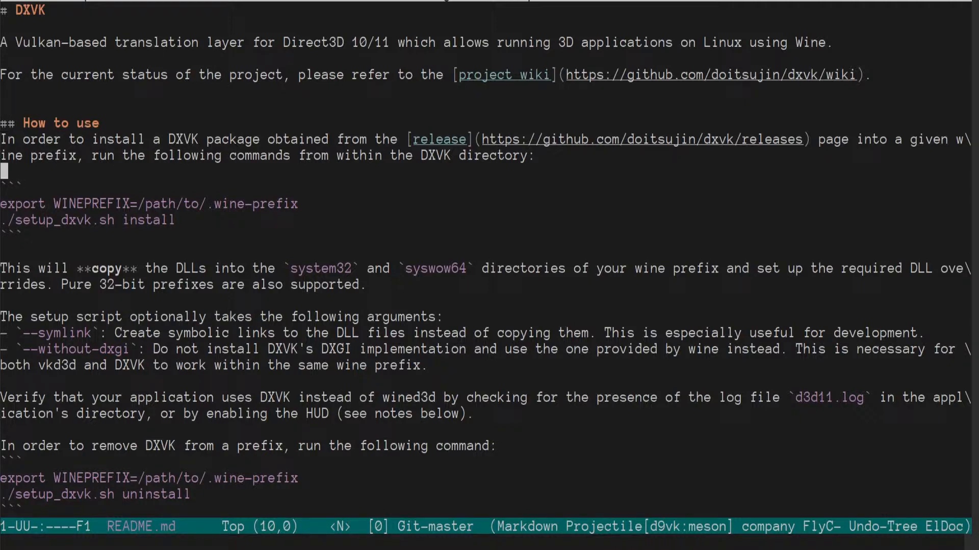
Read the README's 'Building DLLs' package-release steps, then begin a file-open command for the script.
{"action": "key", "text": "down"}
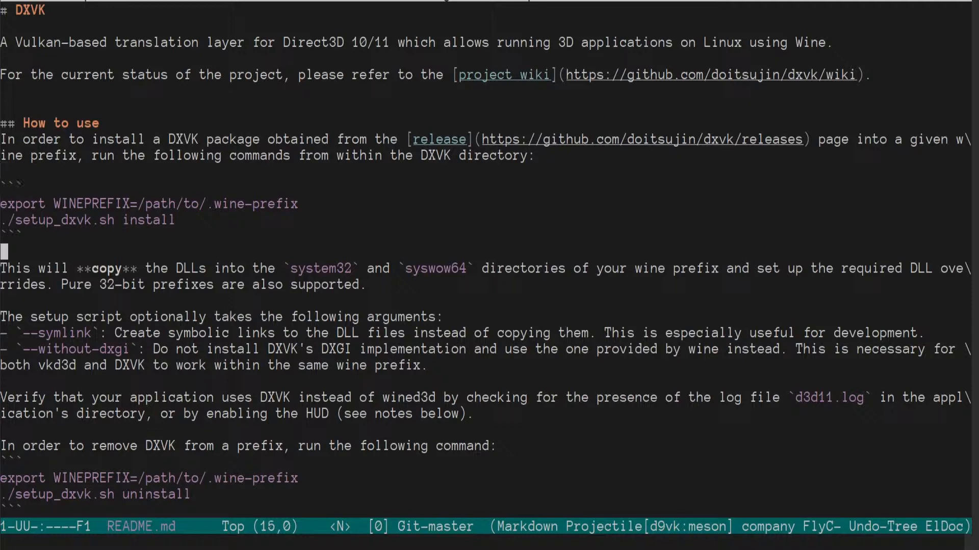
{"action": "scroll", "scroll_direction": "down", "scroll_amount": 3}
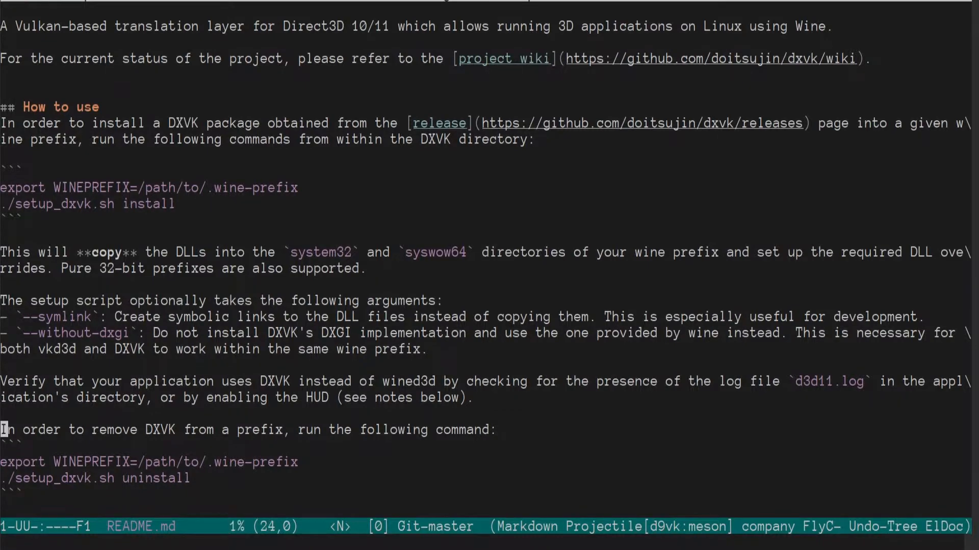
{"action": "scroll", "scroll_direction": "down", "scroll_amount": 3}
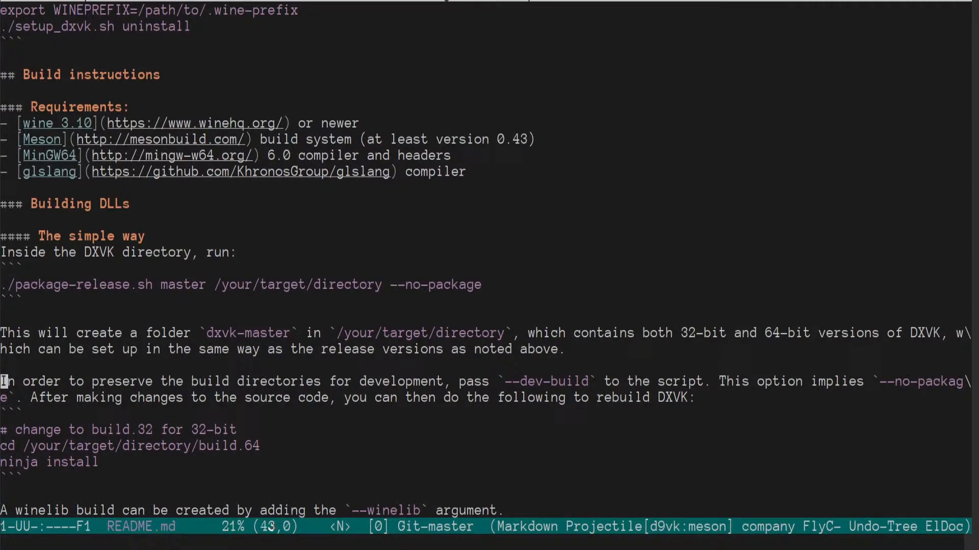
{"action": "scroll", "scroll_direction": "down", "scroll_amount": 3}
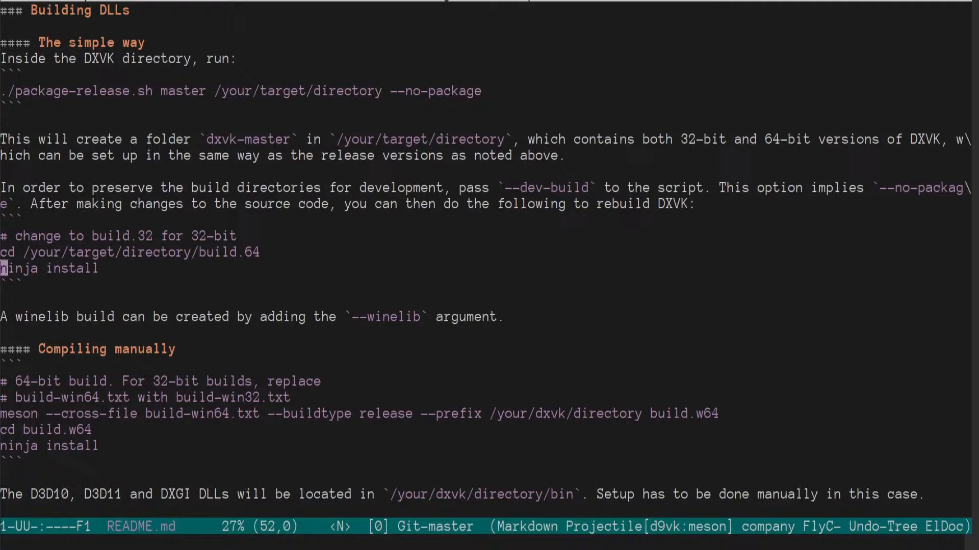
{"action": "scroll", "scroll_direction": "up", "scroll_amount": 3}
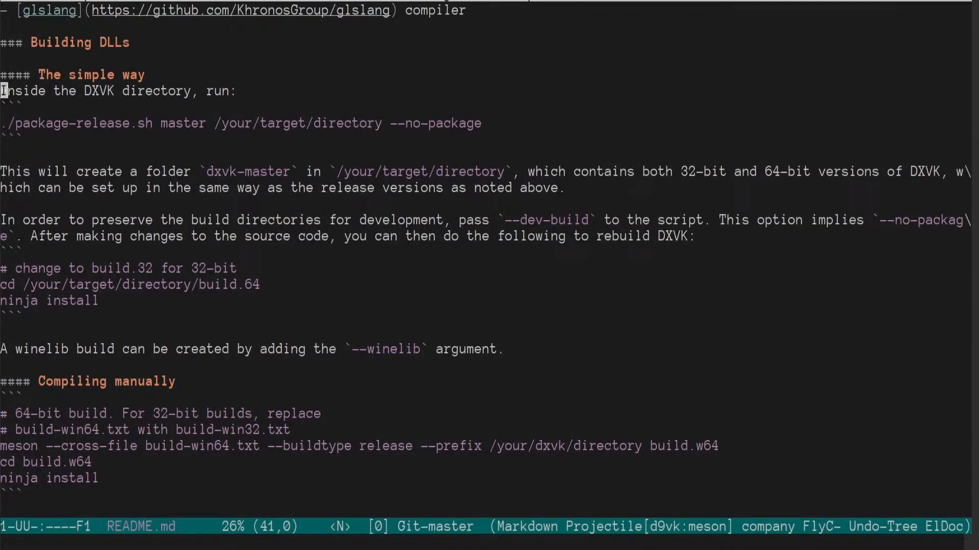
{"action": "type", "text": ":ta"}
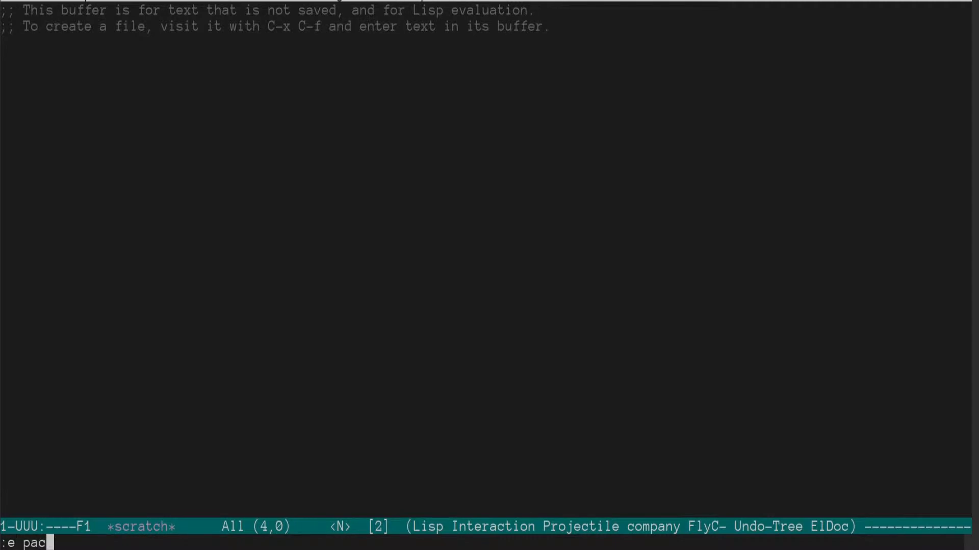
Open package-release.sh and read down to its build_arch calls at the bottom.
{"action": "key", "text": "Return"}
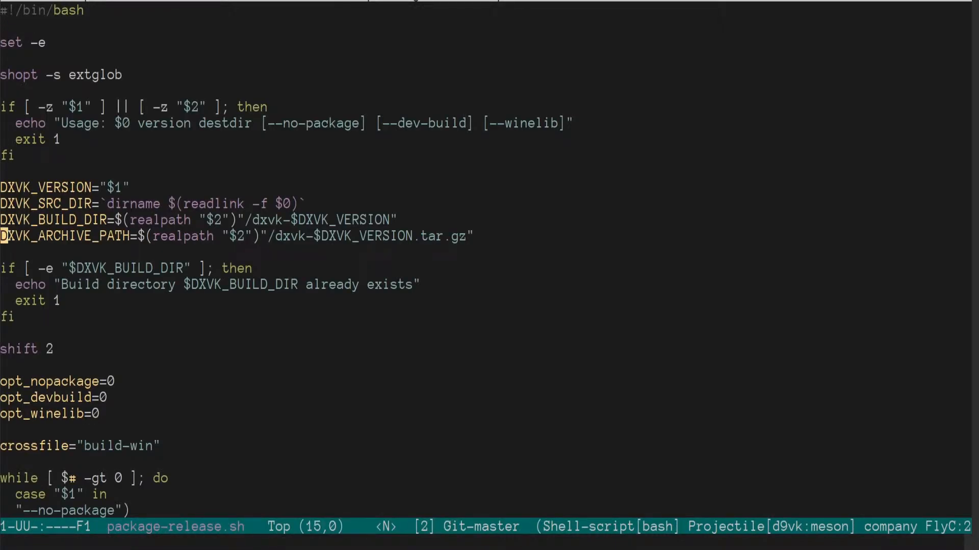
{"action": "scroll", "scroll_direction": "down", "scroll_amount": 3}
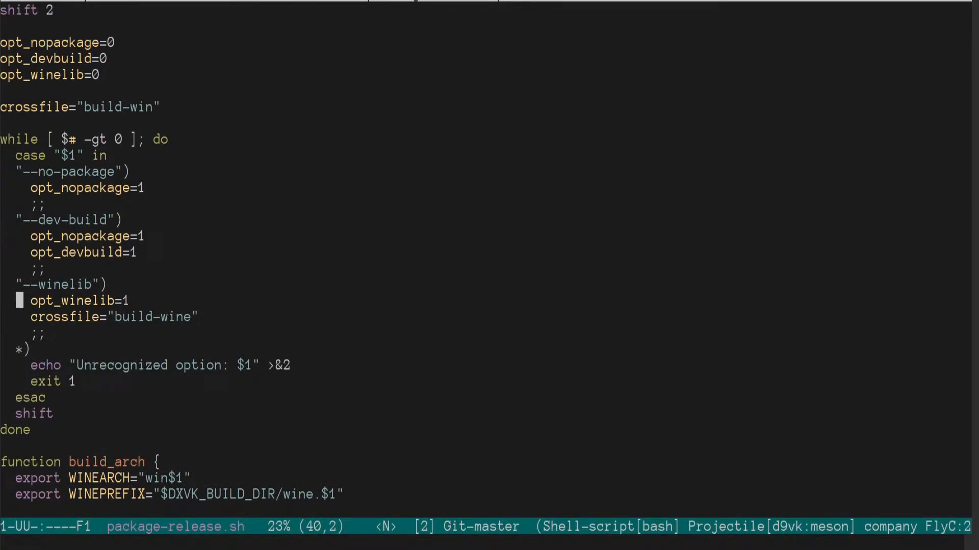
{"action": "scroll", "scroll_direction": "down", "scroll_amount": 3}
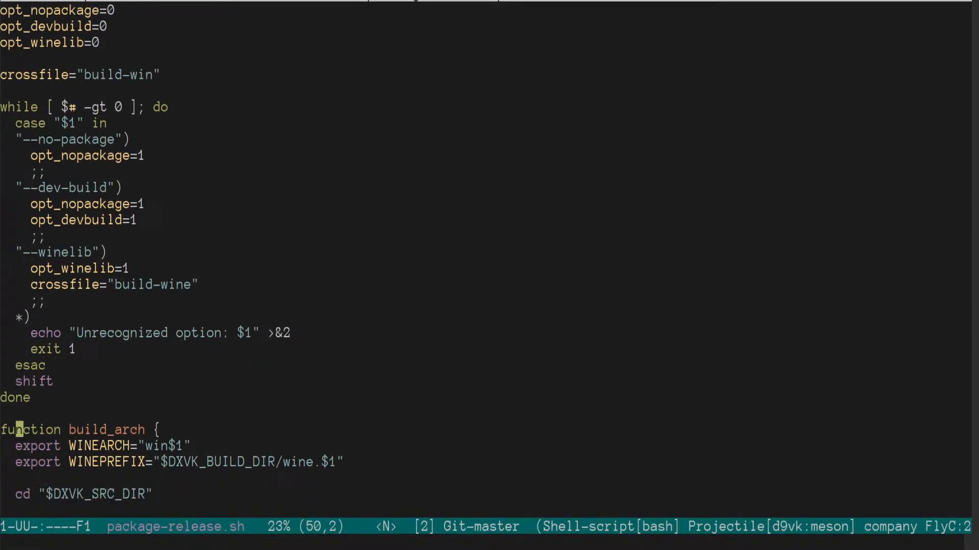
{"action": "scroll", "scroll_direction": "down", "scroll_amount": 3}
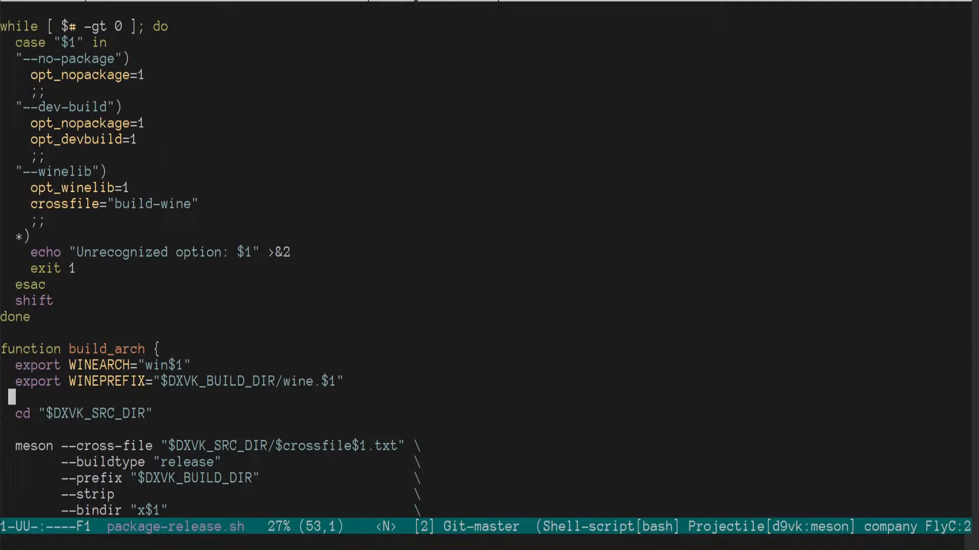
{"action": "scroll", "scroll_direction": "down", "scroll_amount": 3}
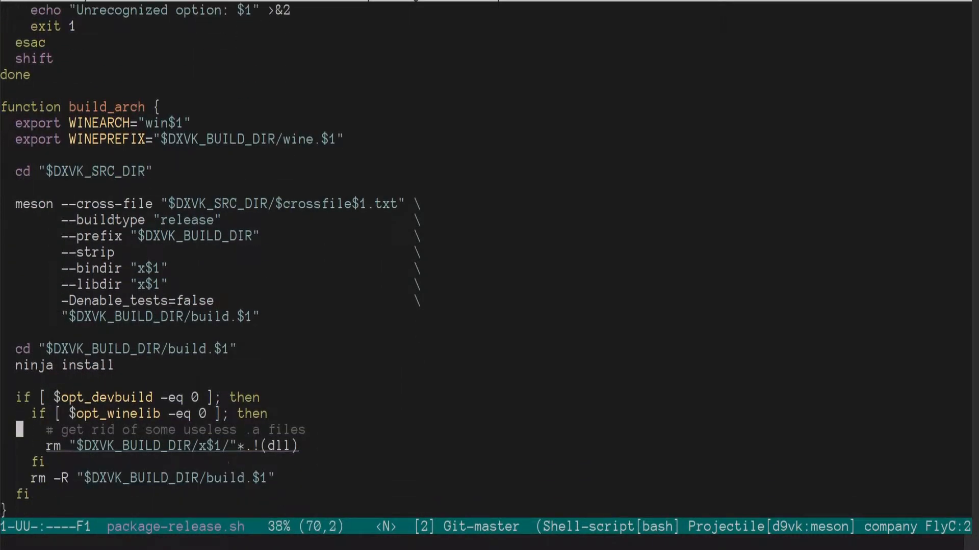
{"action": "scroll", "scroll_direction": "down", "scroll_amount": 3}
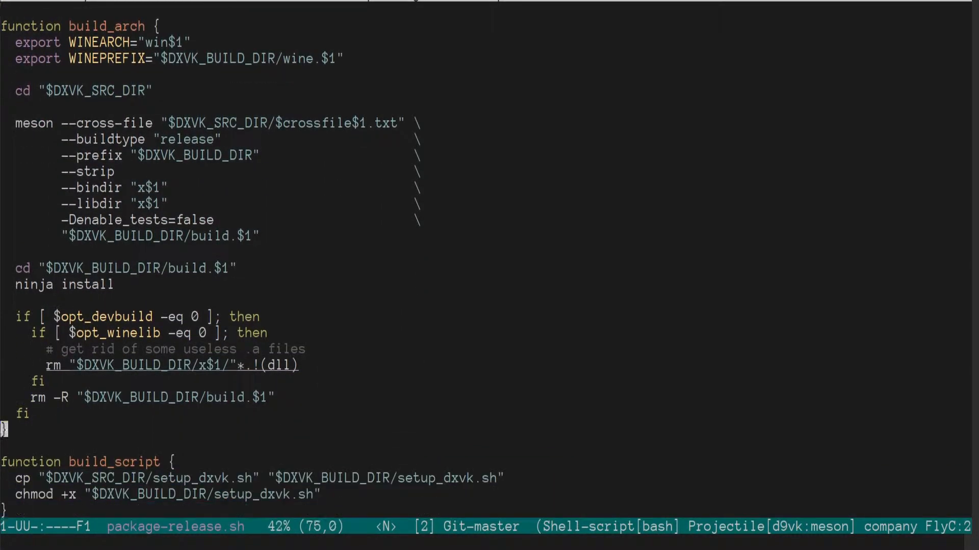
{"action": "scroll", "scroll_direction": "down", "scroll_amount": 3}
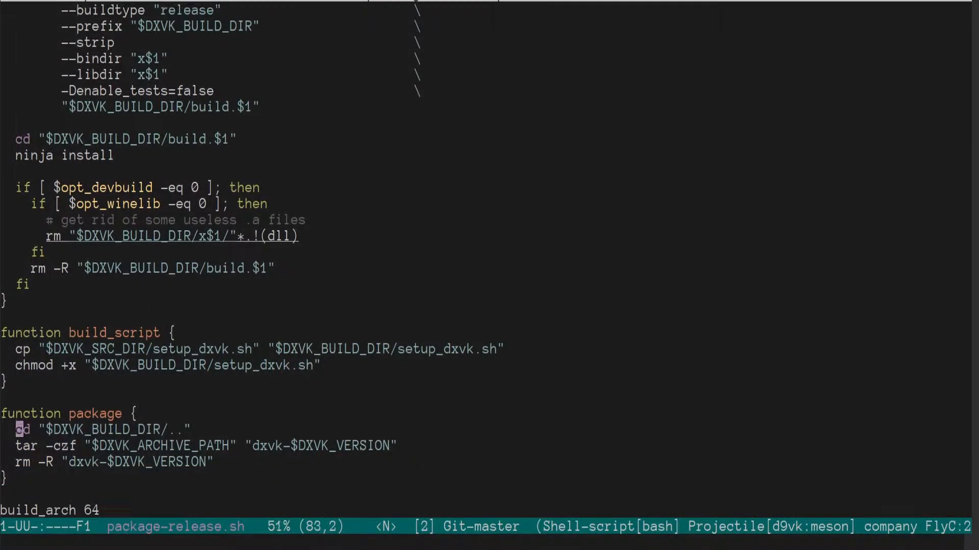
{"action": "scroll", "scroll_direction": "down", "scroll_amount": 3}
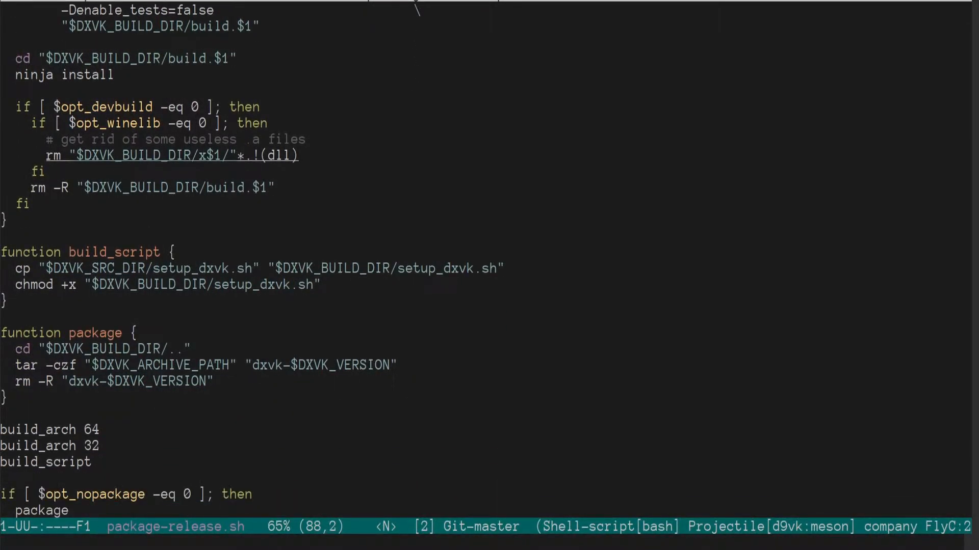
{"action": "scroll", "scroll_direction": "down", "scroll_amount": 3}
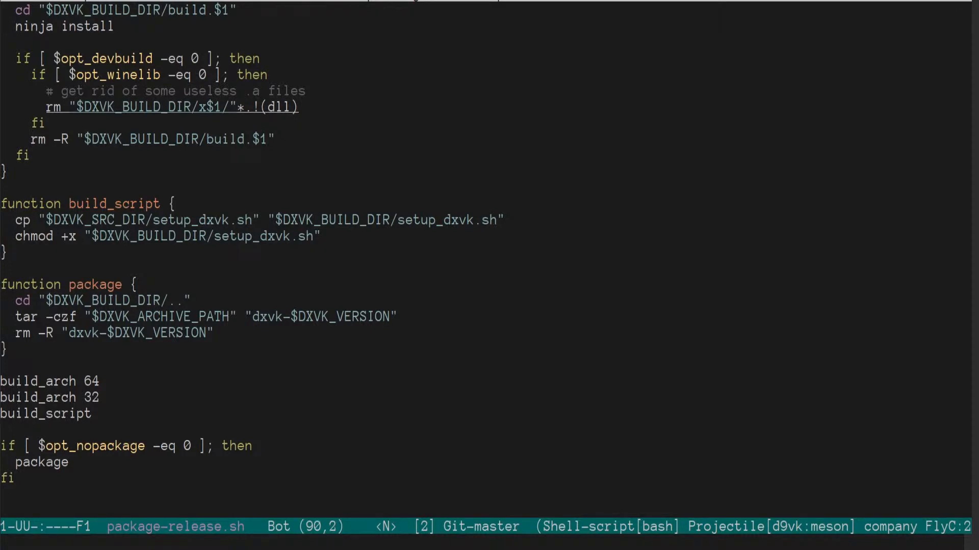
Comment out the build_arch 64 line and save package-release.sh.
{"action": "key", "text": "Up"}
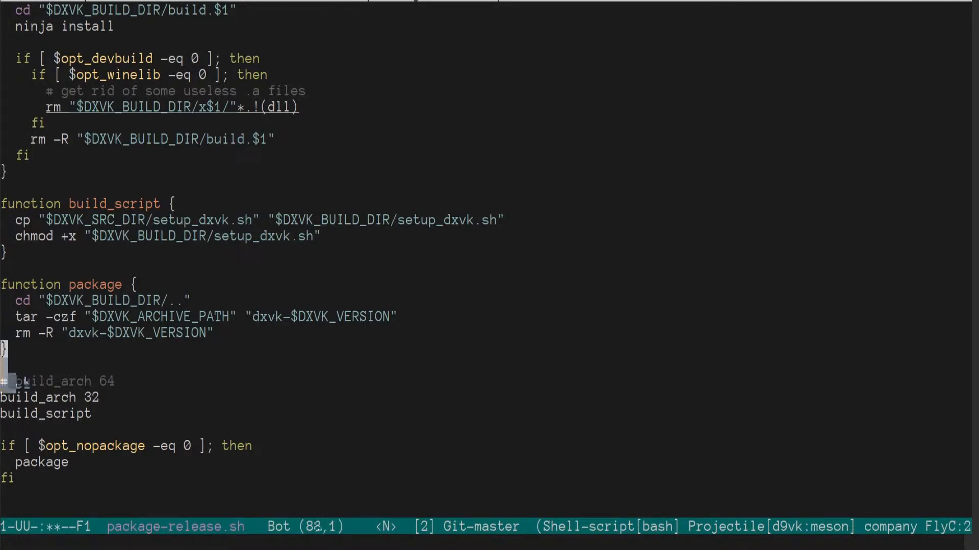
{"action": "scroll", "scroll_direction": "up", "scroll_amount": 3}
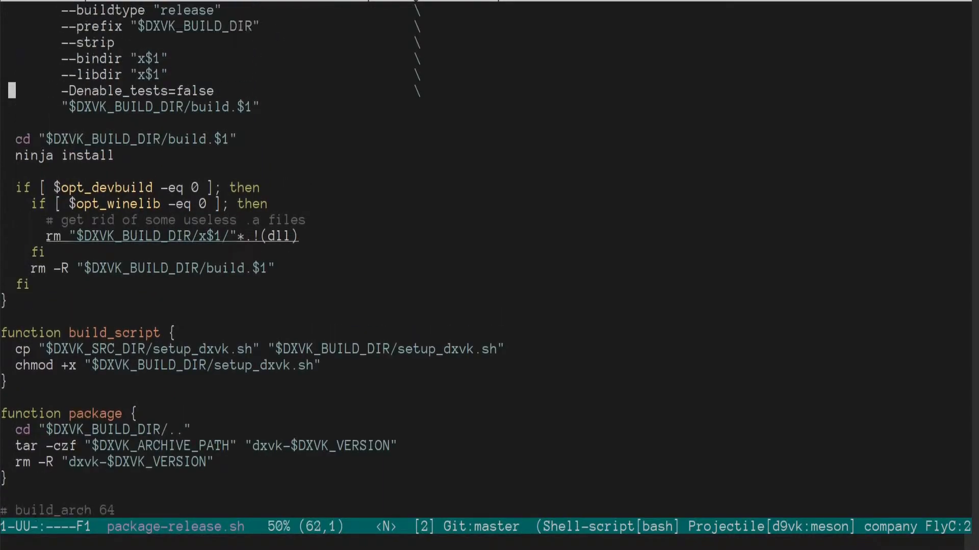
{"action": "scroll", "scroll_direction": "up", "scroll_amount": 3}
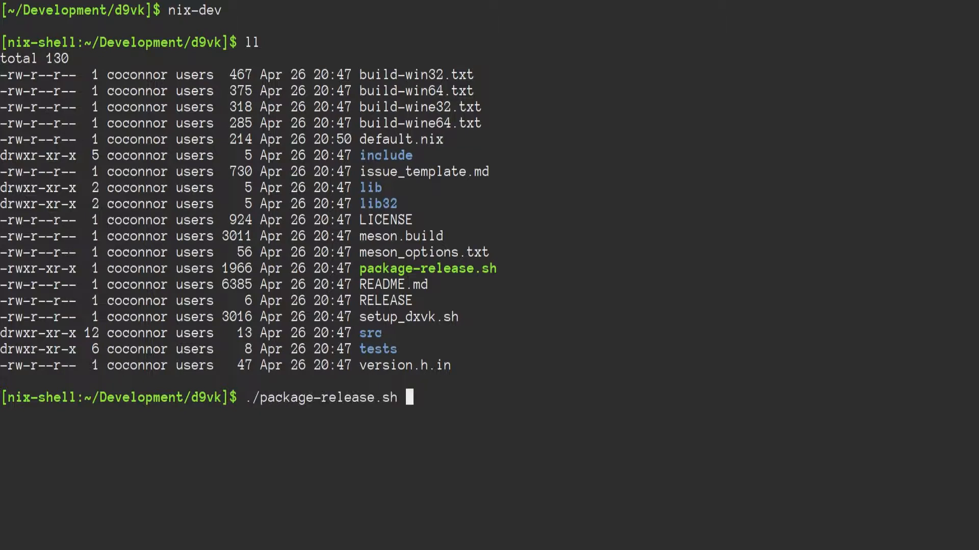
Run ./package-release.sh master target --dev-build --winelib in the nix shell.
{"action": "type", "text": "master tar"}
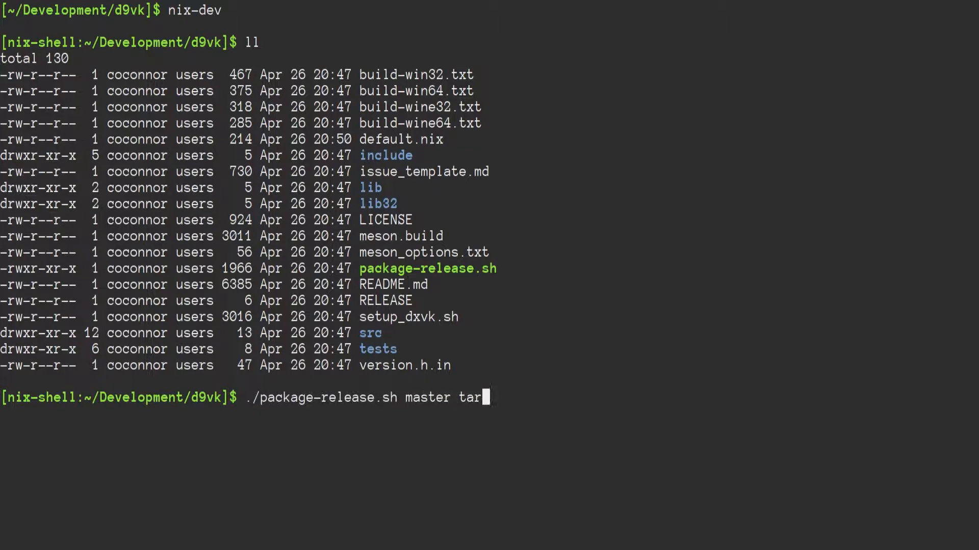
{"action": "type", "text": "get"}
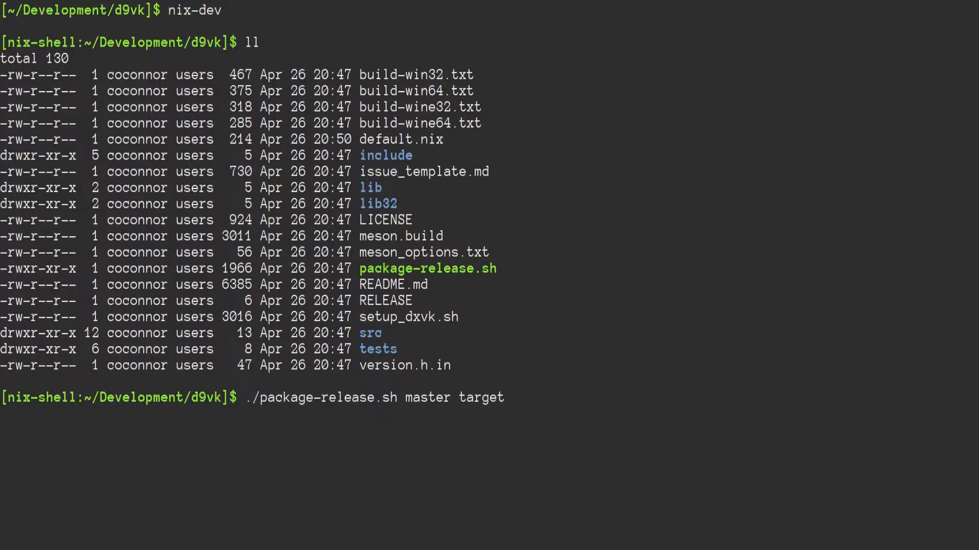
{"action": "type", "text": "--dev-build -"}
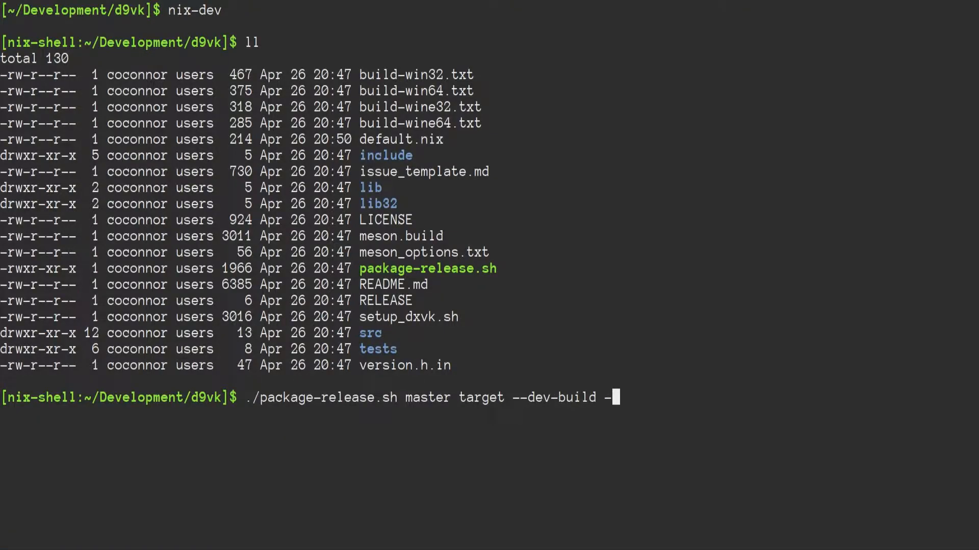
{"action": "type", "text": "winelib"}
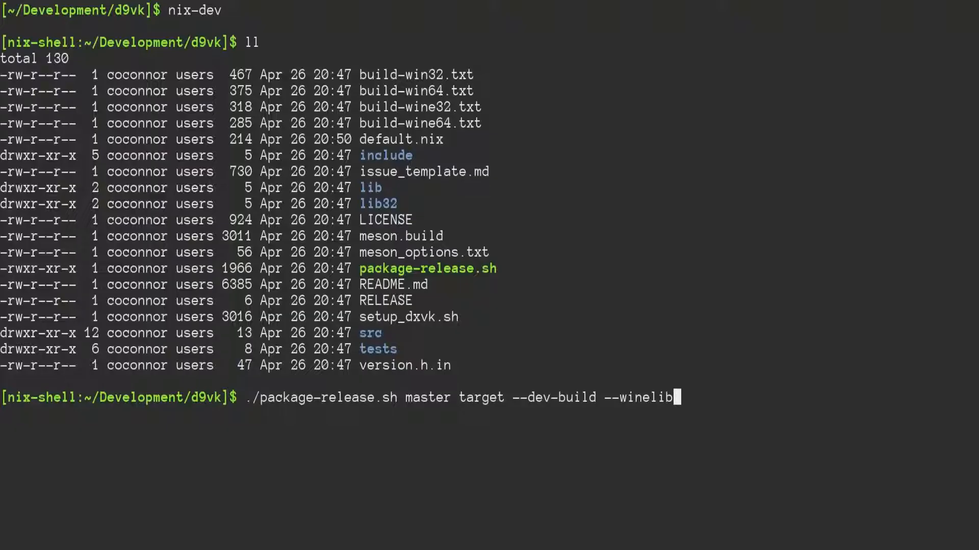
{"action": "key", "text": "Return"}
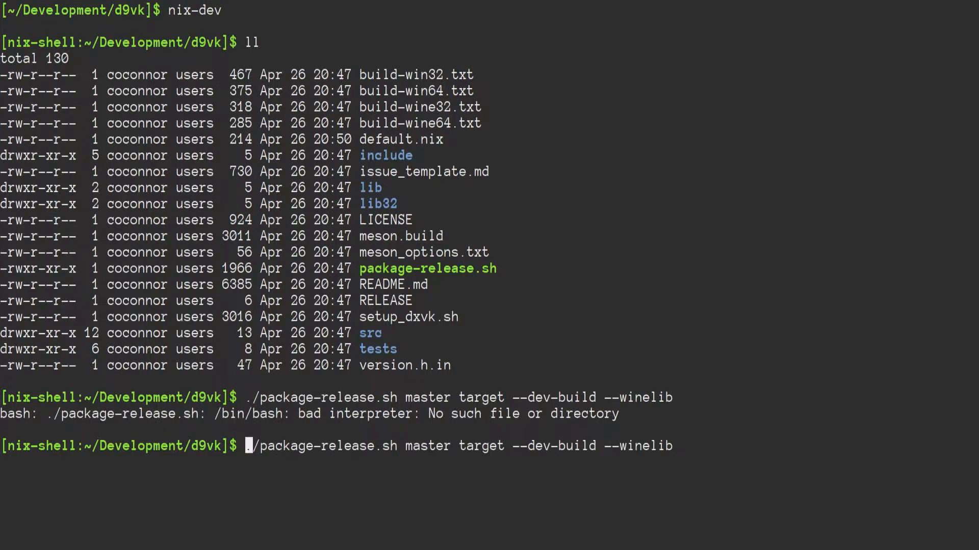
Rerun the packaging command through bash after the bad-interpreter error.
{"action": "type", "text": "bash"}
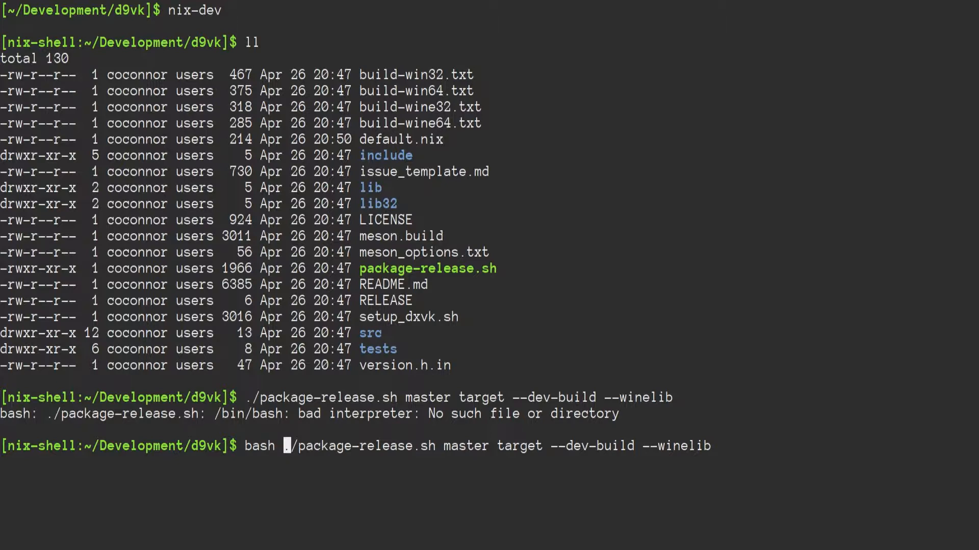
{"action": "key", "text": "Return"}
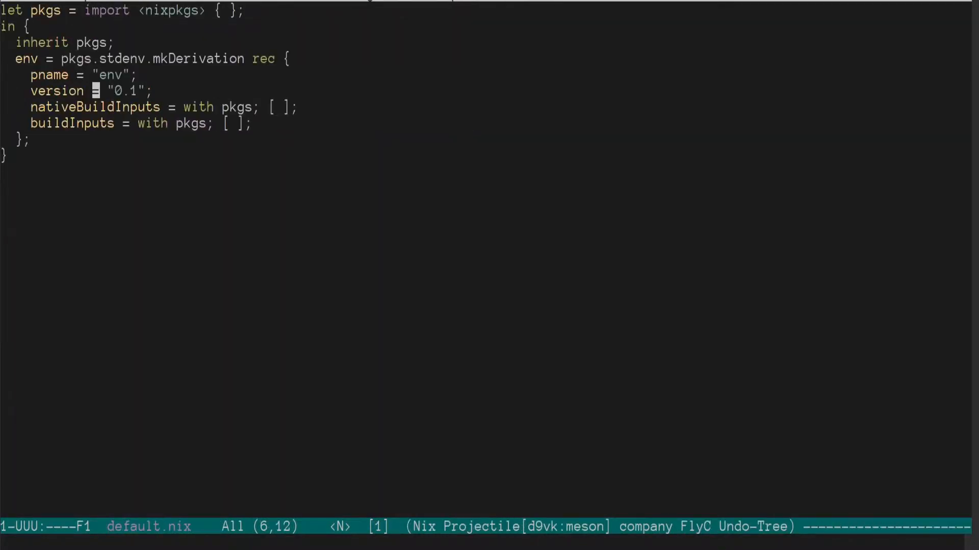
Review the empty nativeBuildInputs list in default.nix and start editing it.
{"action": "key", "text": "Down"}
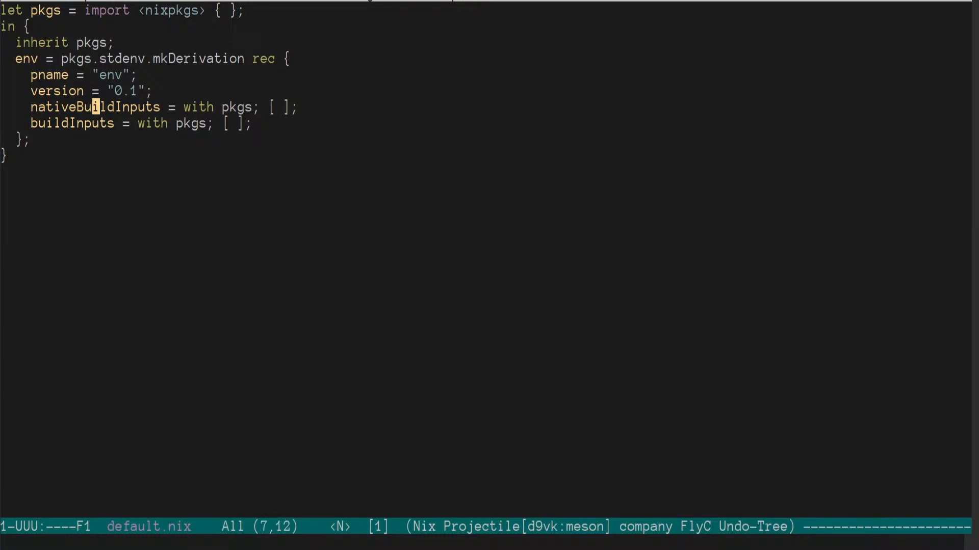
{"action": "type", "text": "me"}
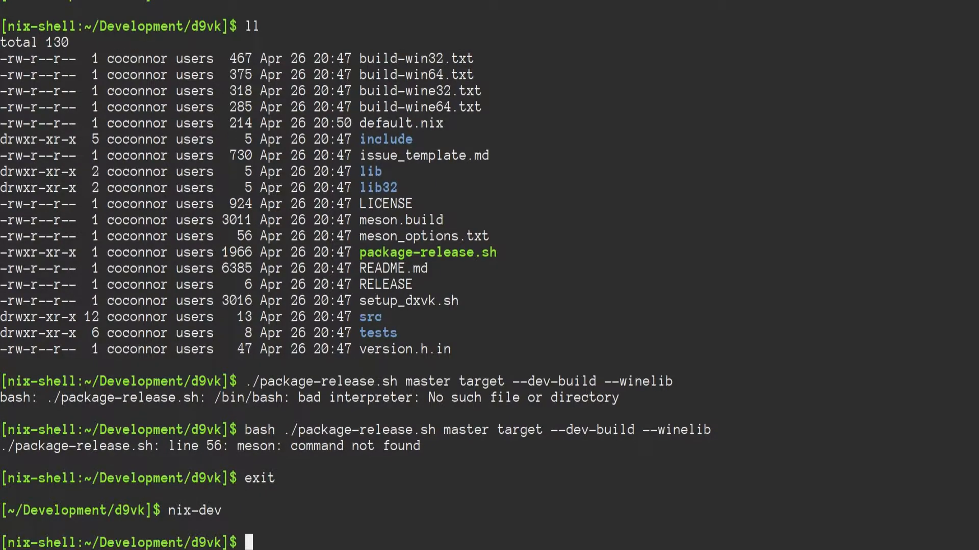
Add meson to nativeBuildInputs in default.nix and save the file.
{"action": "type", "text": "mes"}
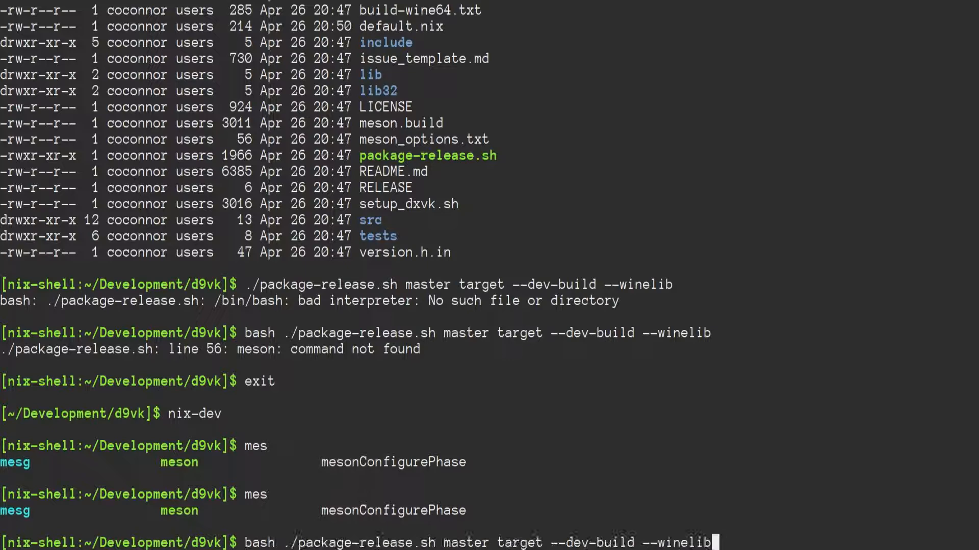
{"action": "key", "text": "Return"}
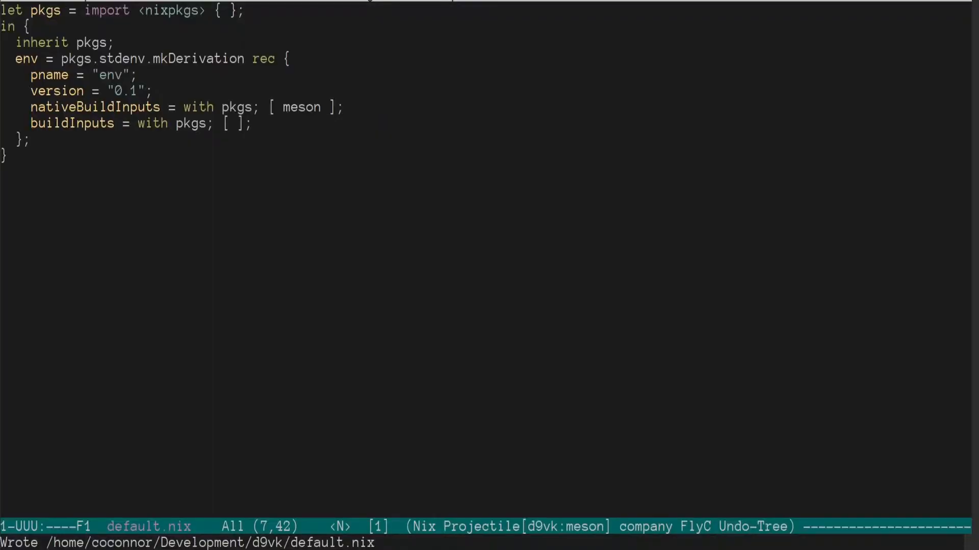
{"action": "type", "text": "gs"}
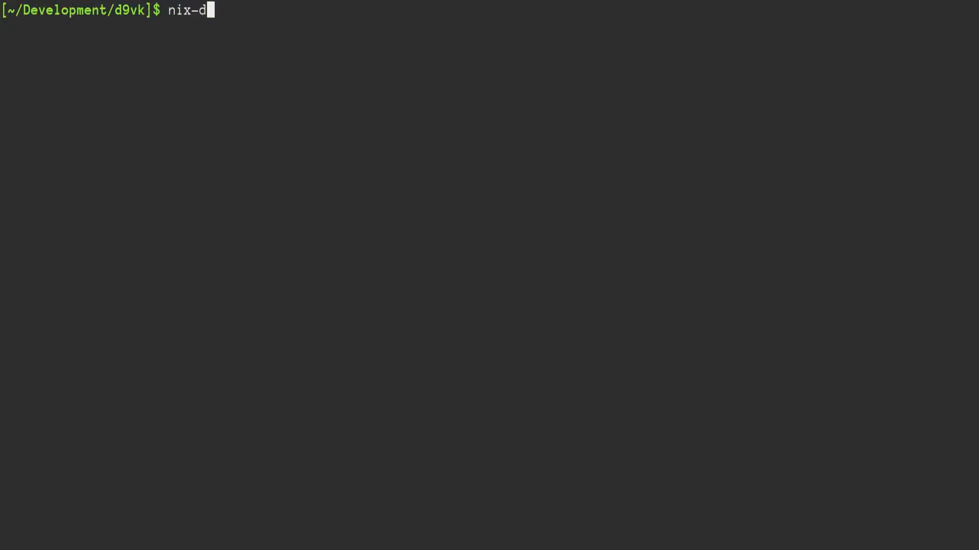
Re-enter the nix shell so it fetches and builds glslang and SPIRV-Tools.
{"action": "key", "text": "Return"}
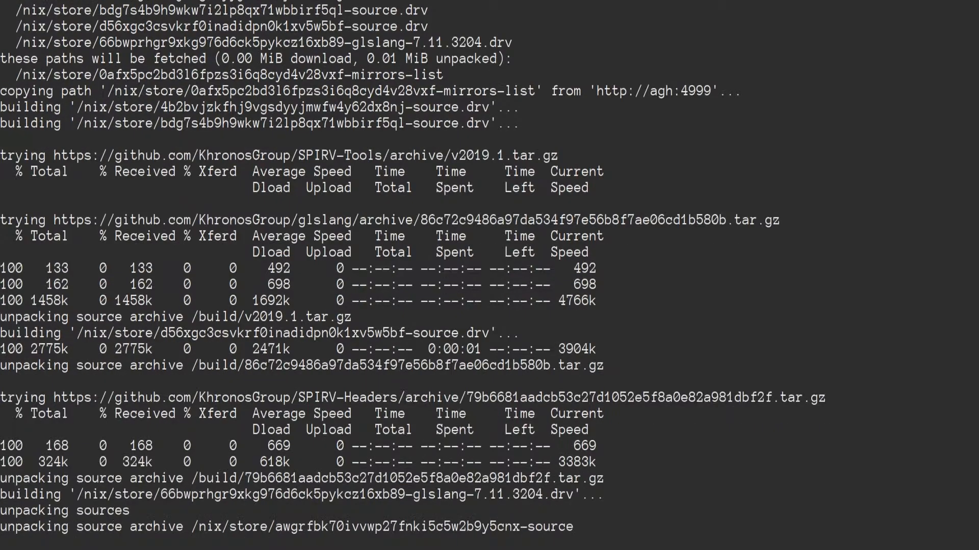
{"action": "scroll", "scroll_direction": "down", "scroll_amount": 3}
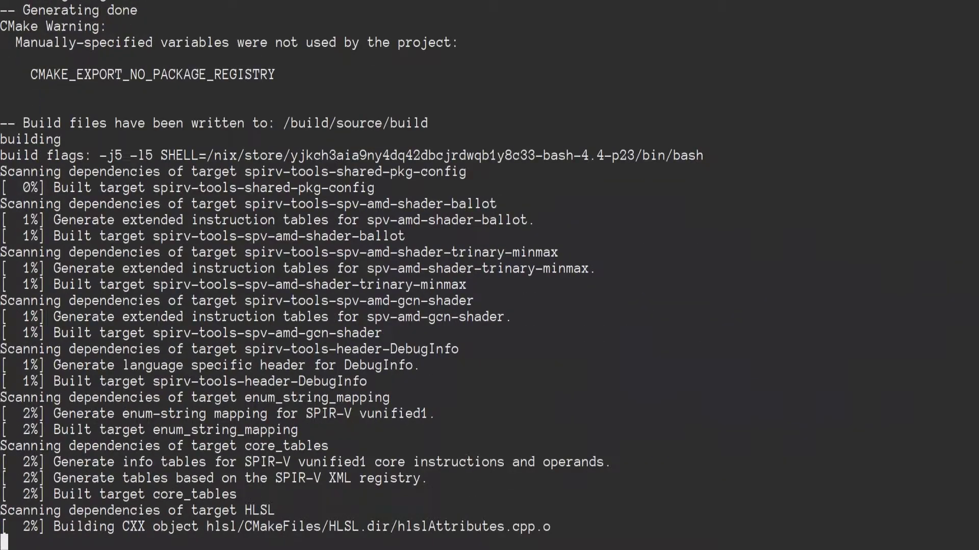
{"action": "scroll", "scroll_direction": "down", "scroll_amount": 3}
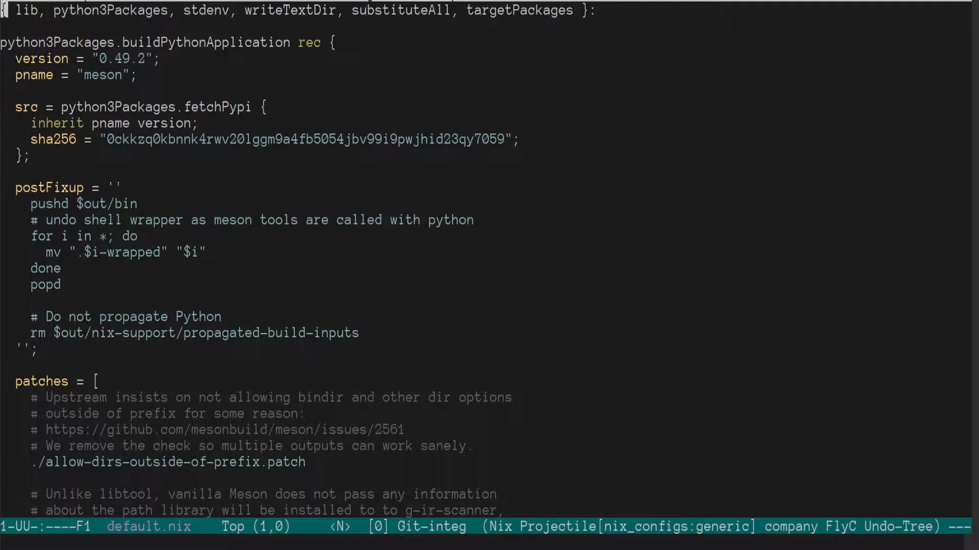
Read meson's default.nix down to its cross-file and doCheck settings, then open setup-hook.sh.
{"action": "key", "text": "Down"}
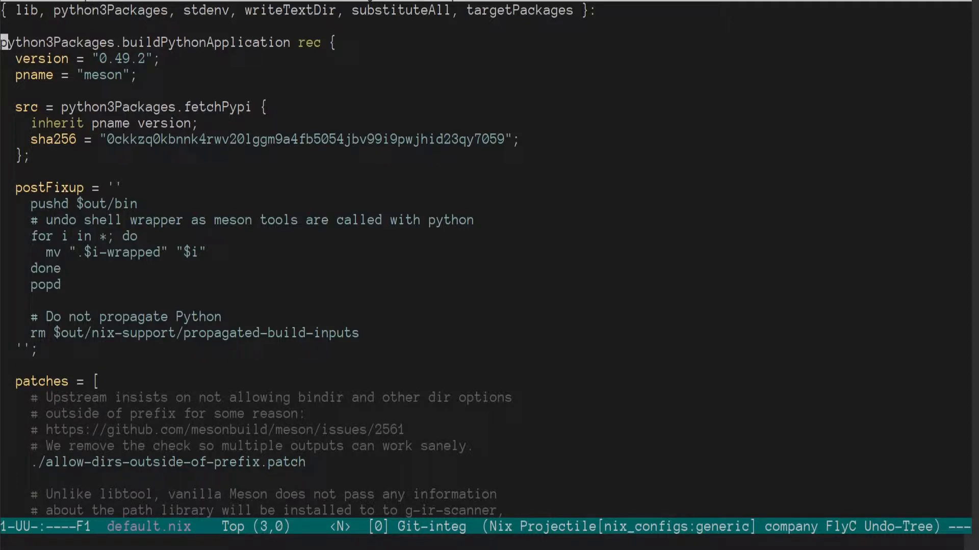
{"action": "scroll", "scroll_direction": "down", "scroll_amount": 3}
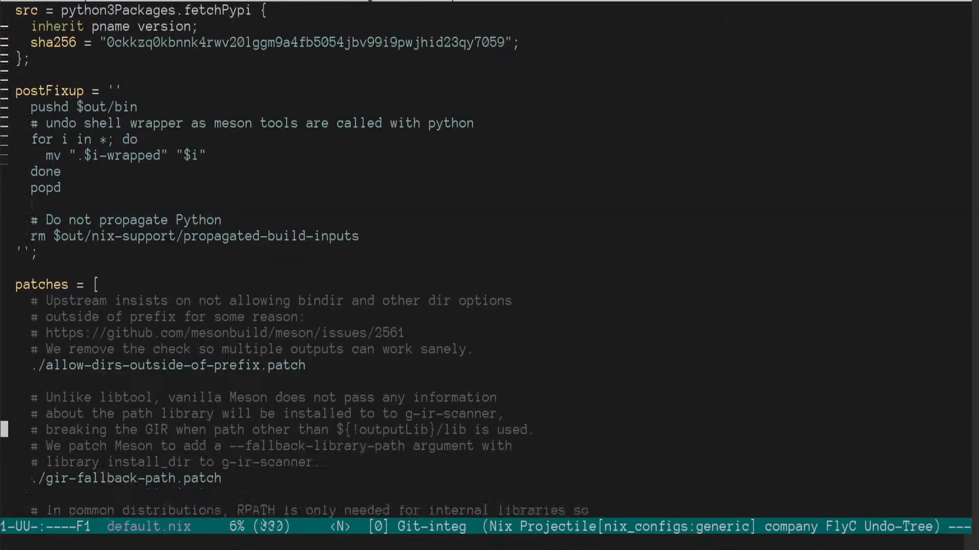
{"action": "scroll", "scroll_direction": "down", "scroll_amount": 3}
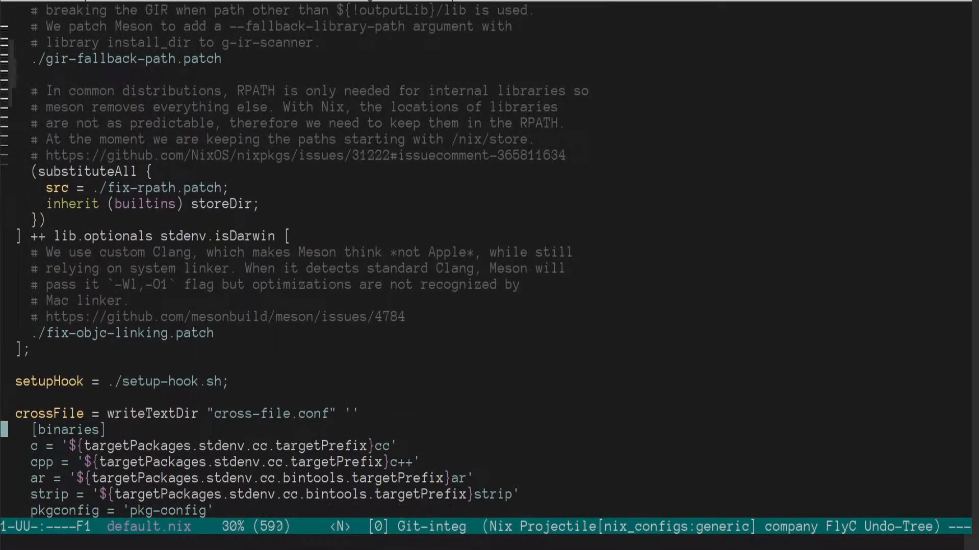
{"action": "scroll", "scroll_direction": "down", "scroll_amount": 3}
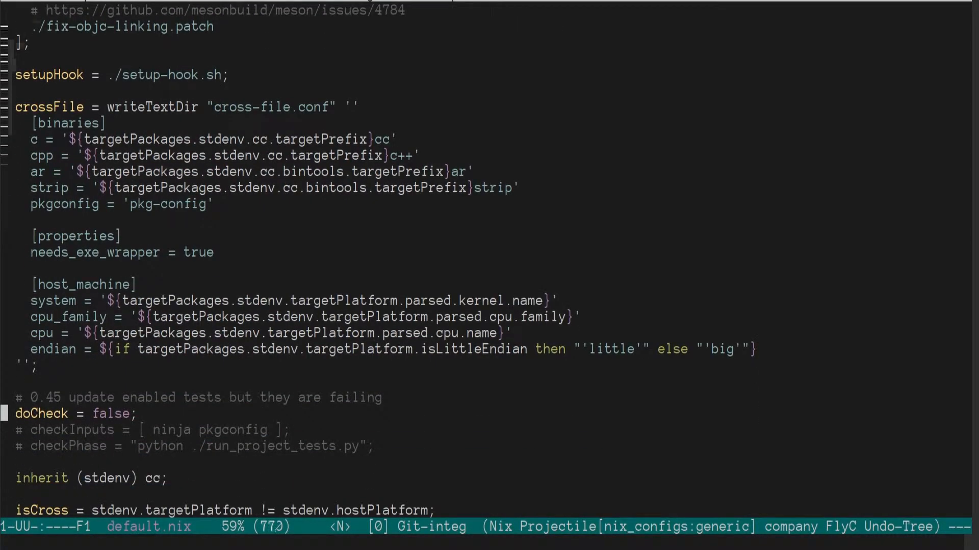
{"action": "scroll", "scroll_direction": "up", "scroll_amount": 3}
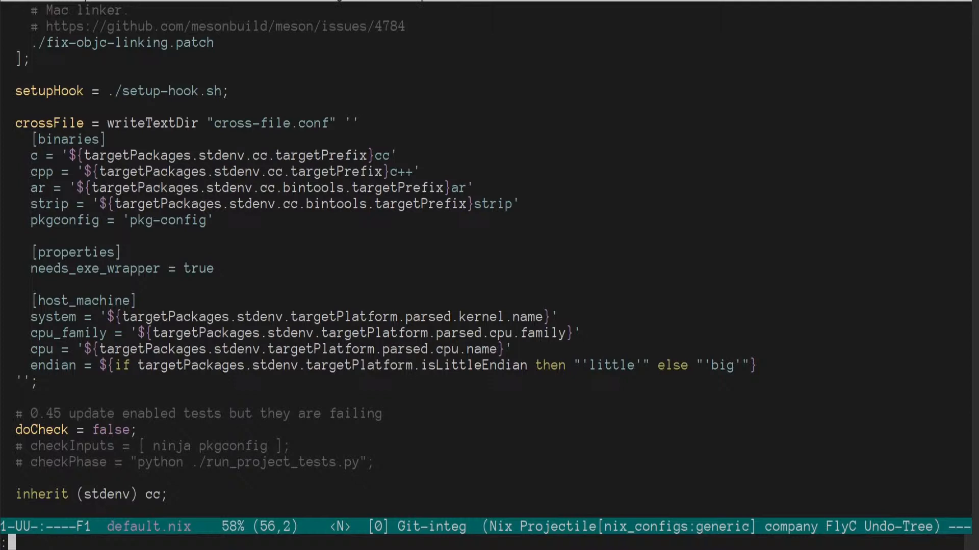
{"action": "type", "text": ":e setup-hook.sh"}
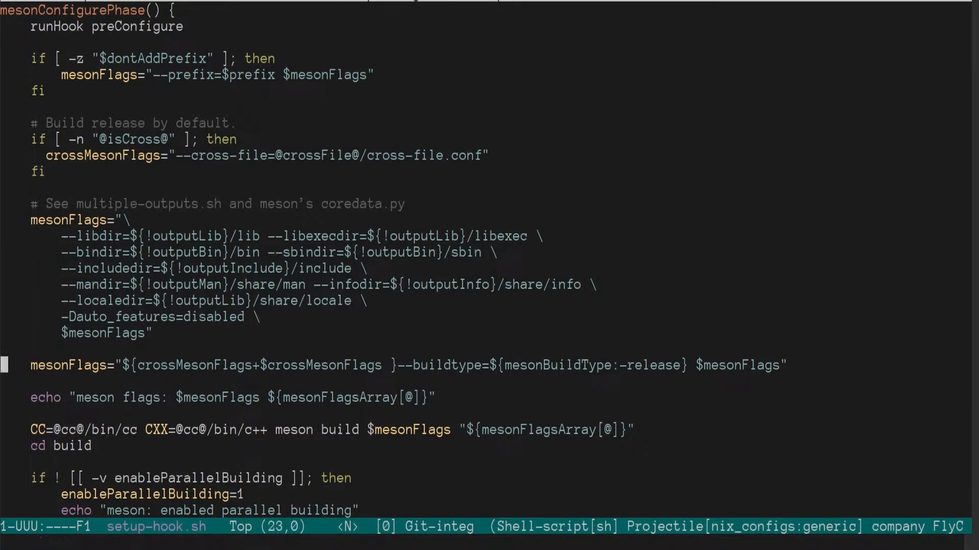
Read setup-hook.sh's meson configure phase, then return to package-release.sh's build_arch function.
{"action": "key", "text": "down"}
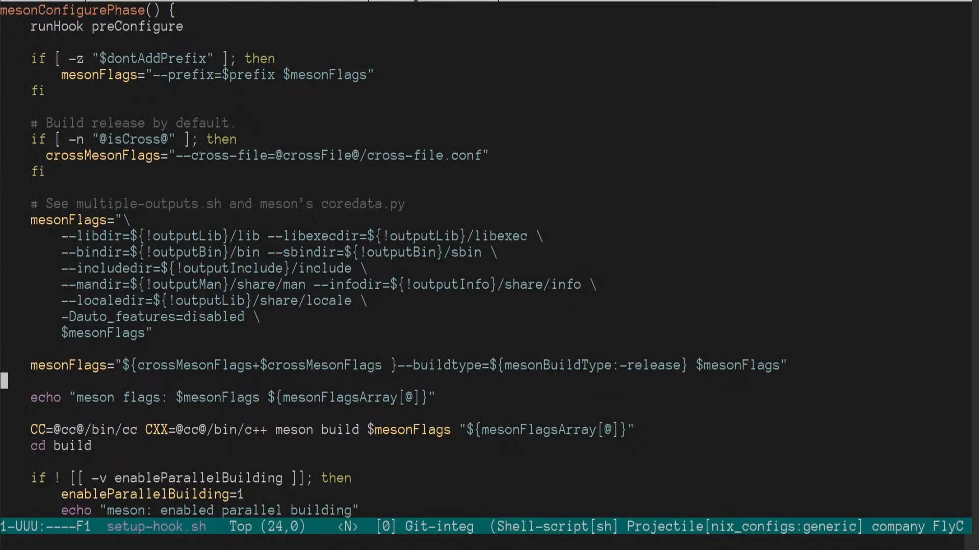
{"action": "scroll", "scroll_direction": "down", "scroll_amount": 3}
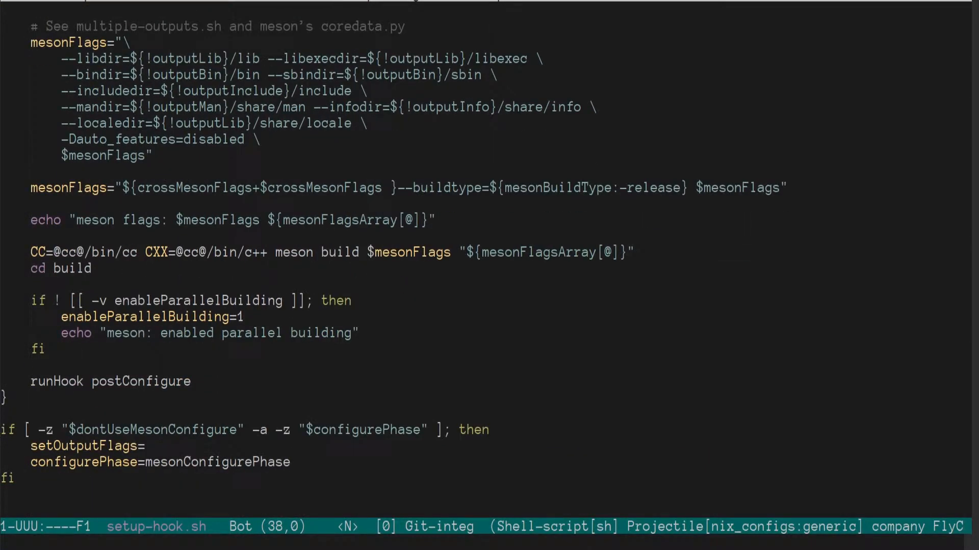
{"action": "key", "text": "up"}
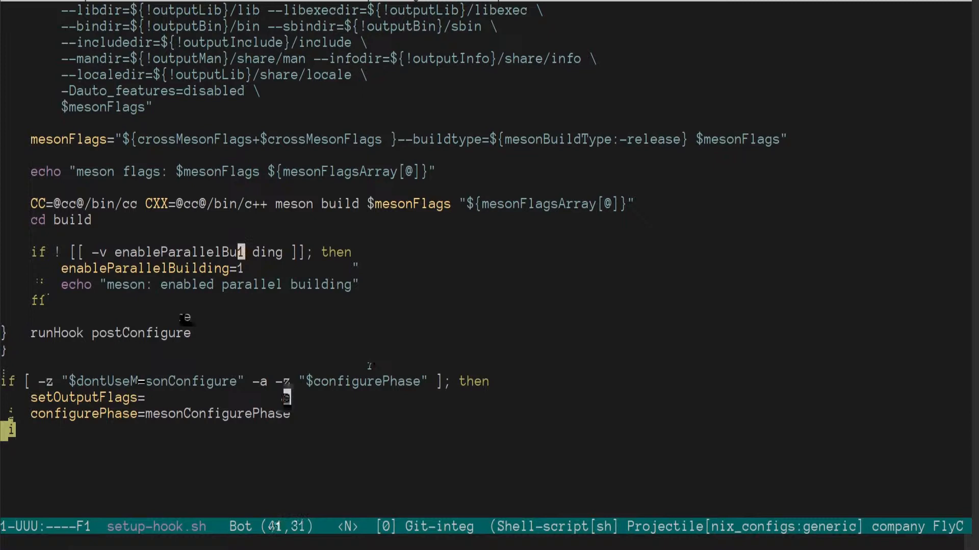
{"action": "scroll", "scroll_direction": "up", "scroll_amount": 3}
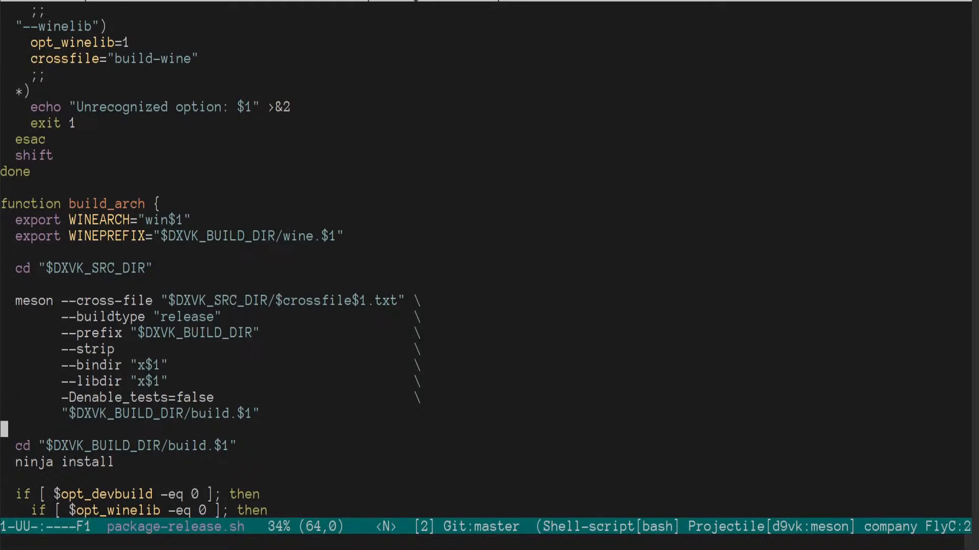
View ninja's default.nix, then split the window to show meson's default.nix beside its setup-hook.sh.
{"action": "scroll", "scroll_direction": "down", "scroll_amount": 3}
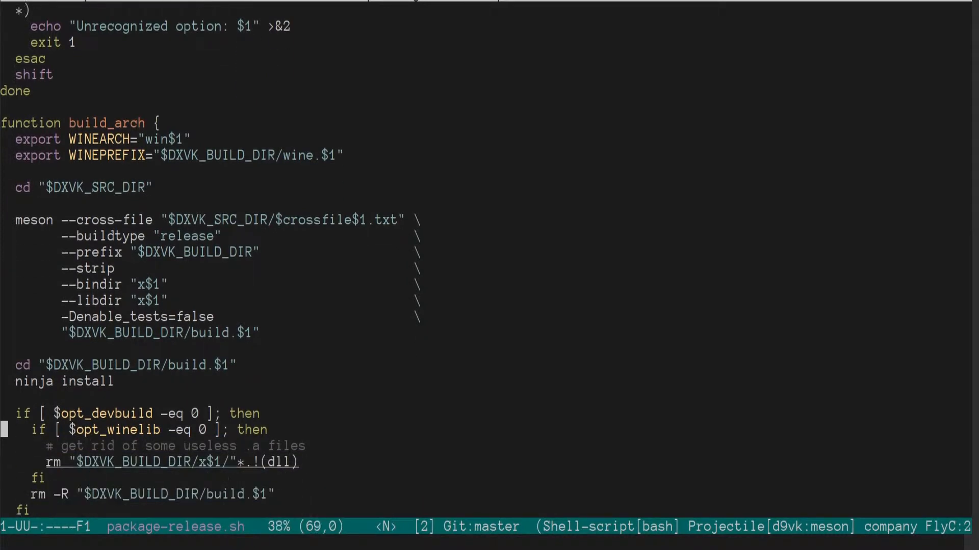
{"action": "scroll", "scroll_direction": "down", "scroll_amount": 3}
{"action": "type", "text": "ninja"}
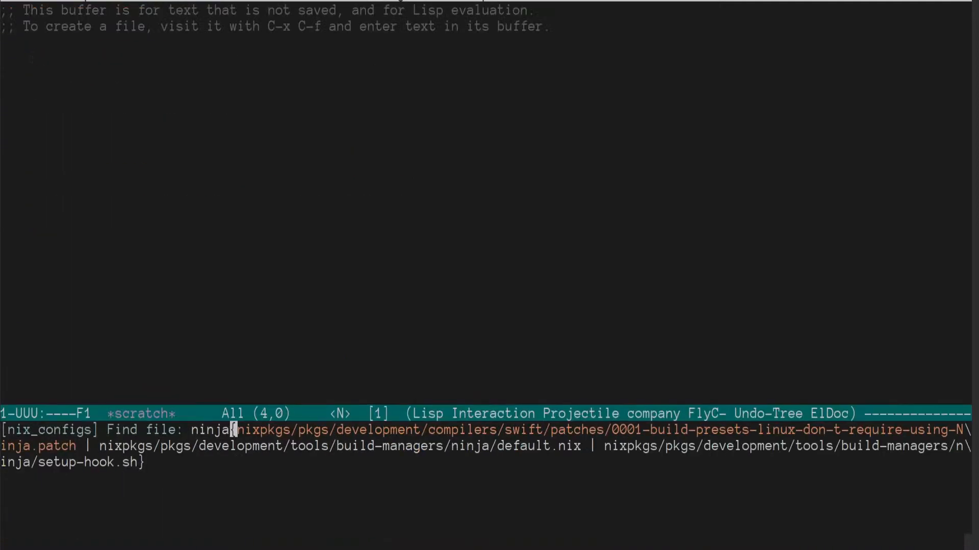
{"action": "key", "text": "Return"}
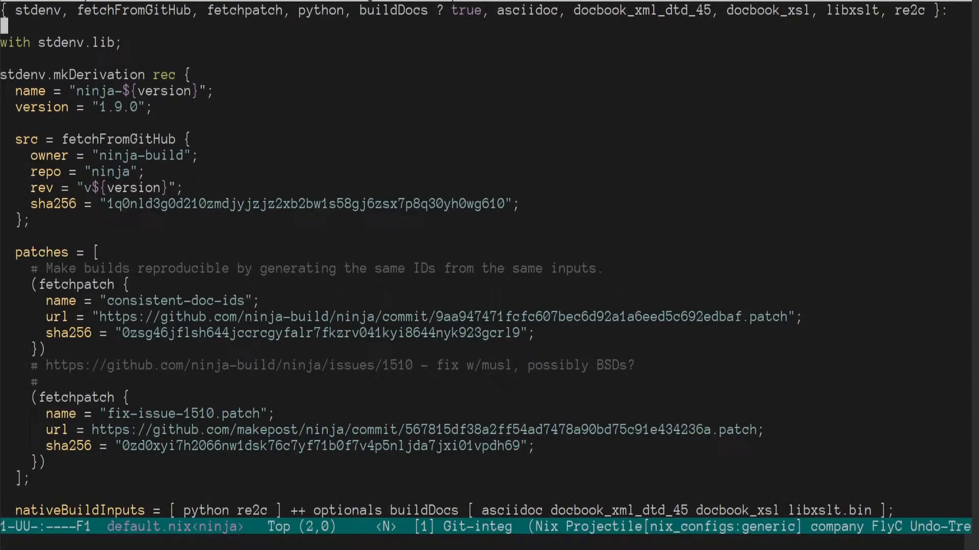
{"action": "scroll", "scroll_direction": "down", "scroll_amount": 3}
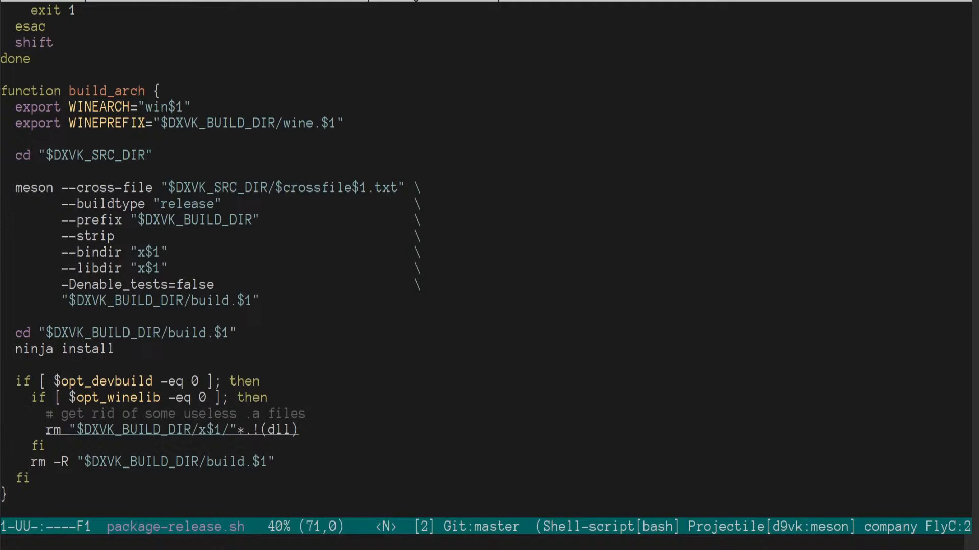
{"action": "key", "text": "C-x 3"}
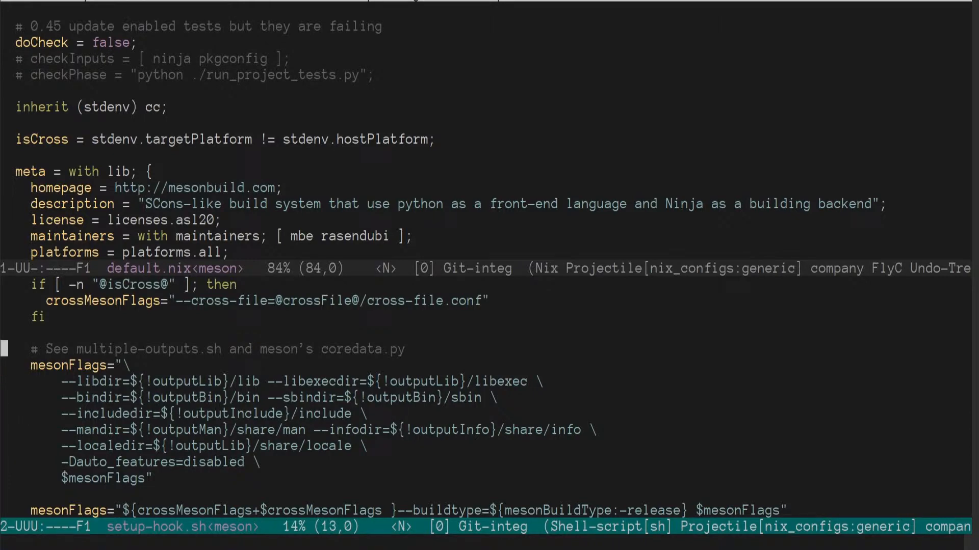
Read through ninjaBuildPhase and the install phase in ninja's setup-hook.sh.
{"action": "scroll", "scroll_direction": "down", "scroll_amount": 3}
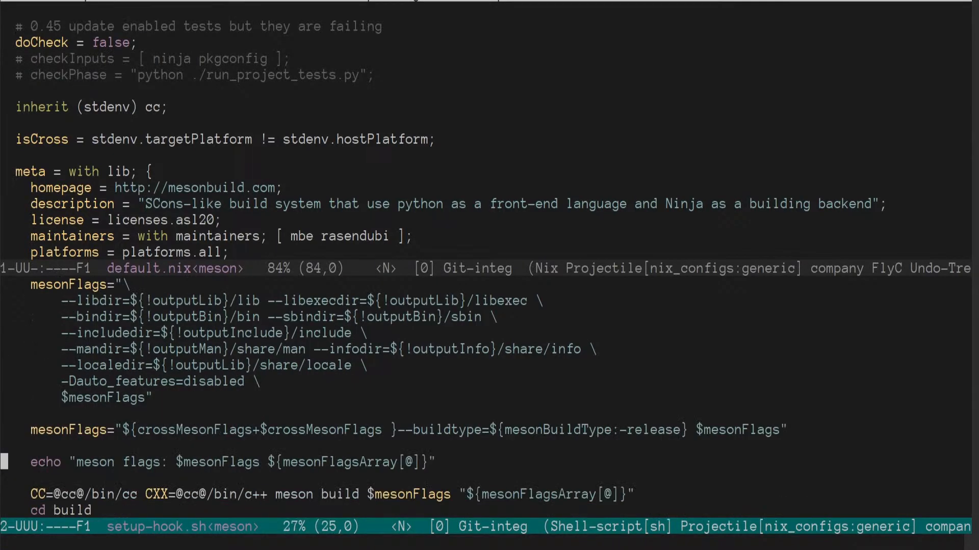
{"action": "scroll", "scroll_direction": "down", "scroll_amount": 3}
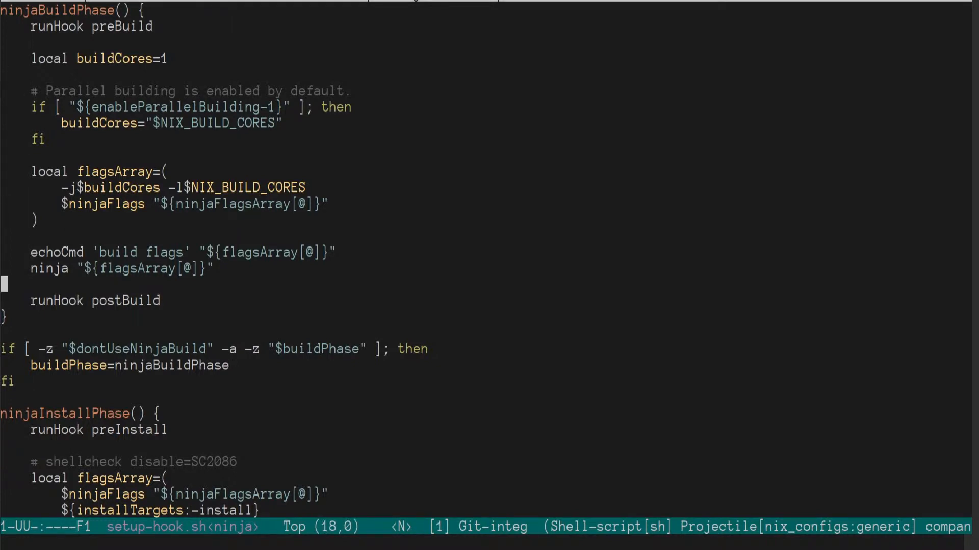
{"action": "scroll", "scroll_direction": "down", "scroll_amount": 3}
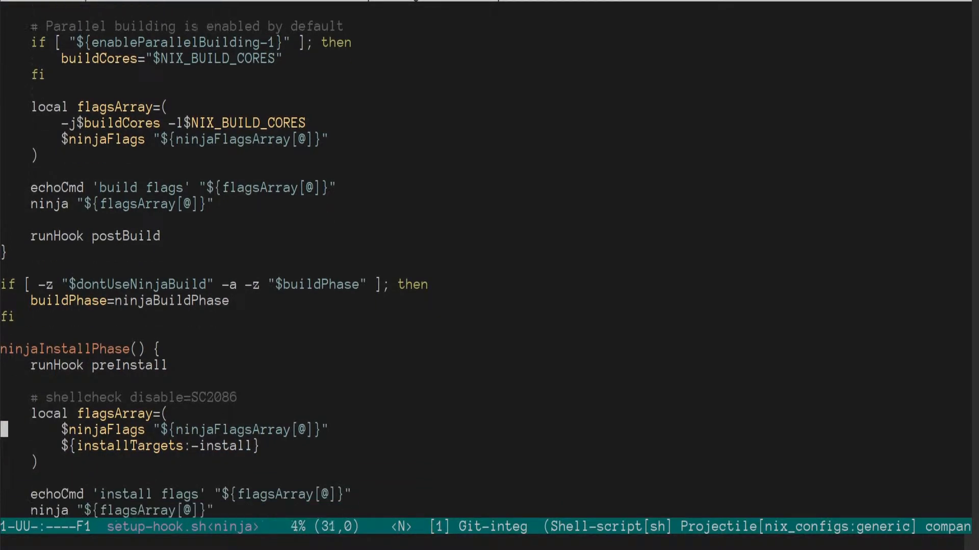
{"action": "scroll", "scroll_direction": "down", "scroll_amount": 3}
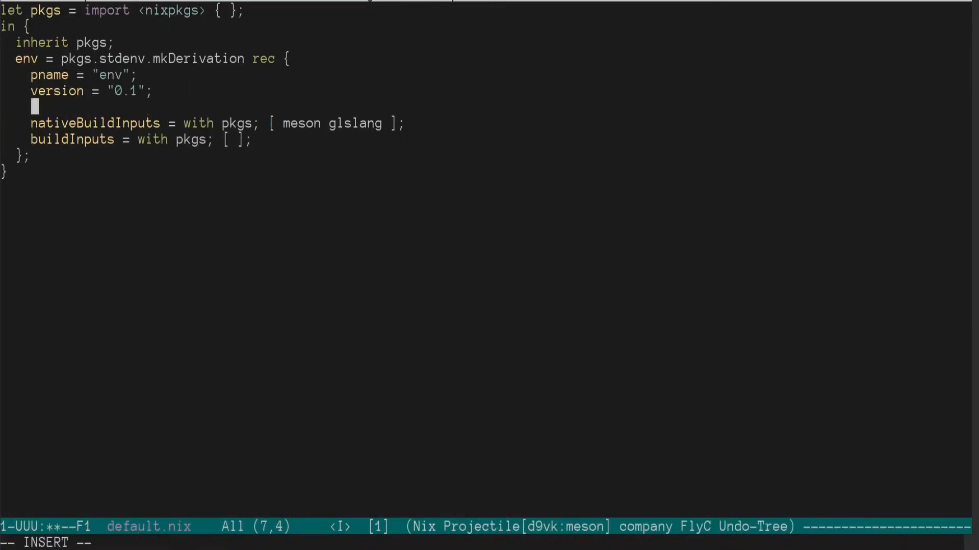
Add dontUseMesonConfigure = true; and begin a dontUseNinjaBuild line in default.nix.
{"action": "type", "text": "dontUseMesonConfigure = t"}
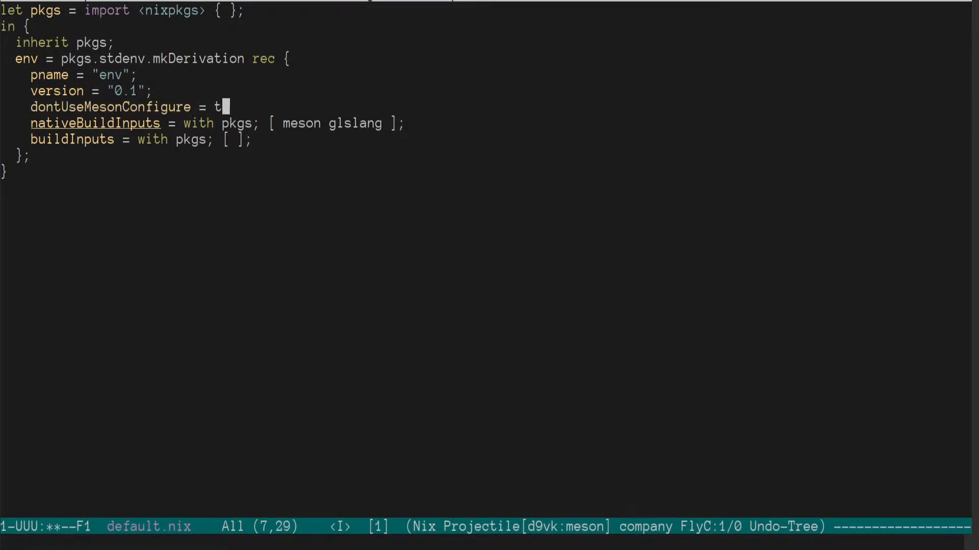
{"action": "type", "text": "rue;"}
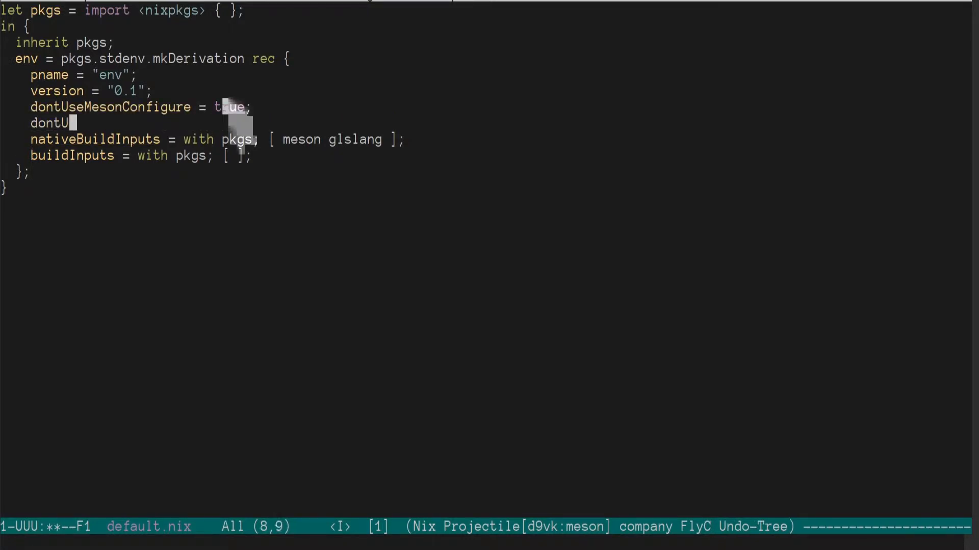
{"action": "type", "text": "seNinjaBu"}
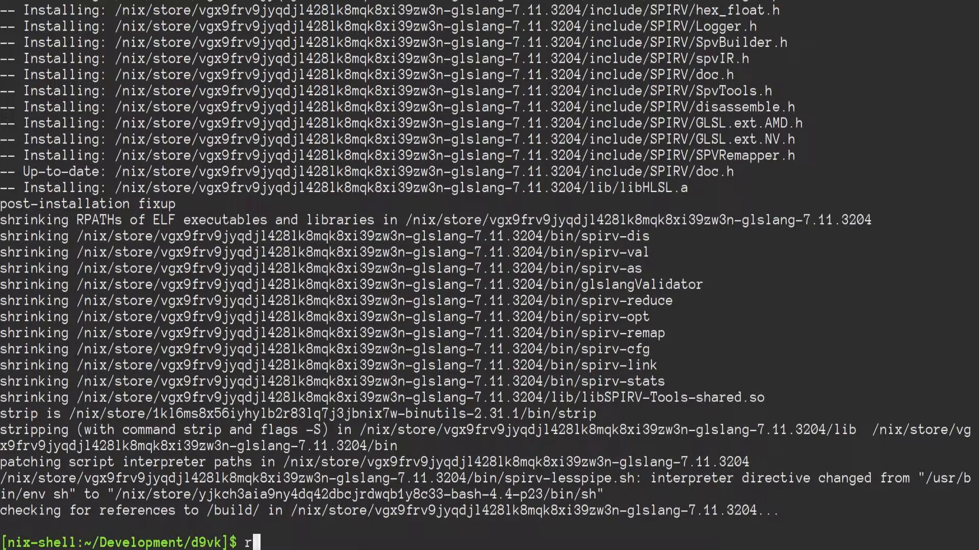
Re-enter the nix shell and run bash ./package-release.sh master target --dev-build --winelib; it fails on version.h.
{"action": "key", "text": "BackSpace"}
{"action": "type", "text": "exit"}
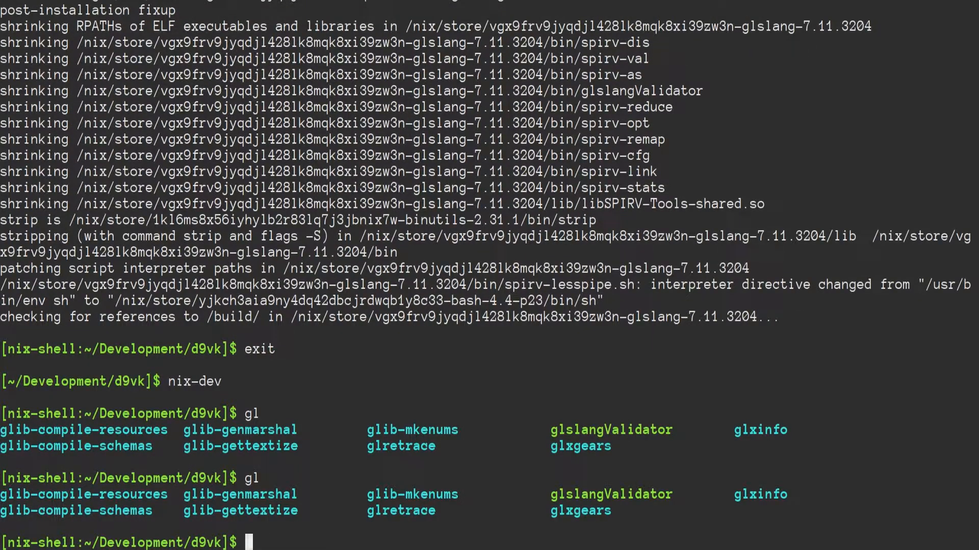
{"action": "type", "text": "nix-dev"}
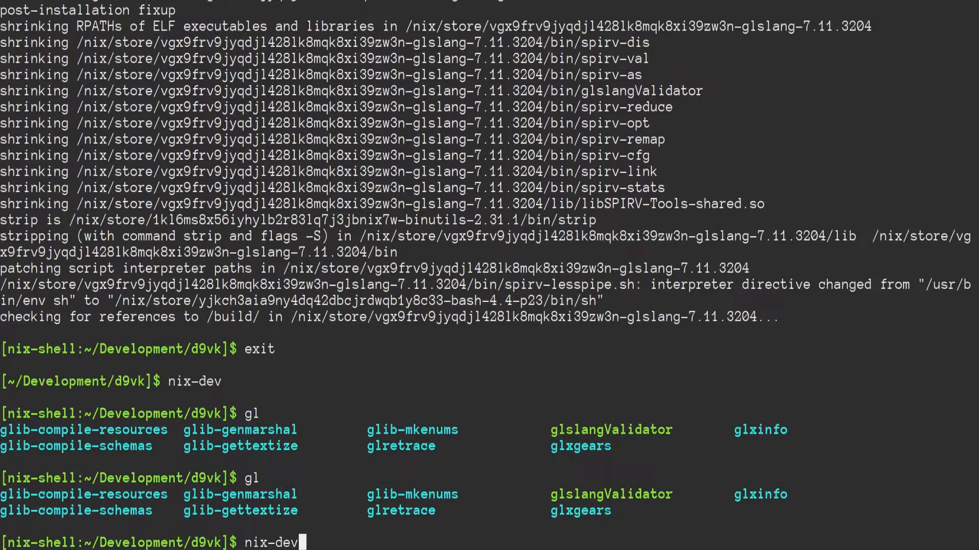
{"action": "type", "text": "nix-shell ."}
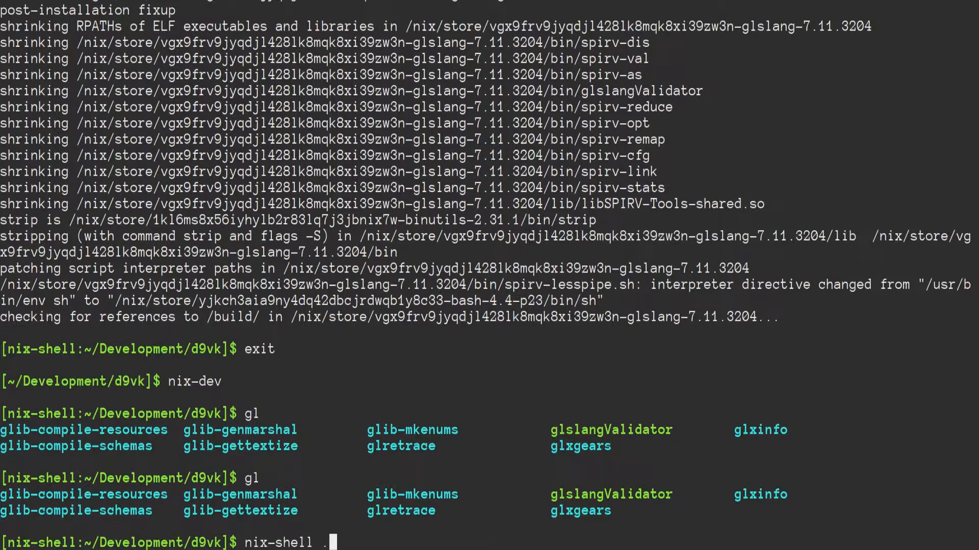
{"action": "type", "text": "bash ./package-release.sh master target --dev-build --winelib"}
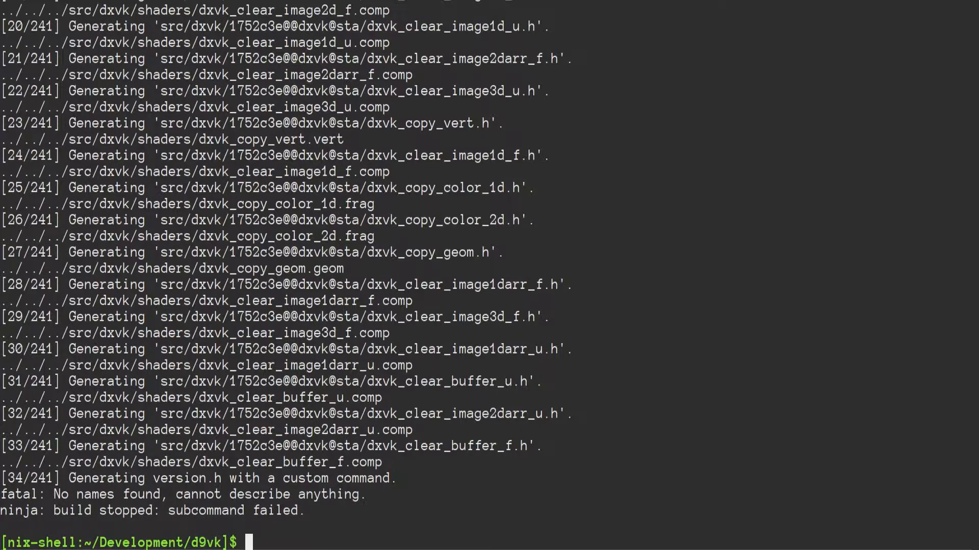
{"action": "scroll", "scroll_direction": "up", "scroll_amount": 3}
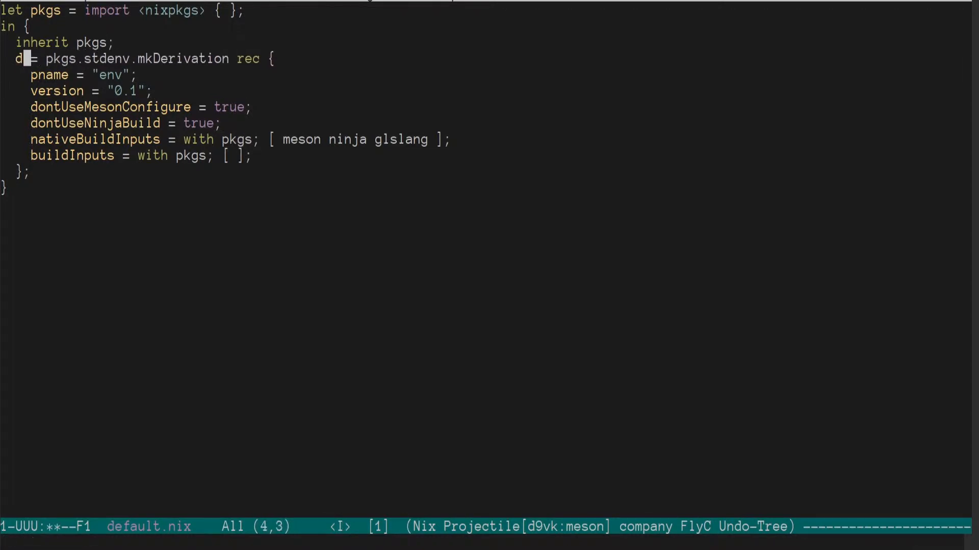
Rename the derivation's env and pname to d9vk.
{"action": "type", "text": "9vk"}
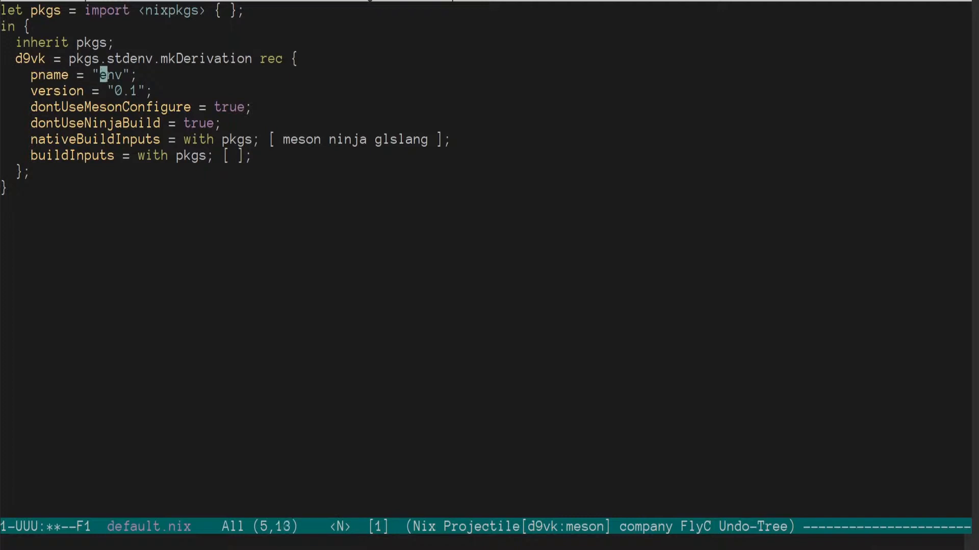
{"action": "type", "text": "d9vk"}
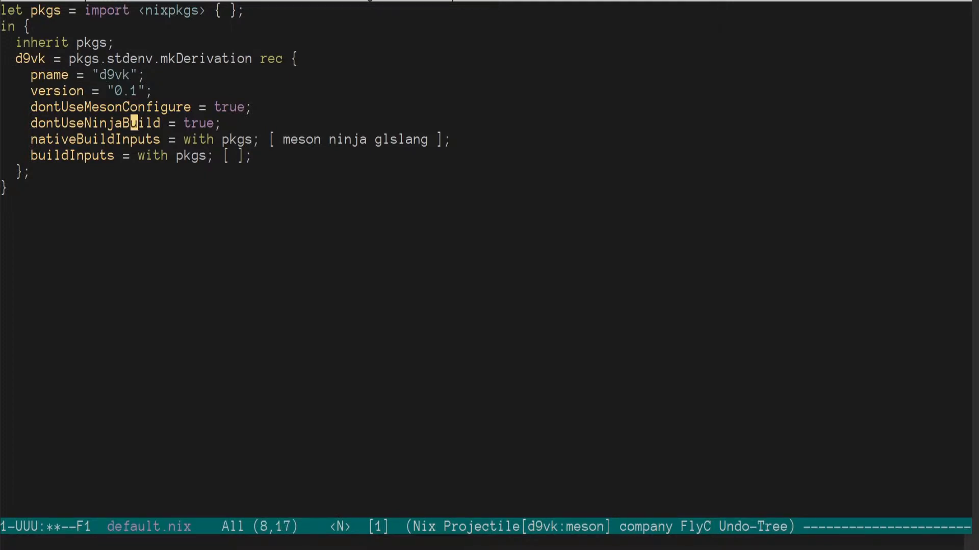
Add buildPhase running ${pkgs.bash}/bin/bash ./package-release.sh master $out --dev-build --winelib and save with :wa.
{"action": "type", "text": "buildPhase"}
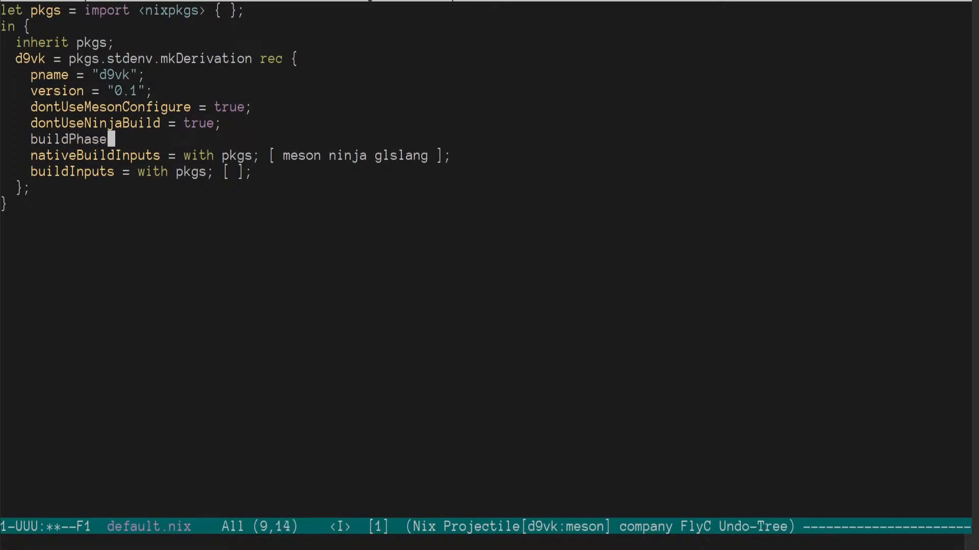
{"action": "type", "text": "= ''"}
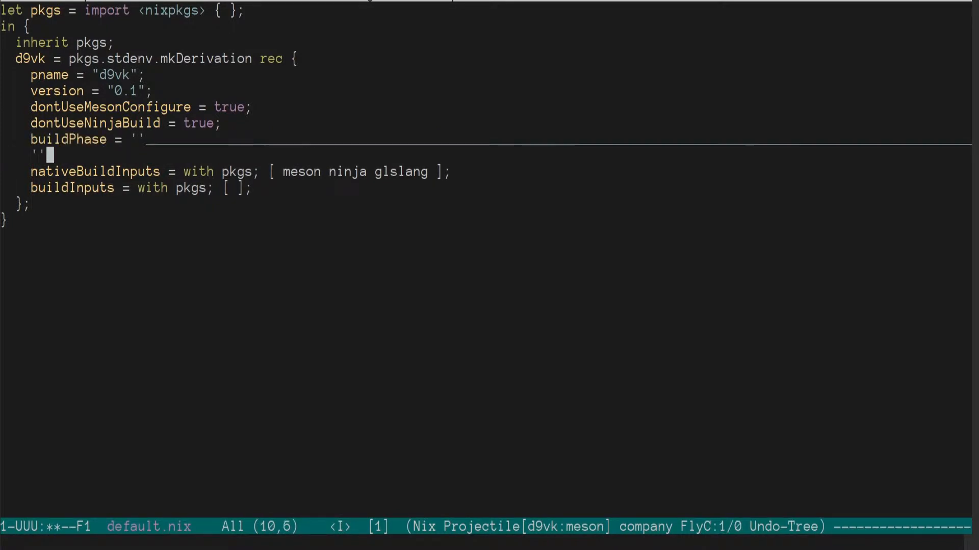
{"action": "key", "text": "Return"}
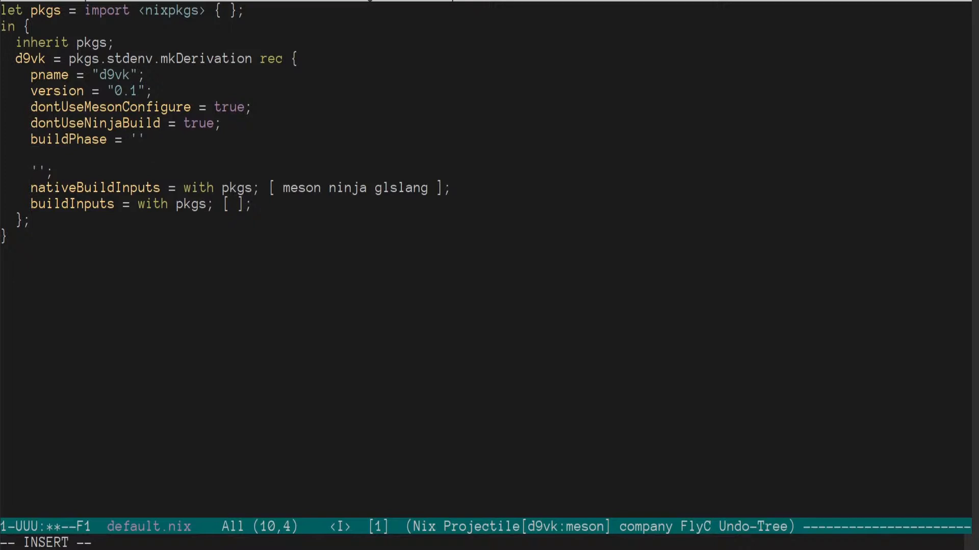
{"action": "type", "text": "${pkgs.bash}/bin/bash ./package-release.sh master $out --dev-build --winelib"}
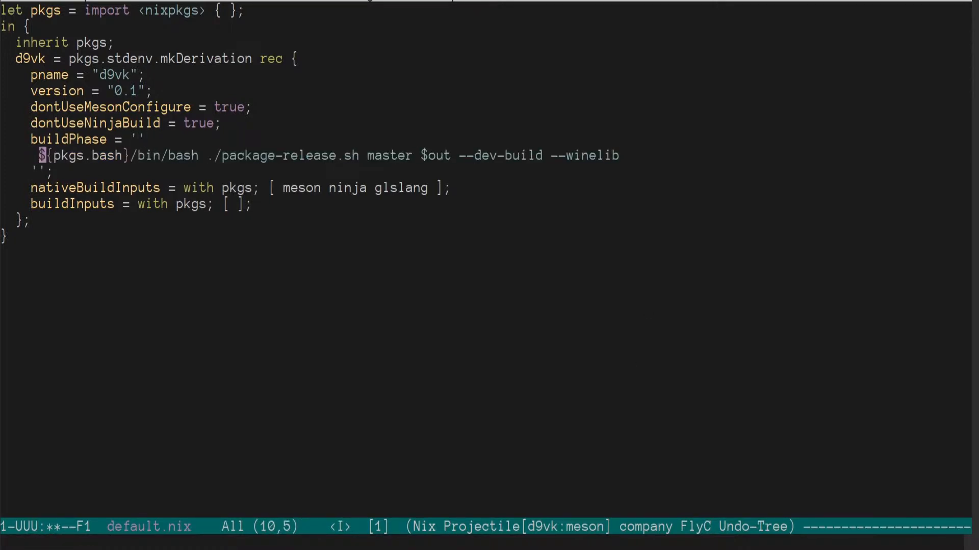
{"action": "key", "text": "Escape"}
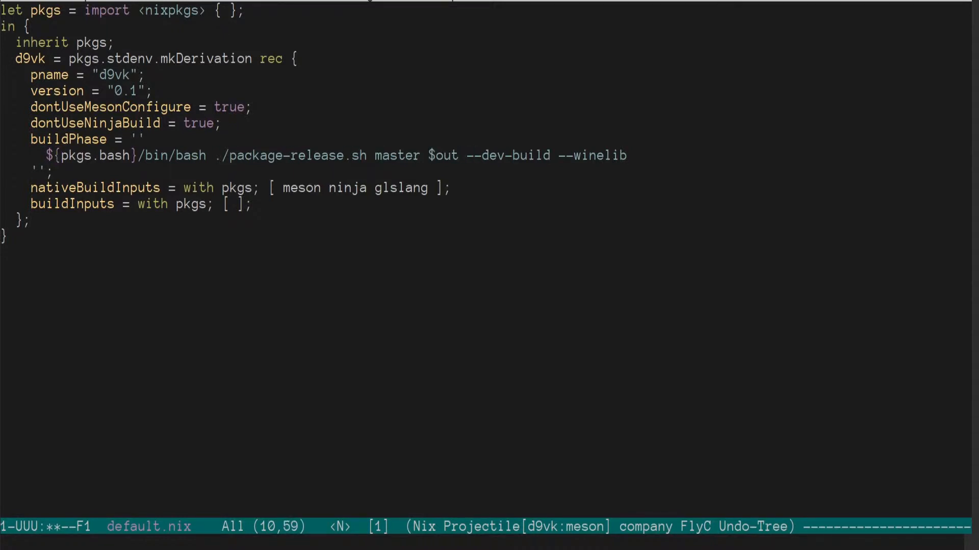
{"action": "type", "text": ":wa"}
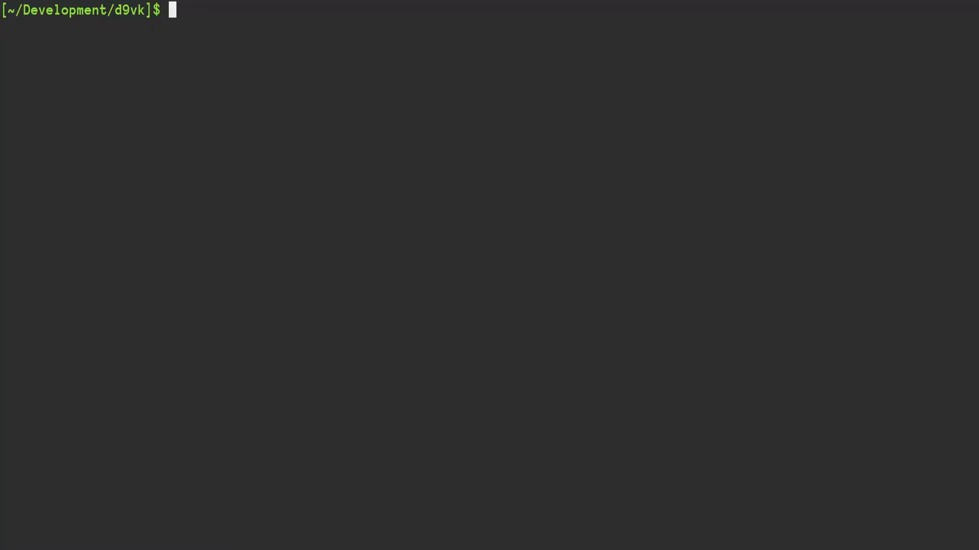
Run the mistyped nix-buld . -A d9vk, then recall it and run the corrected nix-build.
{"action": "type", "text": "ni"}
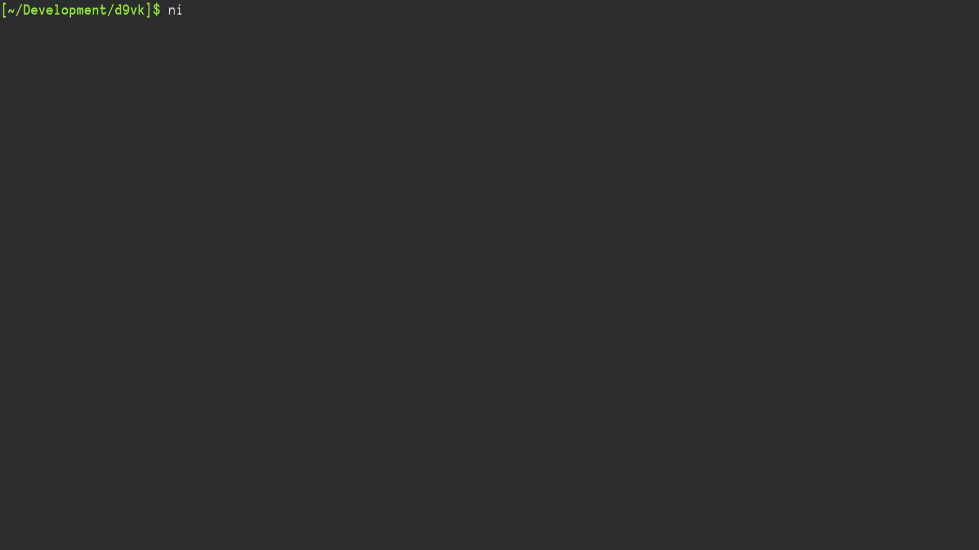
{"action": "type", "text": "x-buld  -A"}
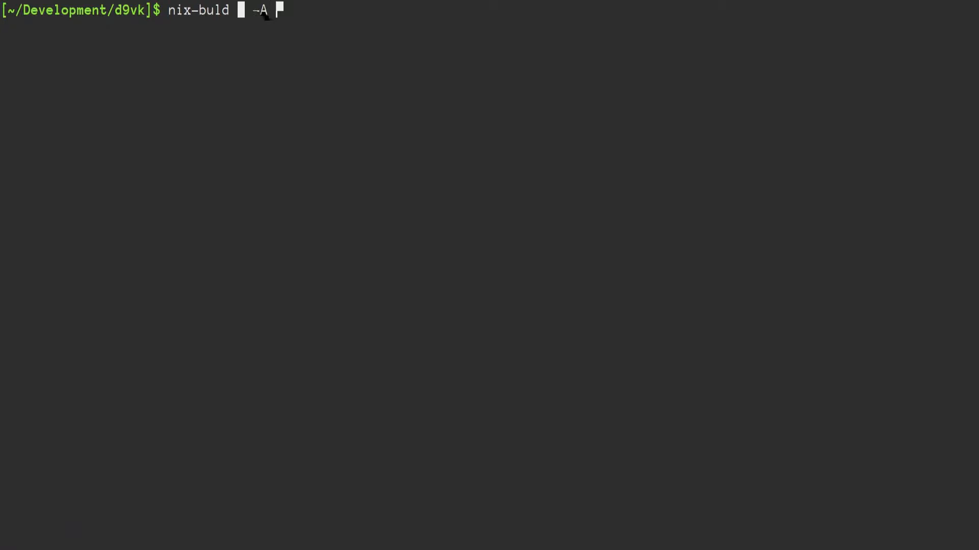
{"action": "type", "text": "d9vk"}
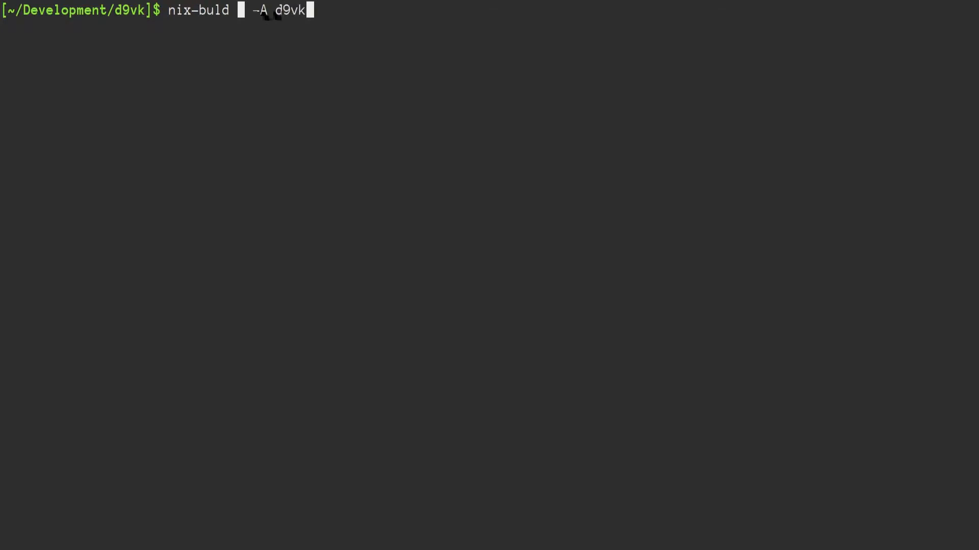
{"action": "key", "text": "Return"}
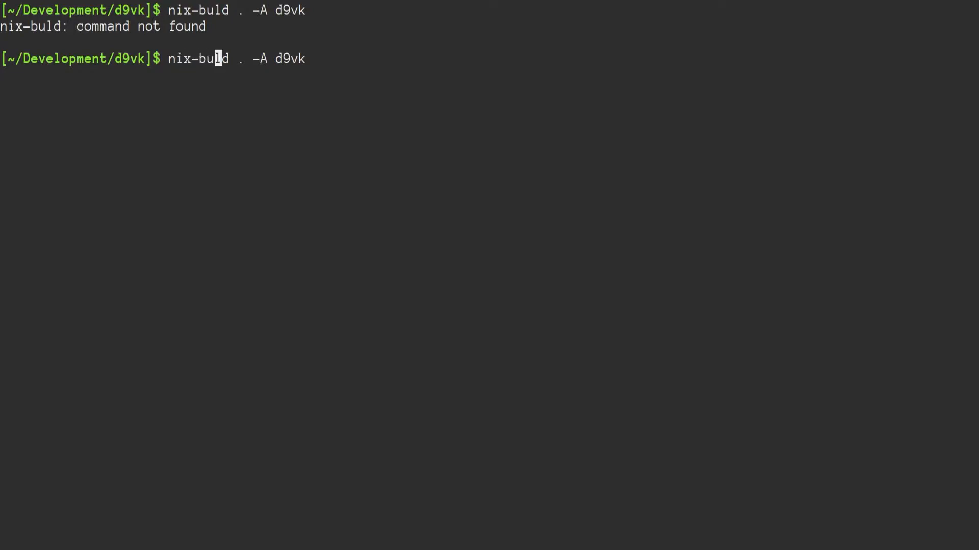
{"action": "key", "text": "Return"}
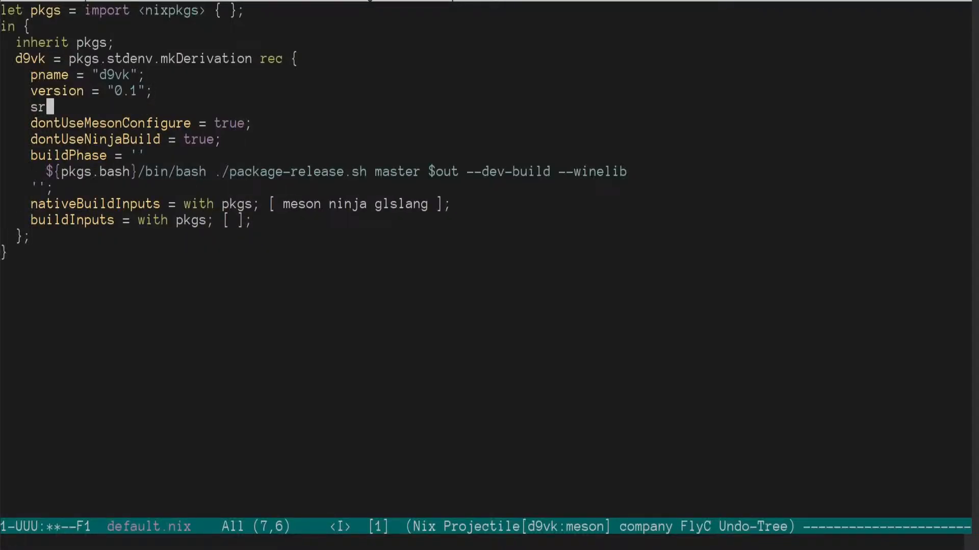
Set src = ./. in the derivation, rebuild, then add wine to nativeBuildInputs after the winegcc failure.
{"action": "type", "text": "c = ./."}
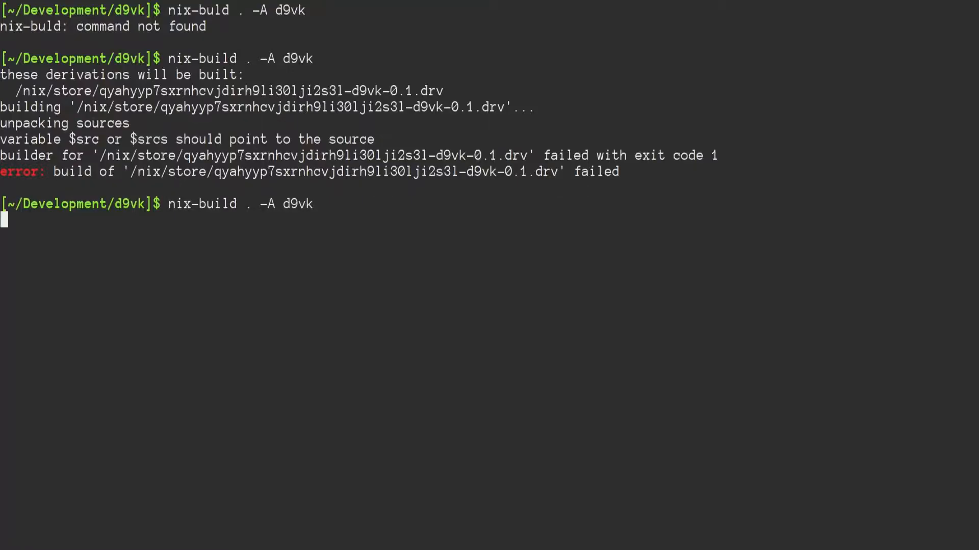
{"action": "key", "text": "Return"}
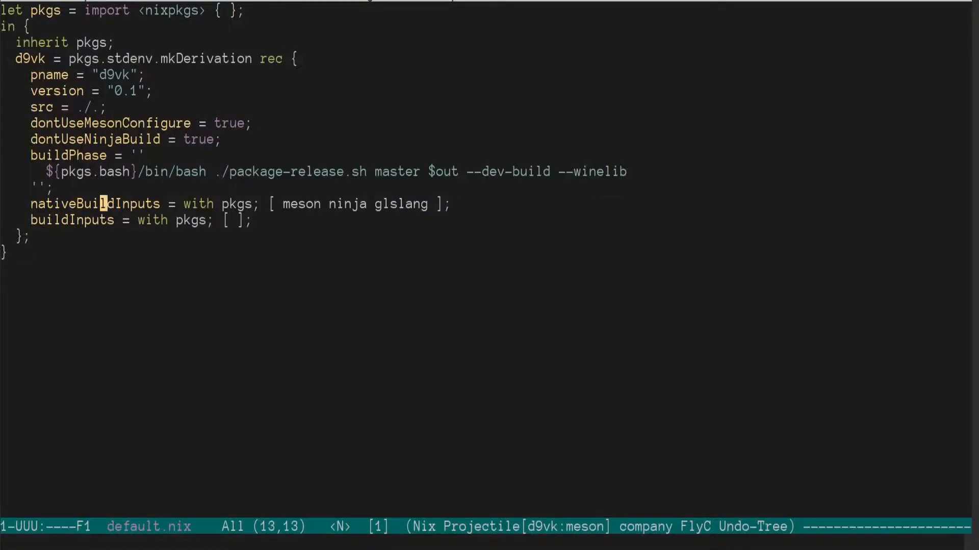
{"action": "type", "text": "wine"}
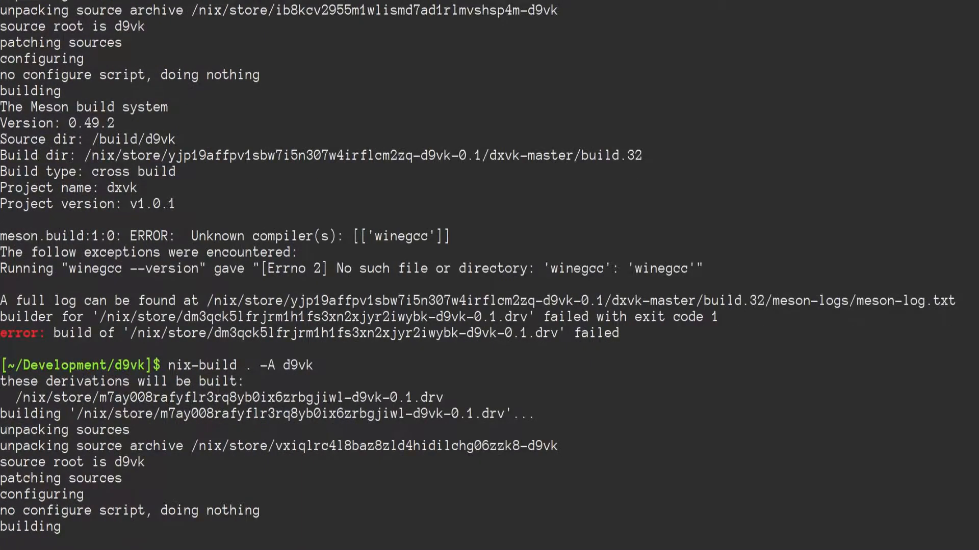
{"action": "scroll", "scroll_direction": "down", "scroll_amount": 3}
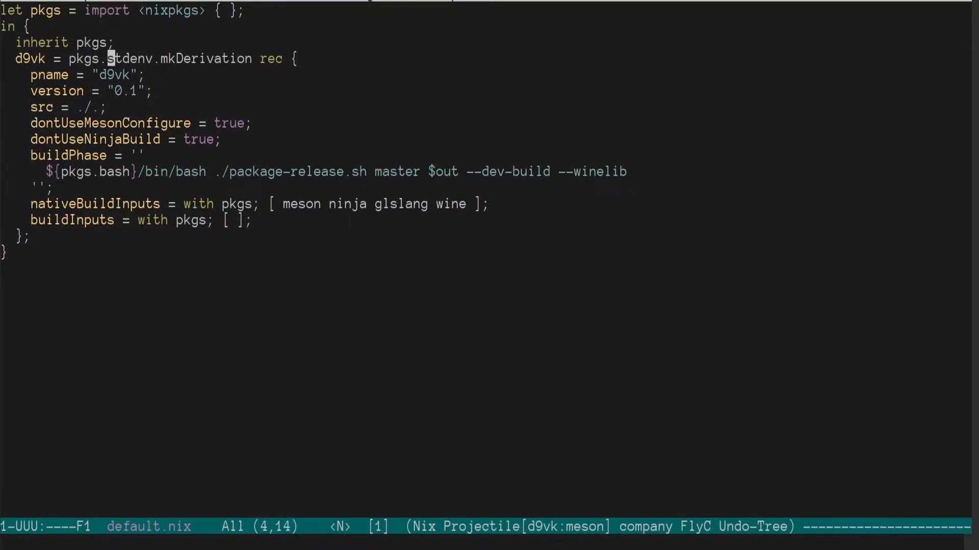
Change pkgs.stdenv.mkDerivation to pkgsi686Linux.stdenv.mkDerivation for a 32-bit build.
{"action": "key", "text": "i"}
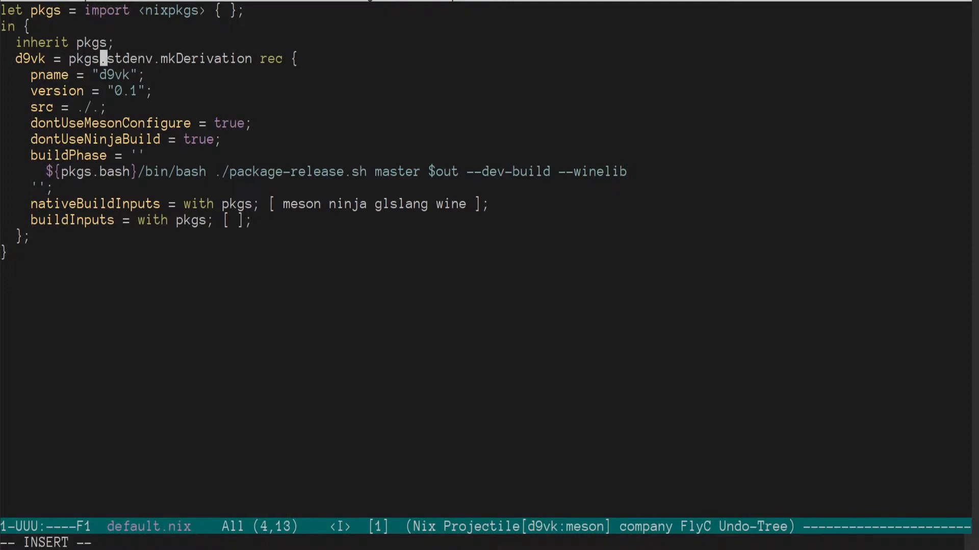
{"action": "type", "text": "i686Linux"}
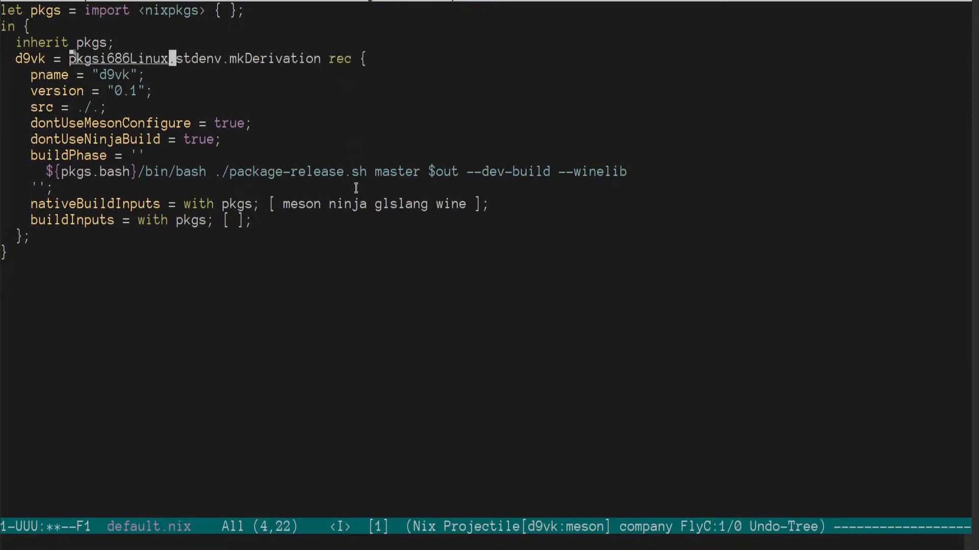
{"action": "key", "text": "Escape"}
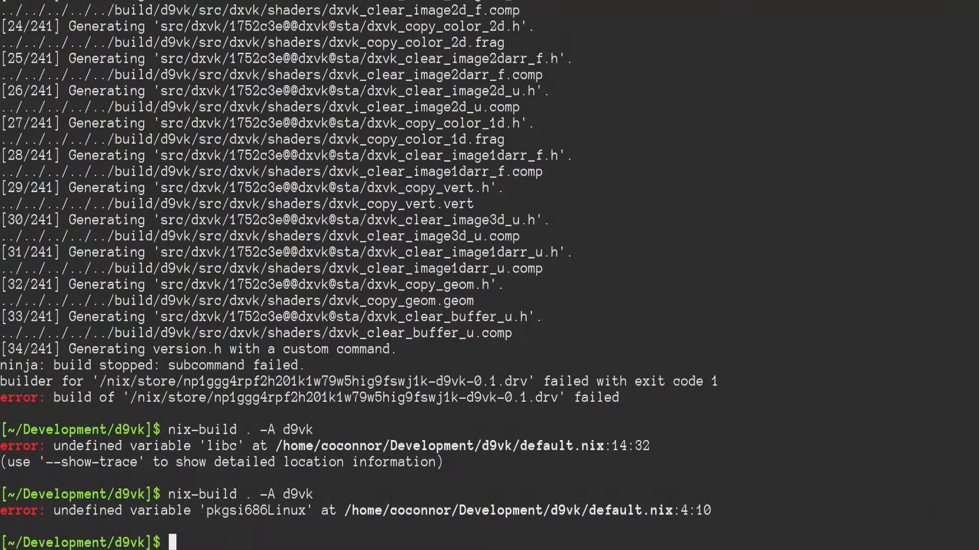
Rerun nix-build . -A d9vk and watch it compile past the earlier failure through step 93.
{"action": "key", "text": "Return"}
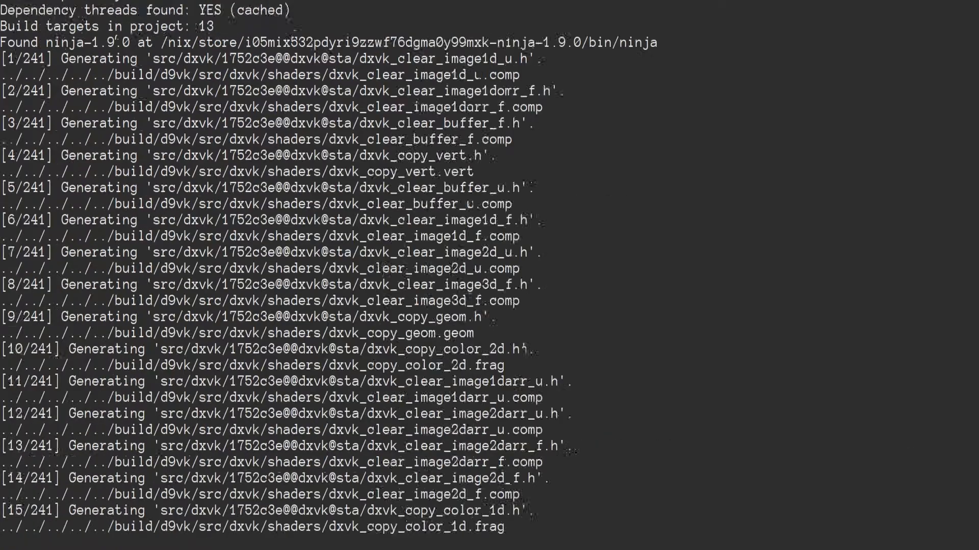
{"action": "scroll", "scroll_direction": "down", "scroll_amount": 3}
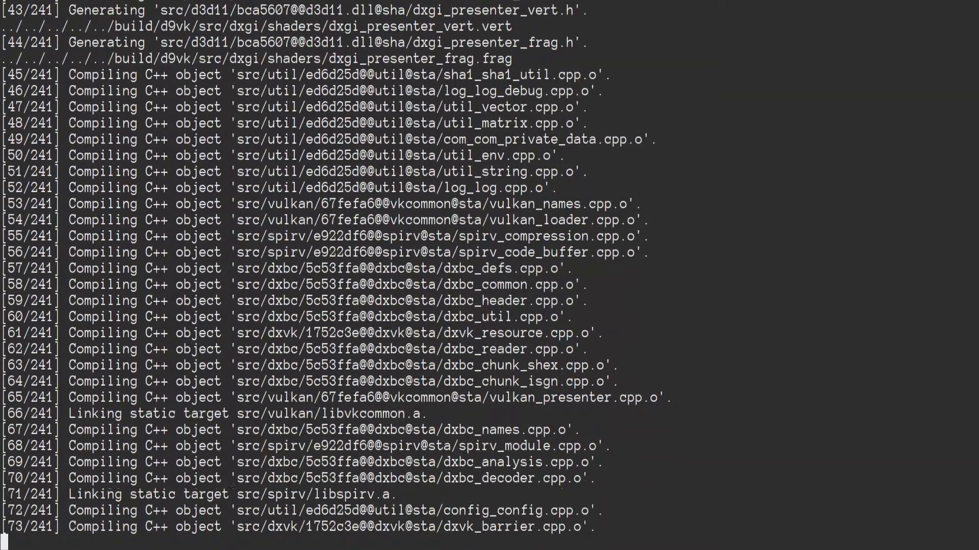
{"action": "scroll", "scroll_direction": "down", "scroll_amount": 3}
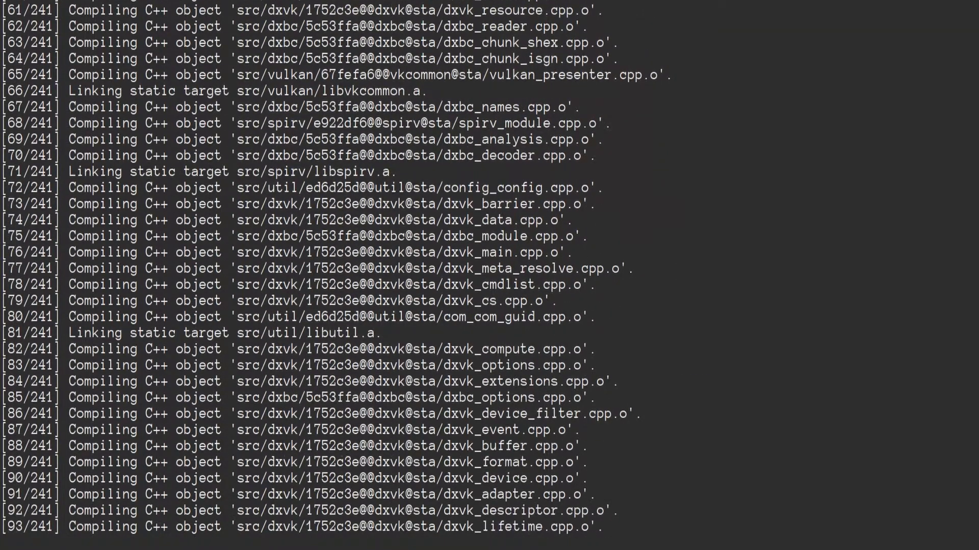
{"action": "scroll", "scroll_direction": "down", "scroll_amount": 3}
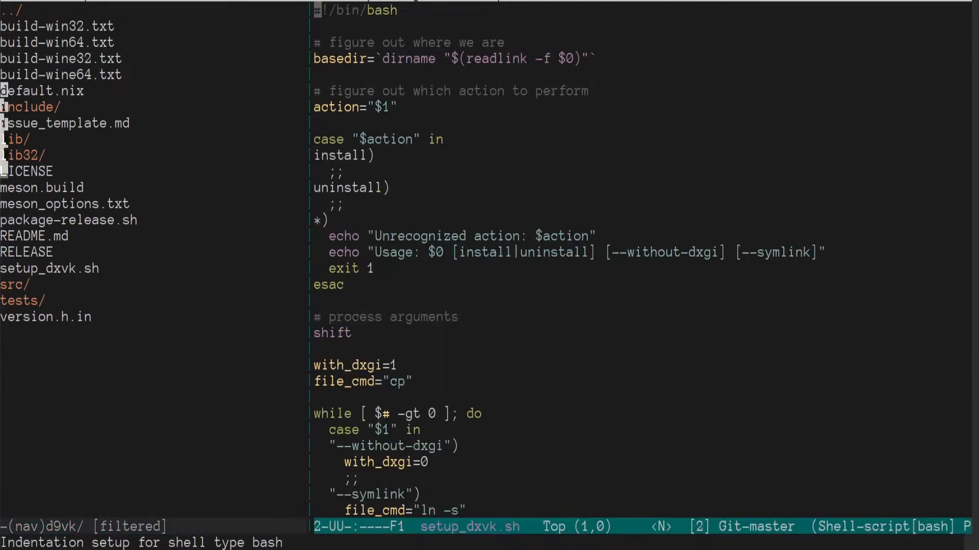
Scroll through setup_dxvk.sh's install functions from top to bottom and back again.
{"action": "scroll", "scroll_direction": "down", "scroll_amount": 3}
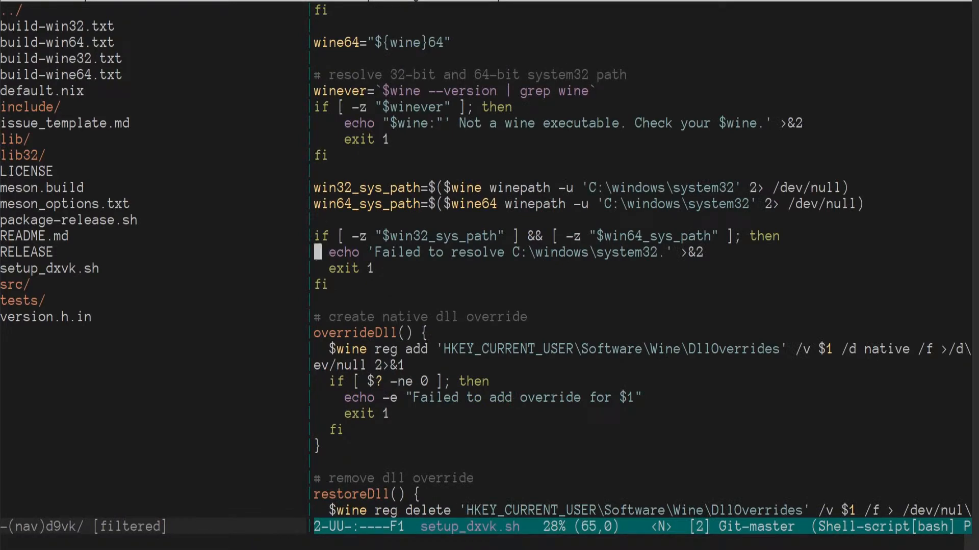
{"action": "scroll", "scroll_direction": "down", "scroll_amount": 3}
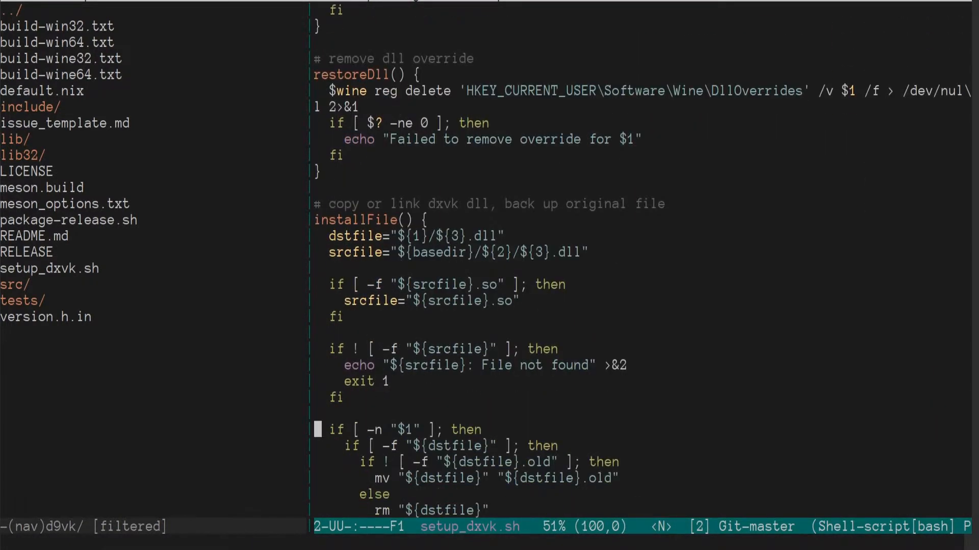
{"action": "scroll", "scroll_direction": "down", "scroll_amount": 3}
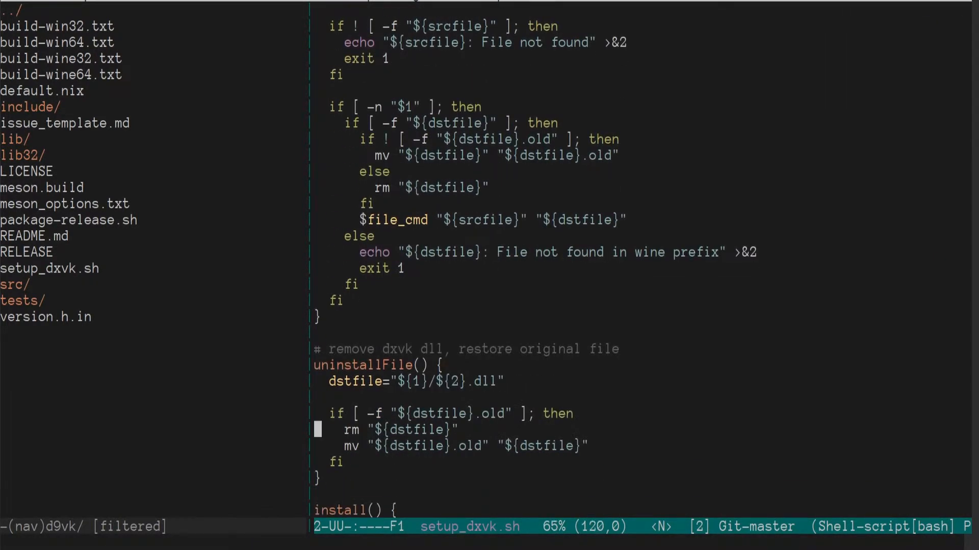
{"action": "scroll", "scroll_direction": "down", "scroll_amount": 3}
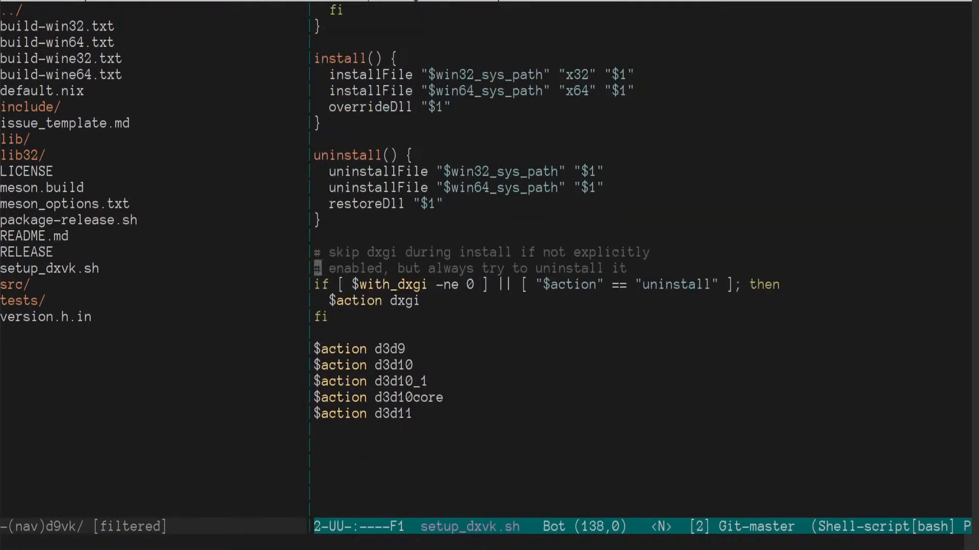
{"action": "scroll", "scroll_direction": "up", "scroll_amount": 3}
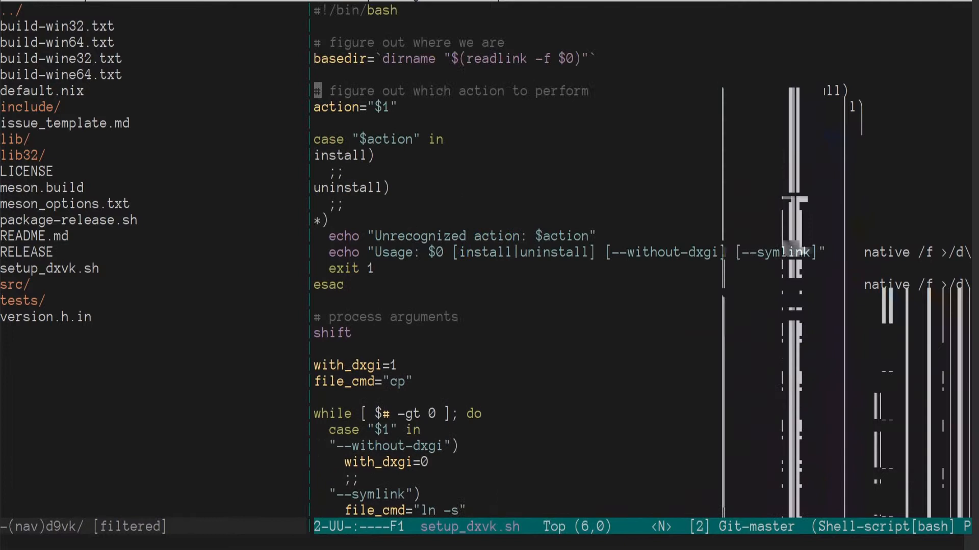
{"action": "scroll", "scroll_direction": "down", "scroll_amount": 3}
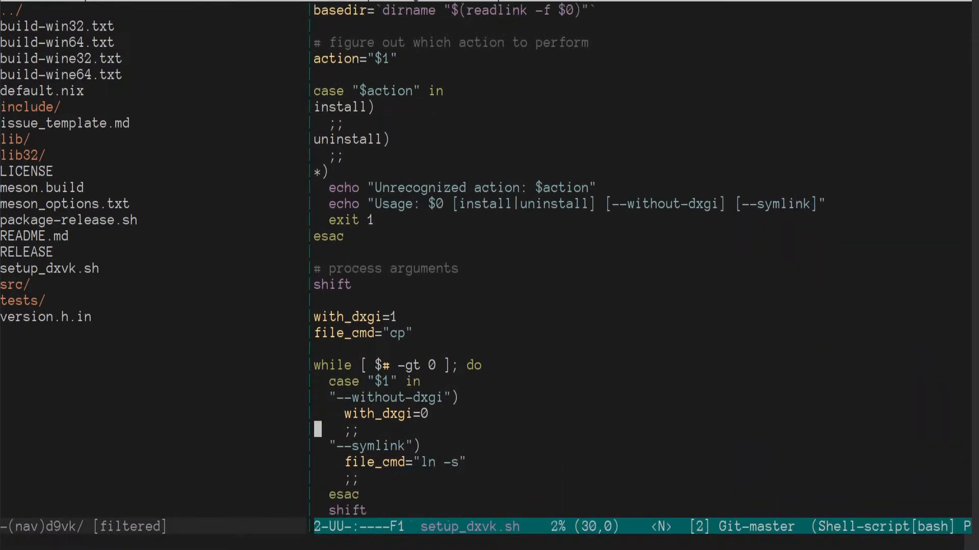
{"action": "scroll", "scroll_direction": "down", "scroll_amount": 3}
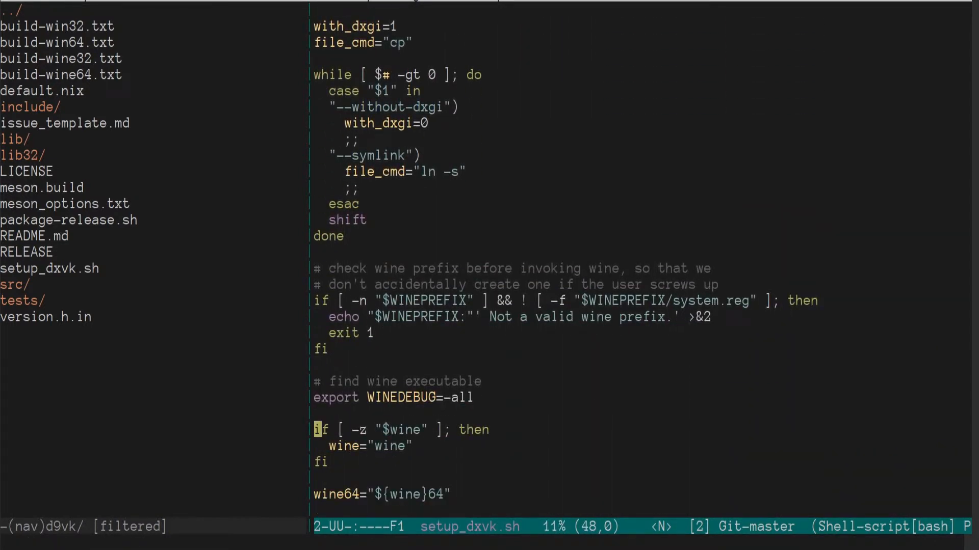
{"action": "scroll", "scroll_direction": "down", "scroll_amount": 3}
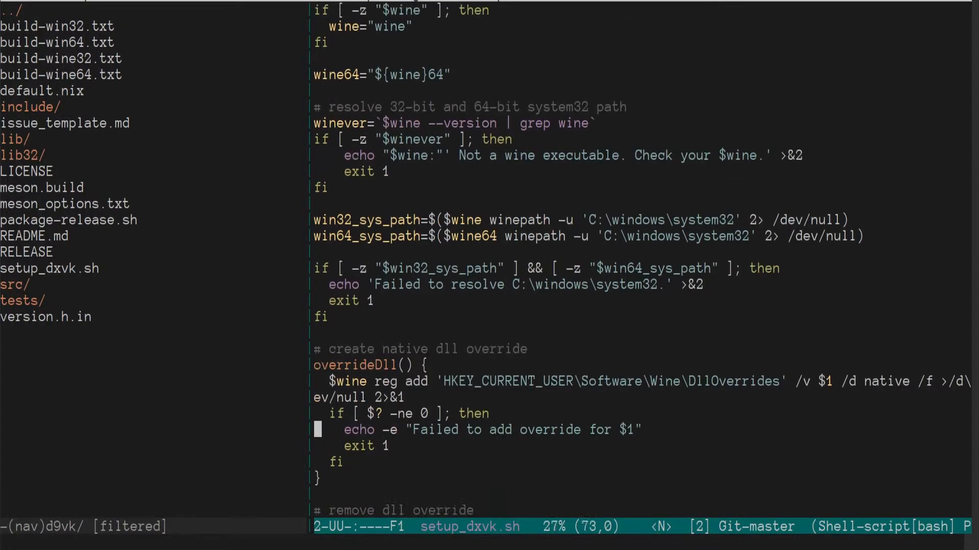
{"action": "scroll", "scroll_direction": "down", "scroll_amount": 3}
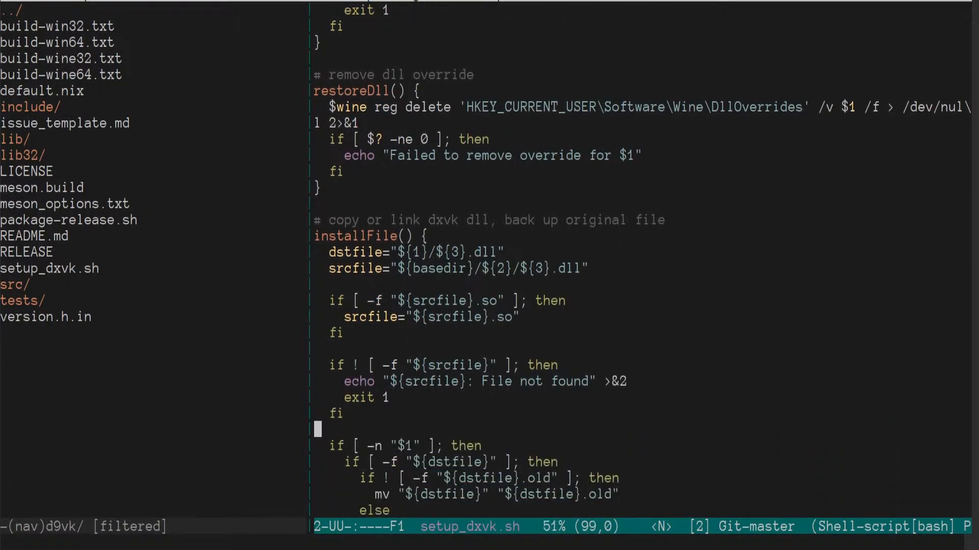
{"action": "scroll", "scroll_direction": "down", "scroll_amount": 3}
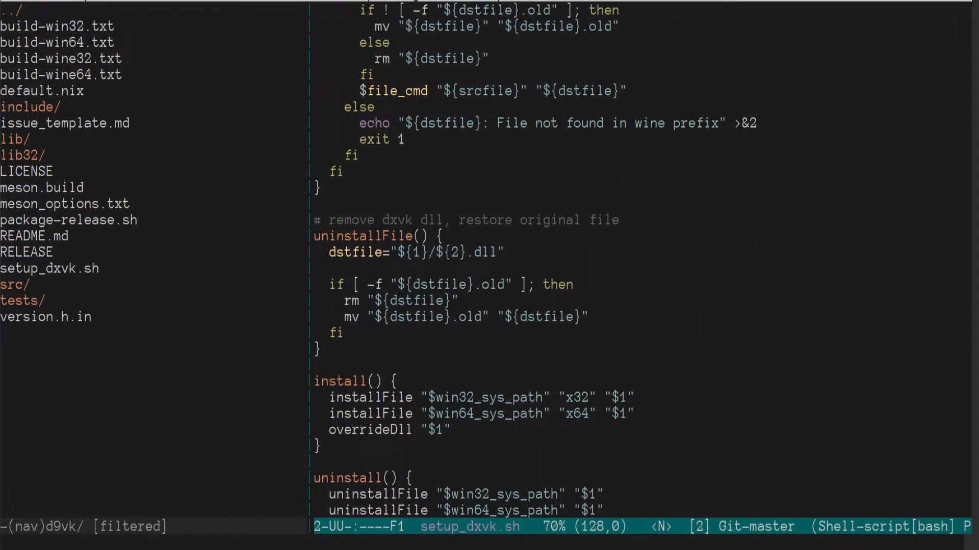
{"action": "scroll", "scroll_direction": "down", "scroll_amount": 3}
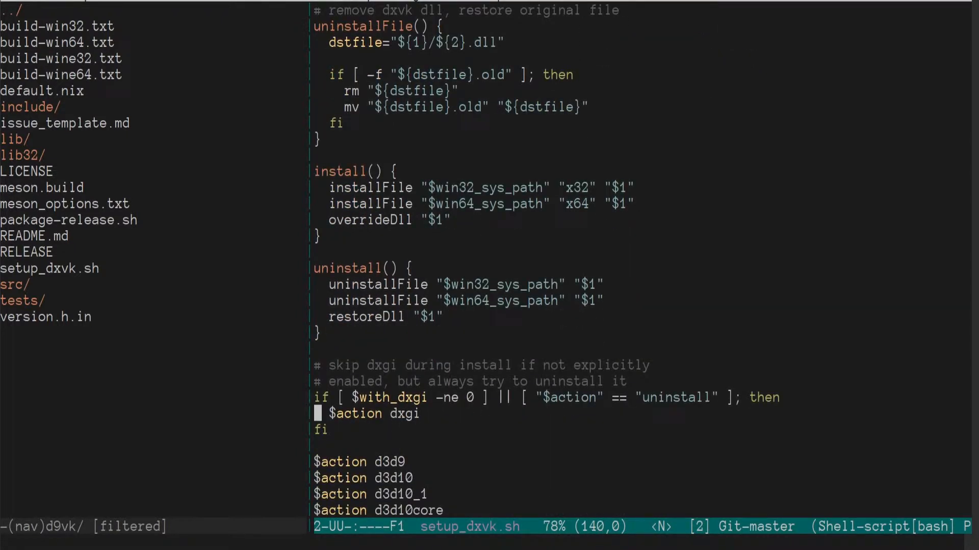
{"action": "scroll", "scroll_direction": "up", "scroll_amount": 3}
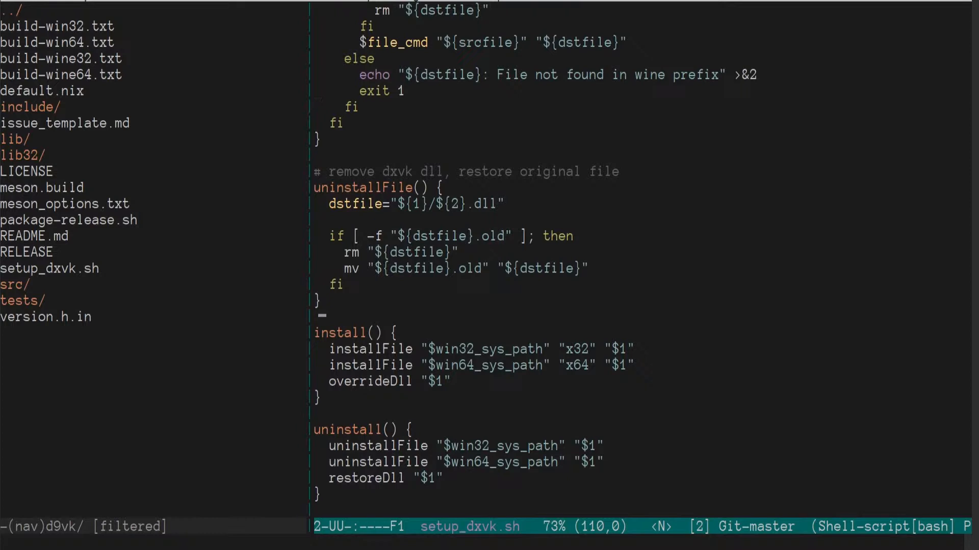
{"action": "scroll", "scroll_direction": "down", "scroll_amount": 3}
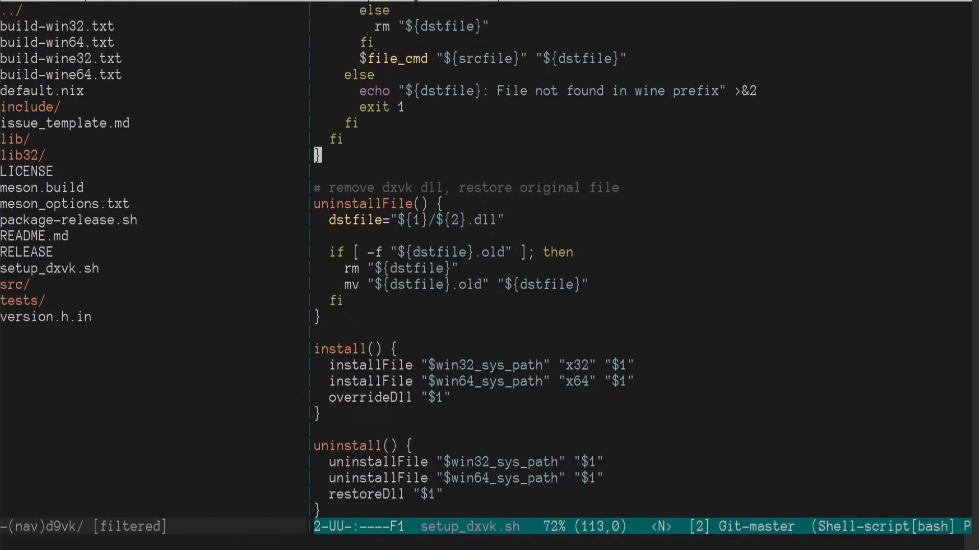
{"action": "scroll", "scroll_direction": "down", "scroll_amount": 3}
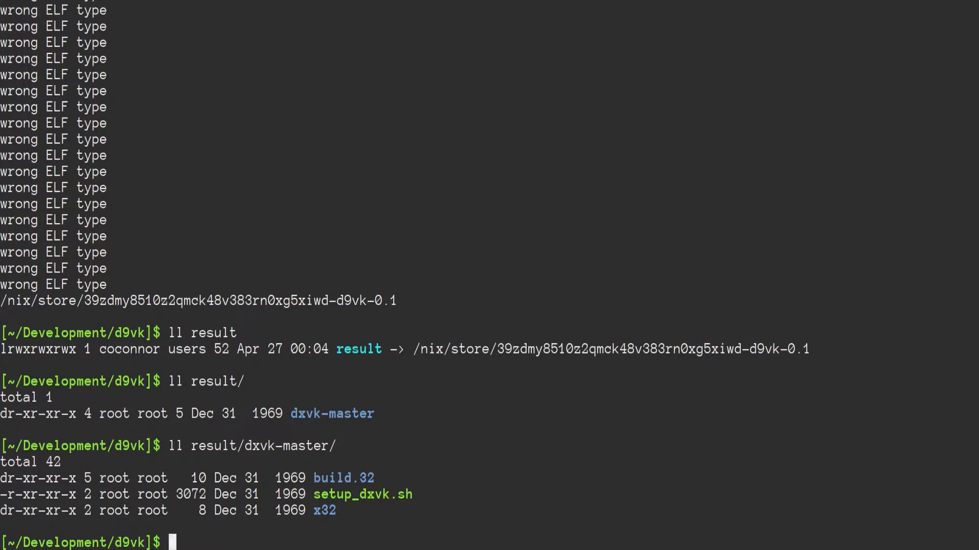
Begin changing directory into the nix-build result folder at the d9vk prompt.
{"action": "type", "text": "cd"}
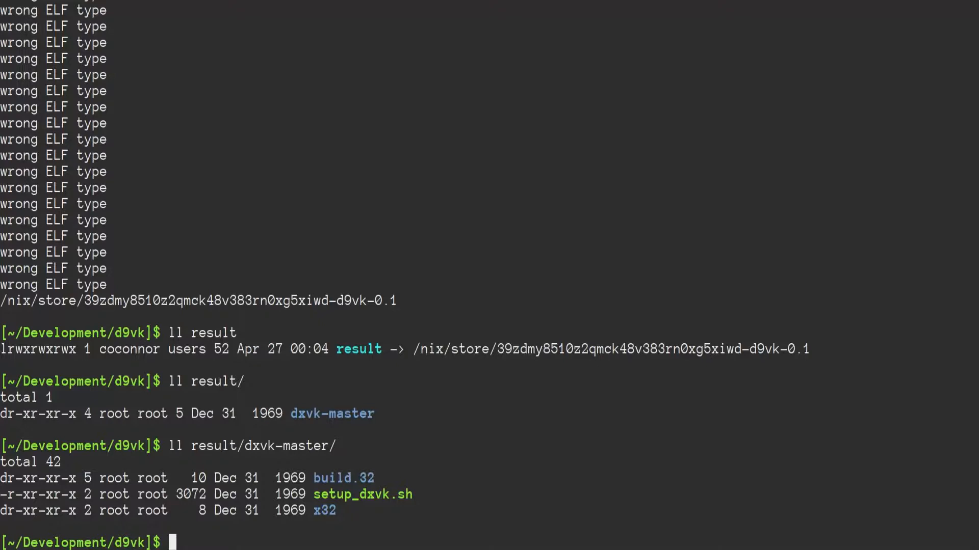
{"action": "type", "text": "cd resultd"}
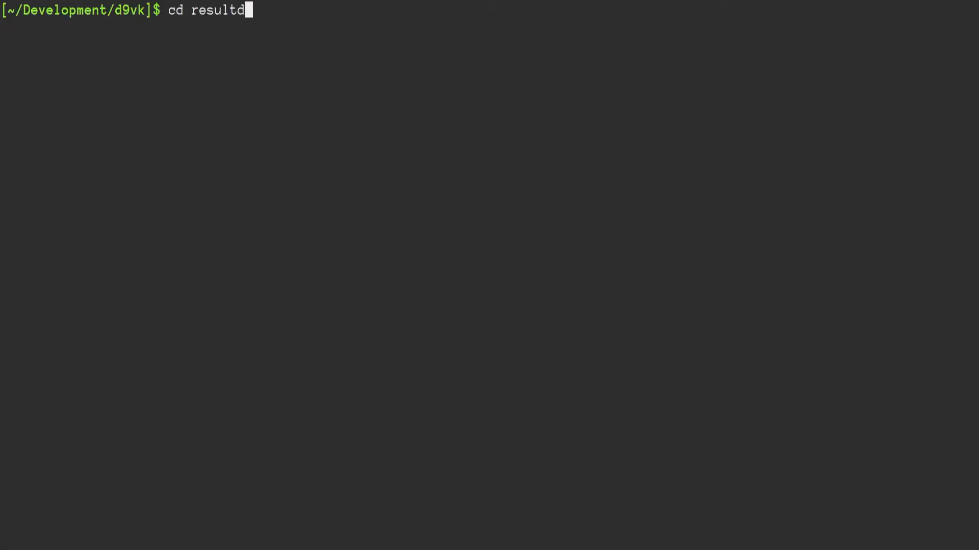
Enter result/dxvk-master via Tab completion and view its setup_dxvk.sh read-only in Vim.
{"action": "key", "text": "Tab"}
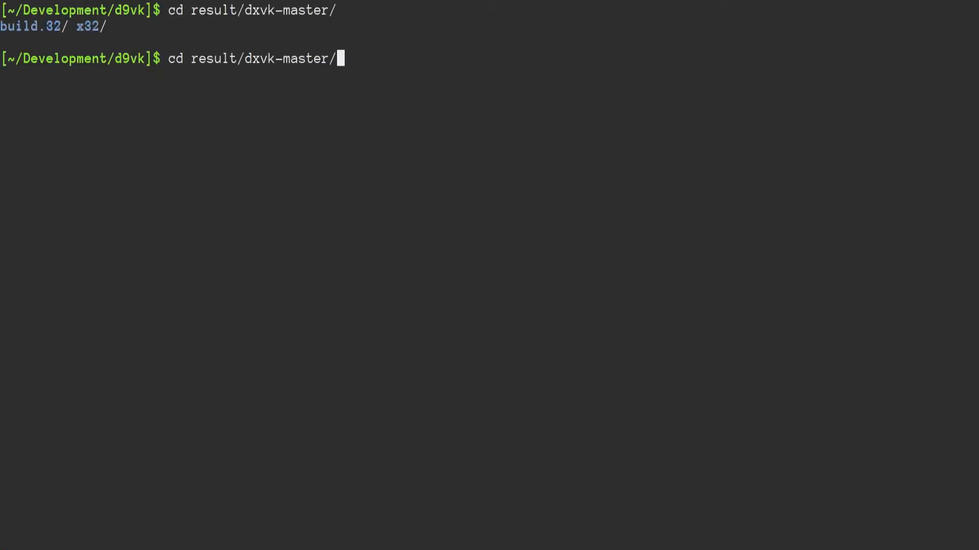
{"action": "key", "text": "Return"}
{"action": "type", "text": "view setup_dxvk.sh"}
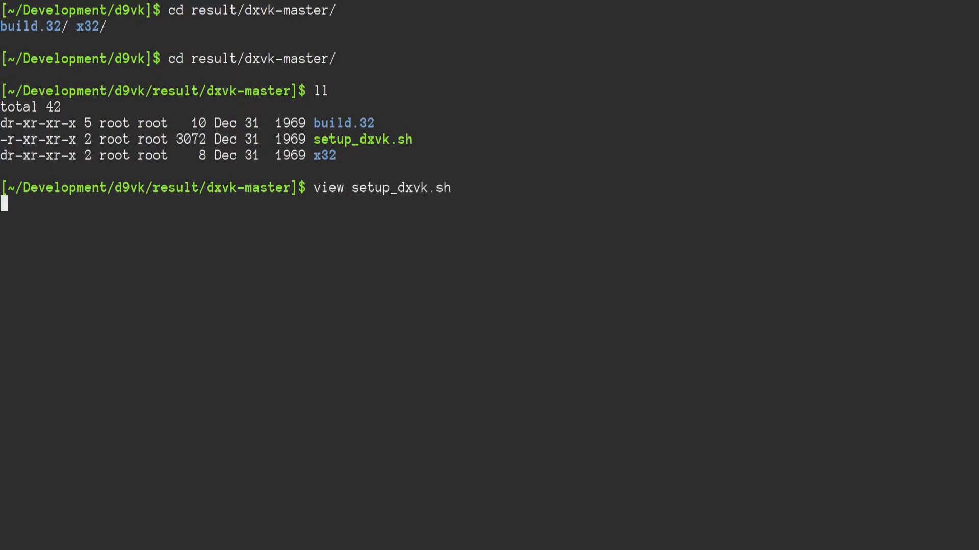
{"action": "key", "text": "Return"}
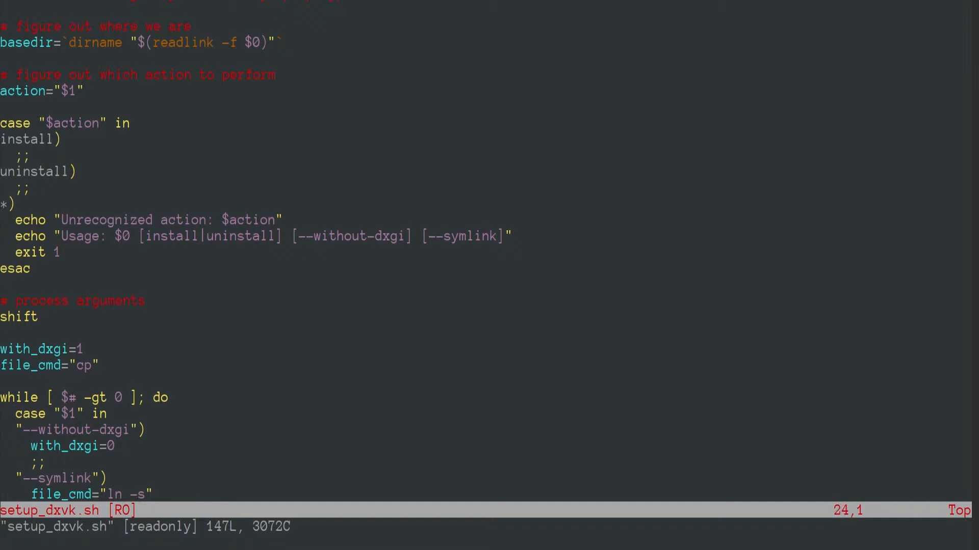
Scroll through the built setup_dxvk.sh to its end.
{"action": "scroll", "scroll_direction": "down", "scroll_amount": 3}
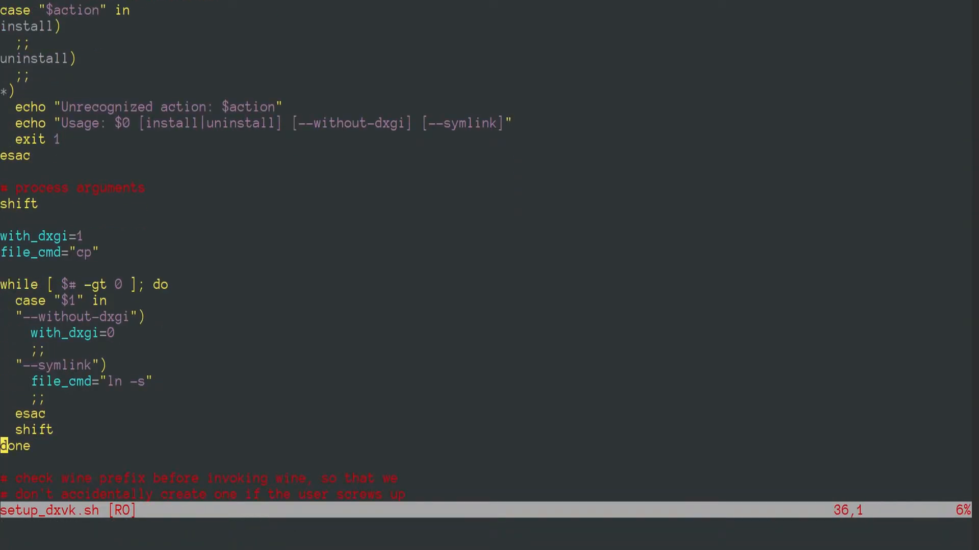
{"action": "scroll", "scroll_direction": "down", "scroll_amount": 3}
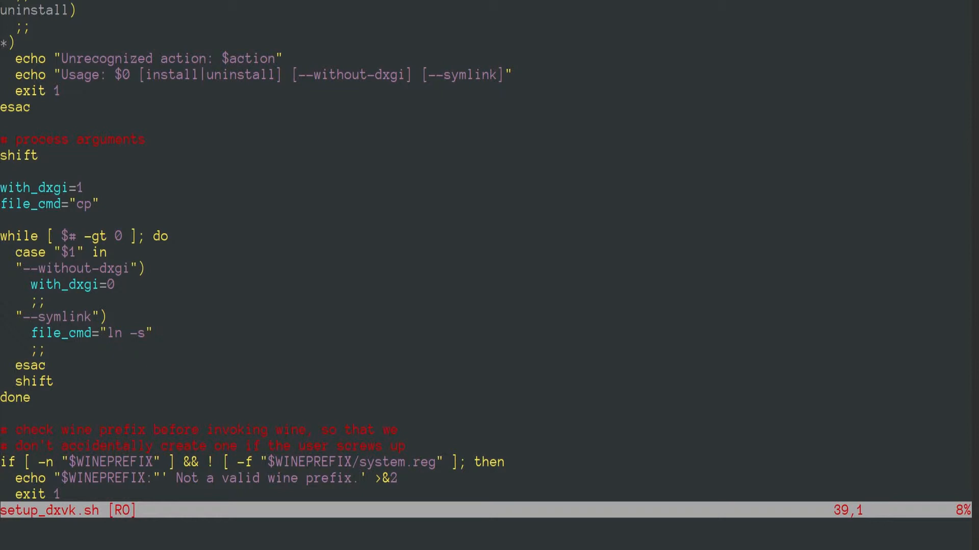
{"action": "scroll", "scroll_direction": "down", "scroll_amount": 3}
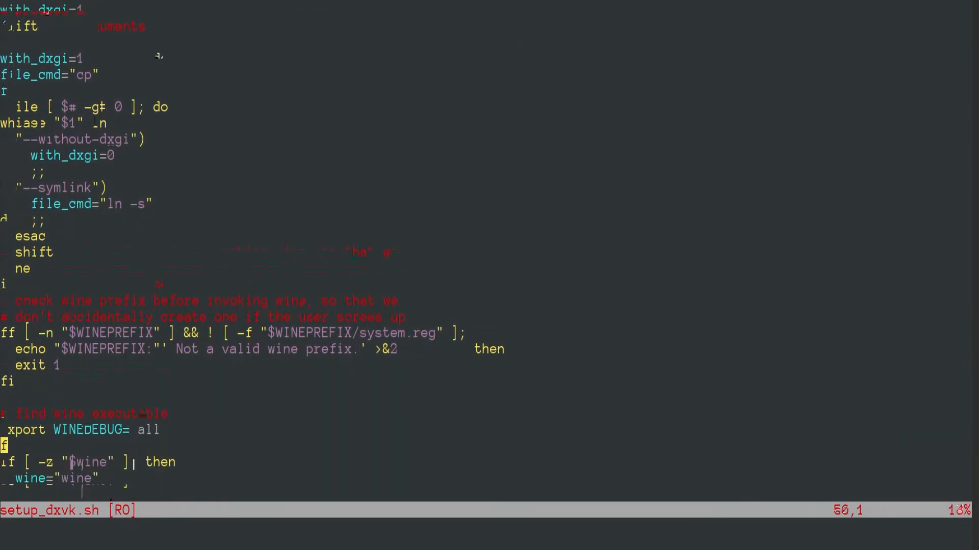
{"action": "scroll", "scroll_direction": "down", "scroll_amount": 3}
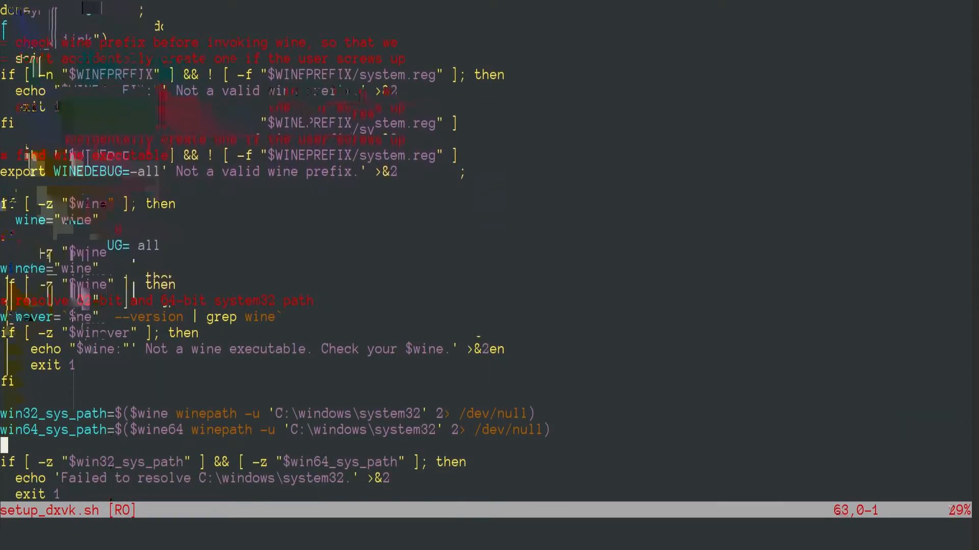
{"action": "scroll", "scroll_direction": "down", "scroll_amount": 3}
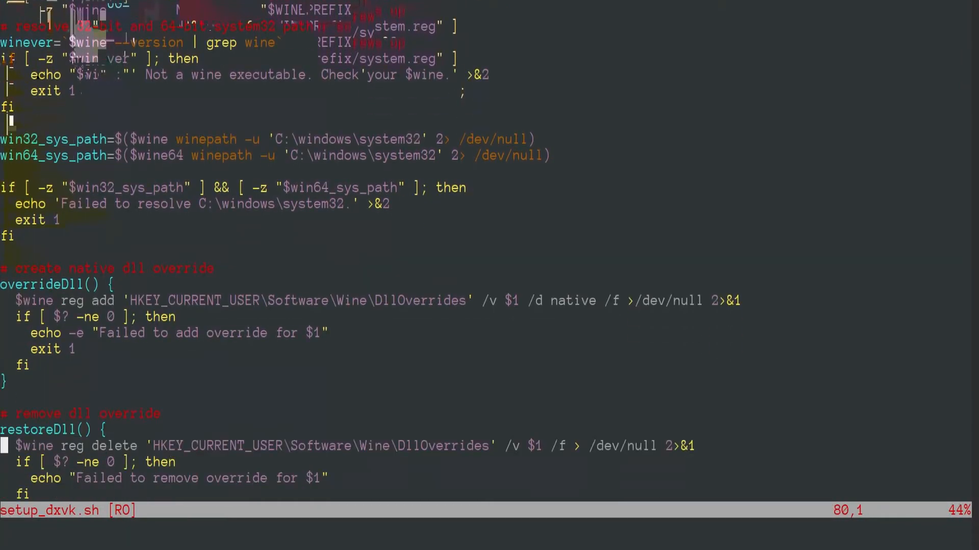
{"action": "scroll", "scroll_direction": "down", "scroll_amount": 3}
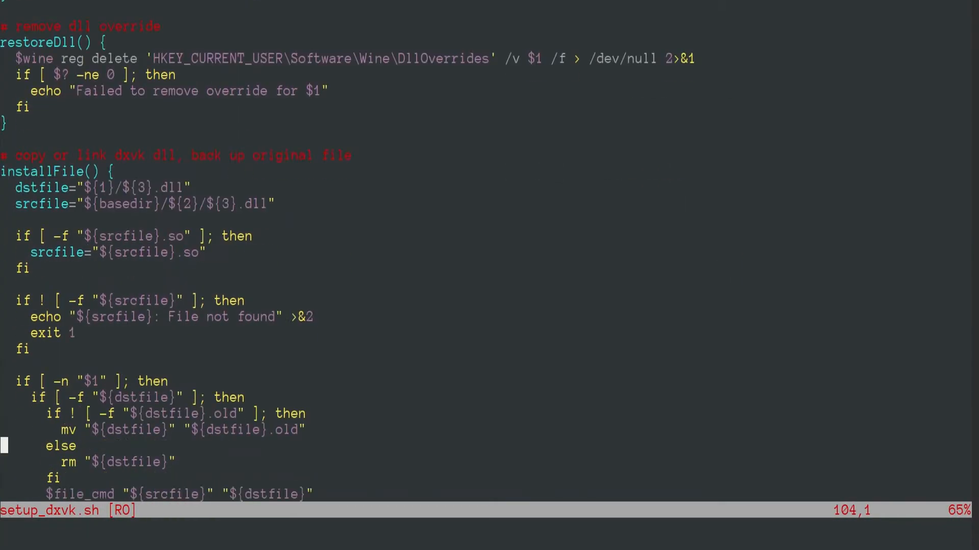
{"action": "scroll", "scroll_direction": "down", "scroll_amount": 3}
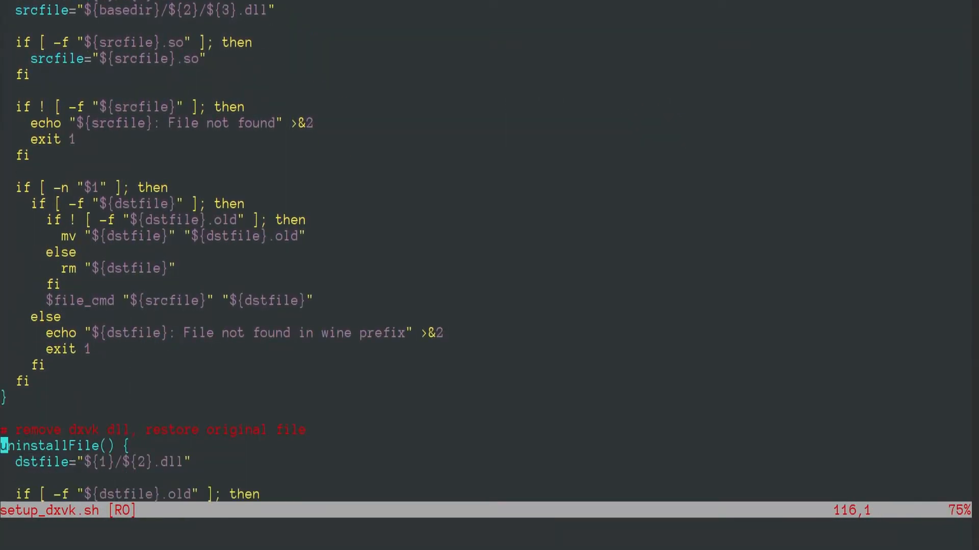
{"action": "scroll", "scroll_direction": "down", "scroll_amount": 3}
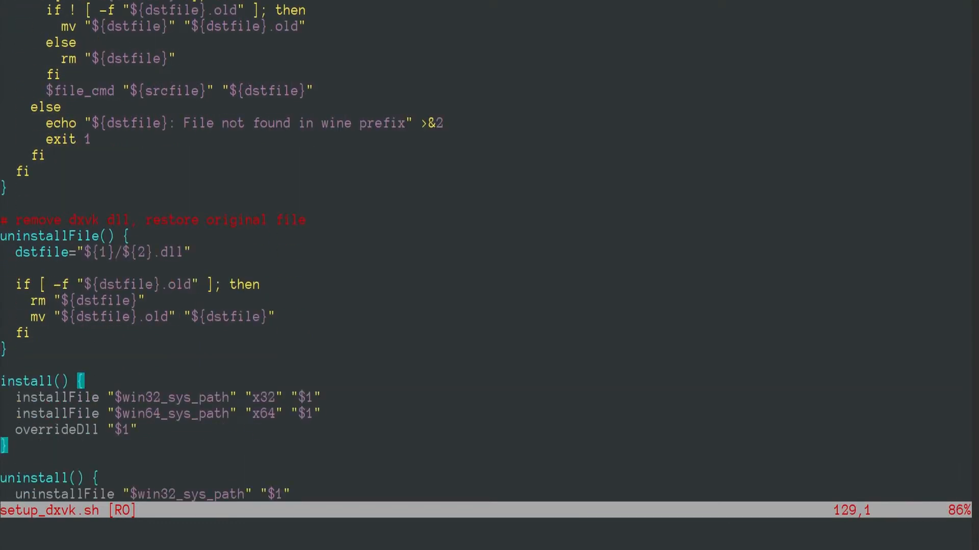
{"action": "scroll", "scroll_direction": "down", "scroll_amount": 3}
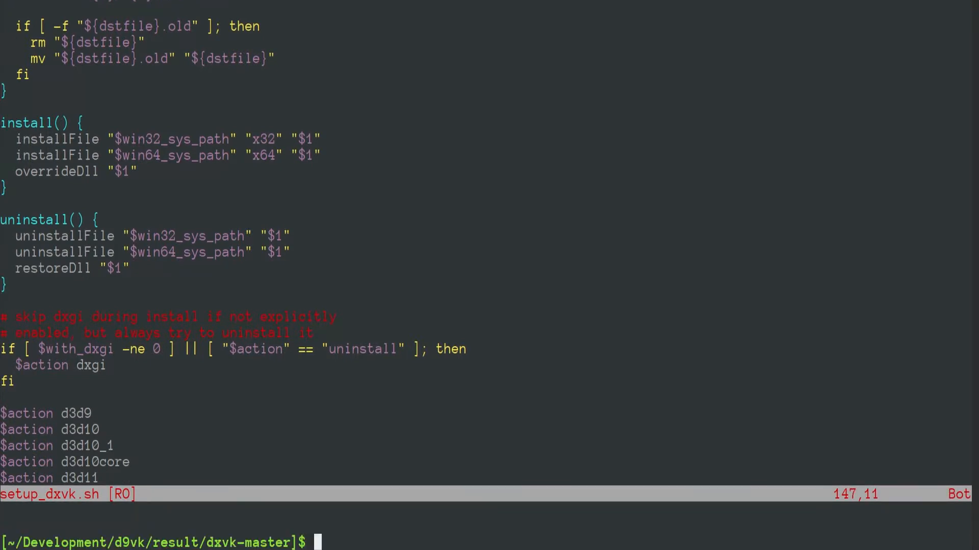
Run ./setup_dxvk.sh install --symlink, which fails on the missing x64 dxgi.dll.
{"action": "type", "text": "ll"}
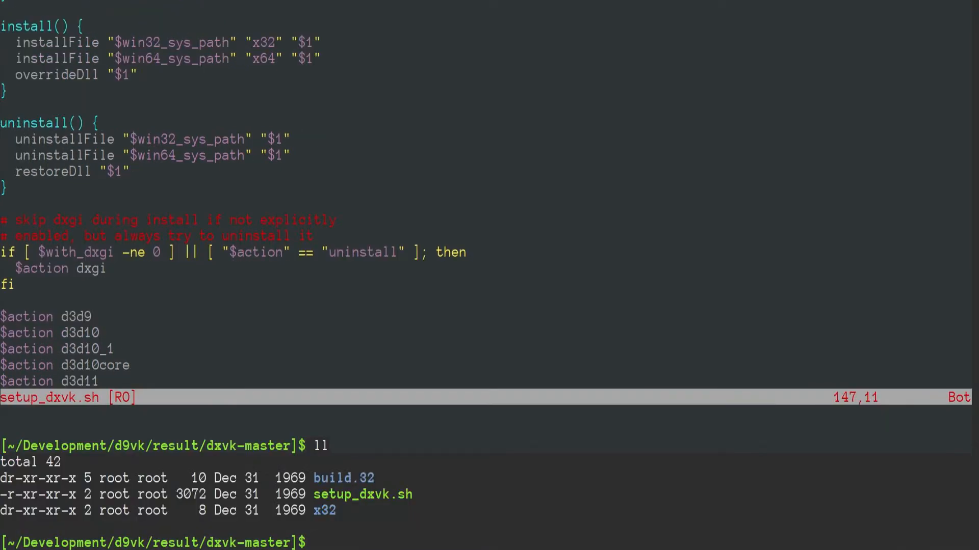
{"action": "type", "text": "./setup_dxvk.sh"}
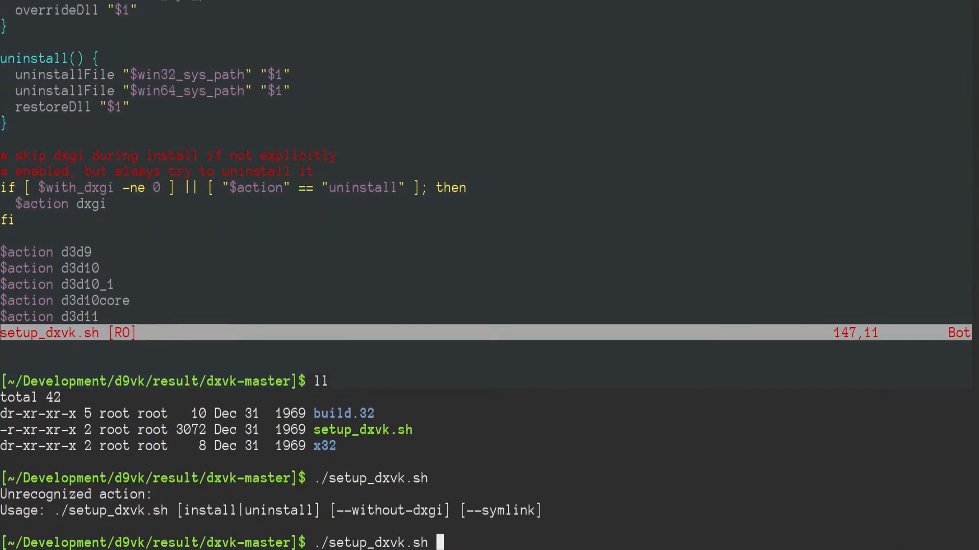
{"action": "type", "text": "install"}
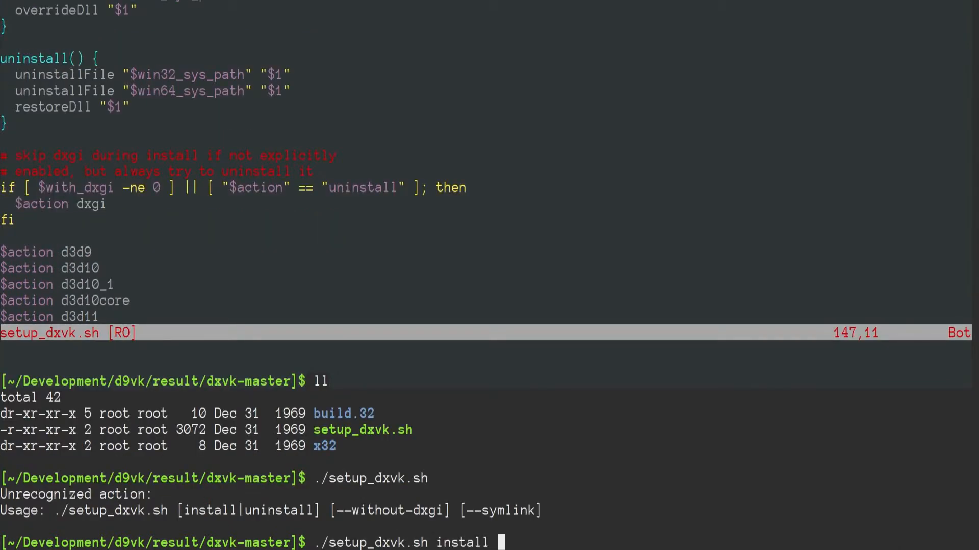
{"action": "type", "text": "--symlink"}
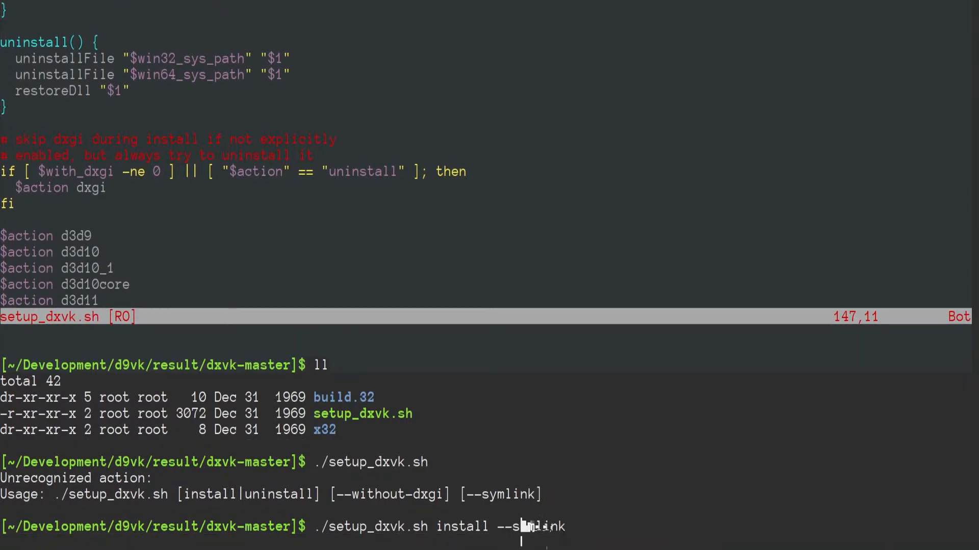
{"action": "key", "text": "Return"}
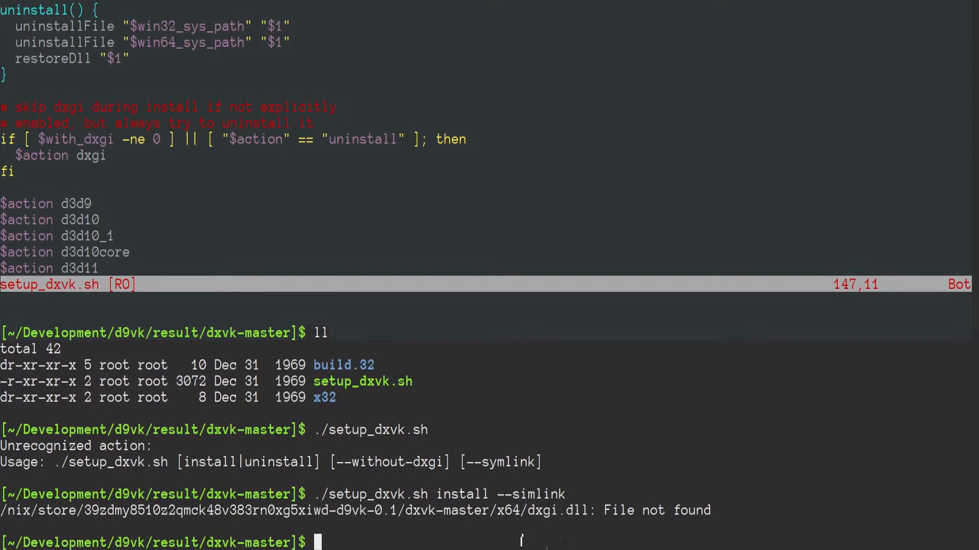
Relist the result folder and start a vi command for the script.
{"action": "type", "text": "l"}
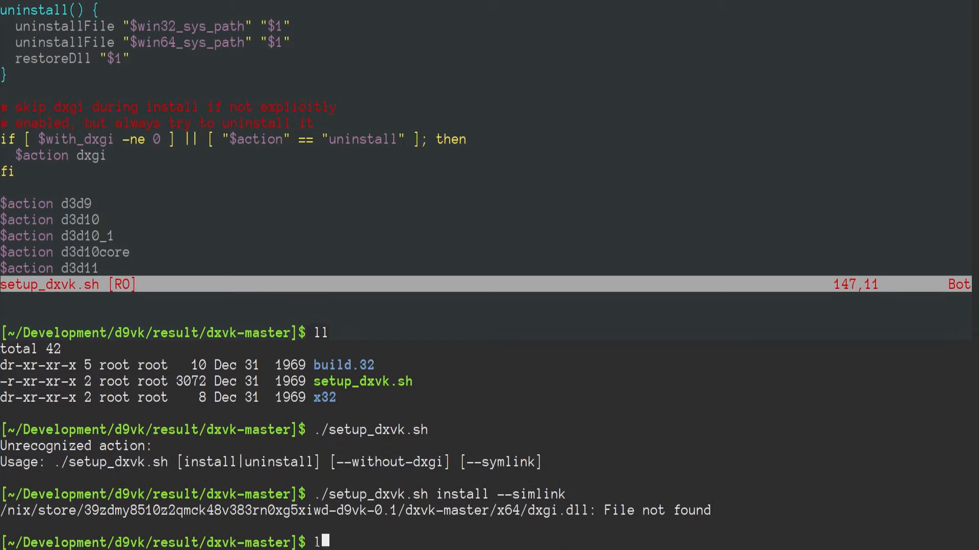
{"action": "key", "text": "BackSpace"}
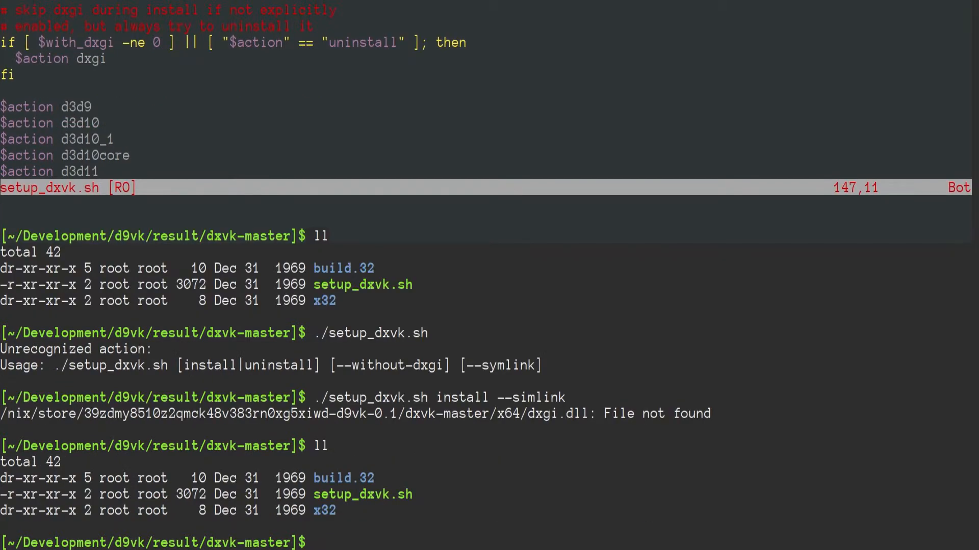
{"action": "type", "text": "vi"}
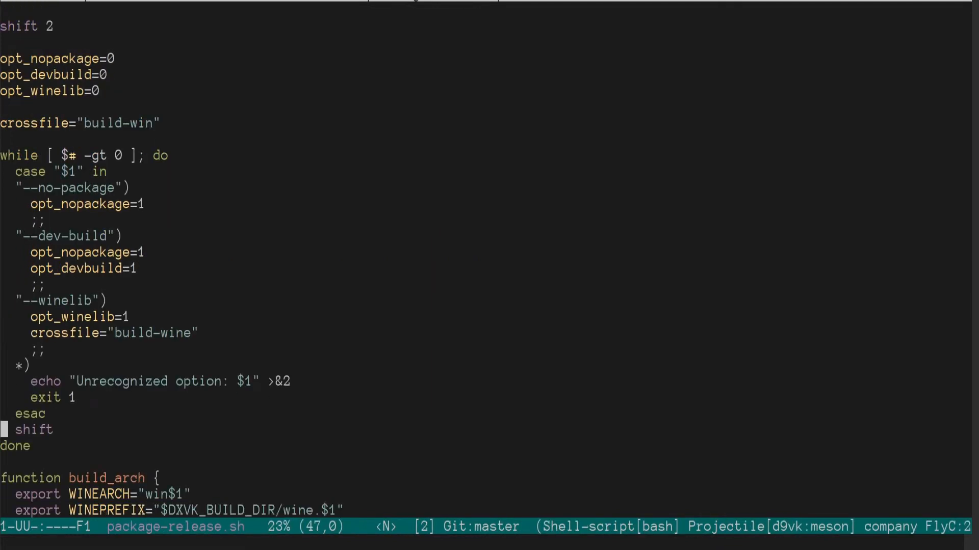
Scroll through setup_dxvk.sh's argument parsing, wine path lookup and overrideDll functions in Emacs.
{"action": "scroll", "scroll_direction": "down", "scroll_amount": 3}
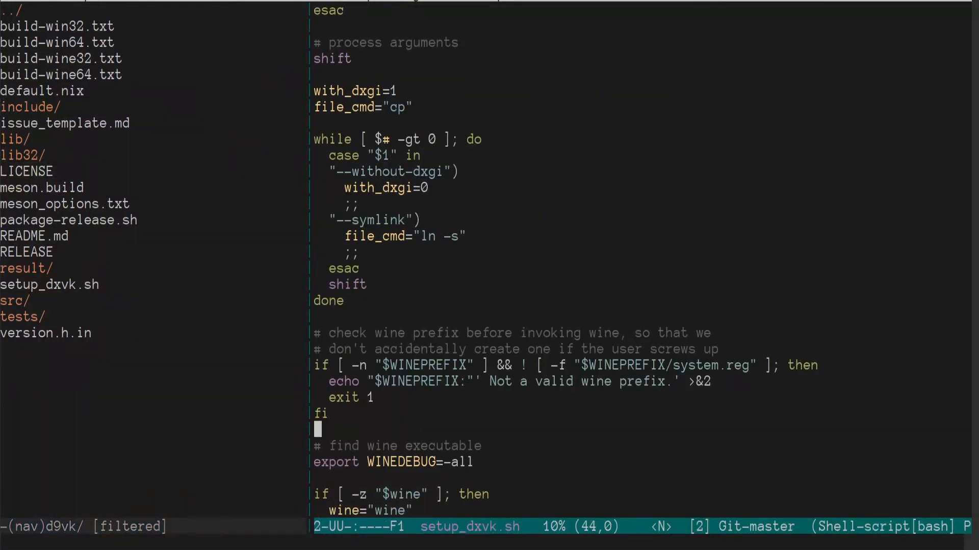
{"action": "scroll", "scroll_direction": "down", "scroll_amount": 3}
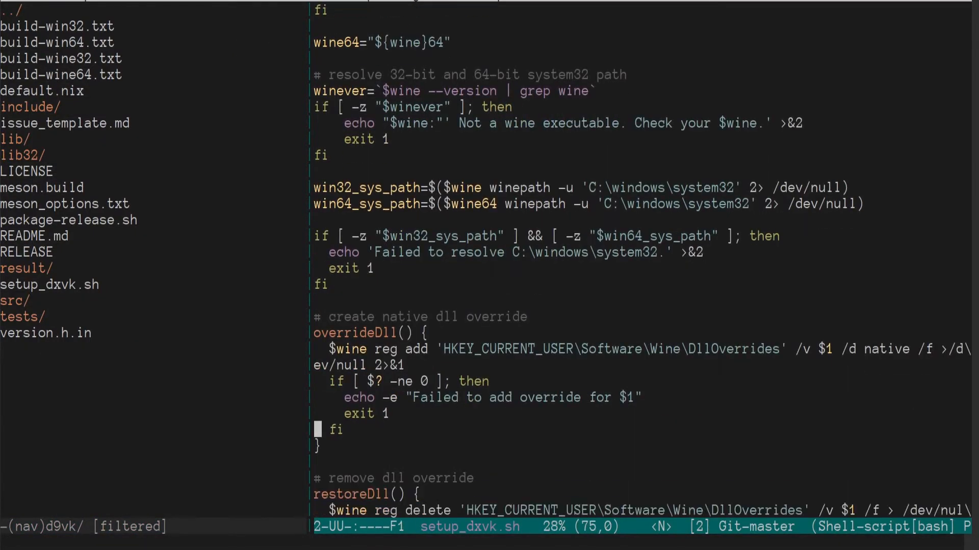
{"action": "scroll", "scroll_direction": "down", "scroll_amount": 3}
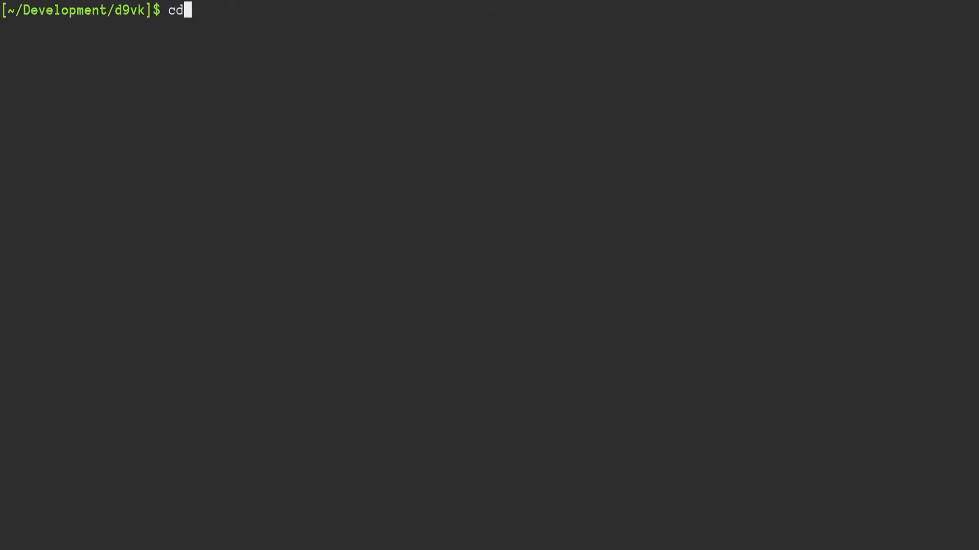
From result/dxvk-master, run ./setup_dxvk.sh install --symlink into the wine prefix.
{"action": "type", "text": "result/dxvk-master/"}
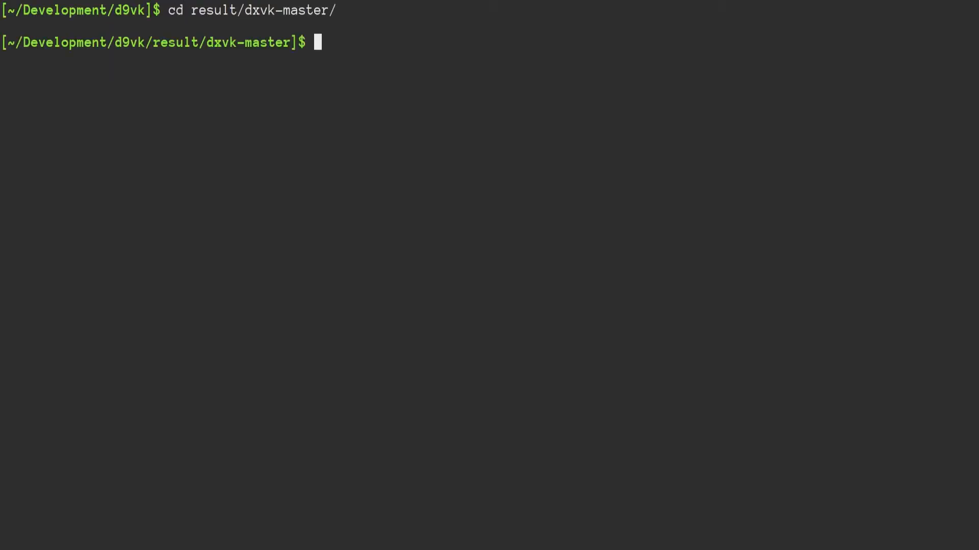
{"action": "type", "text": "./setup_dxvk.sh"}
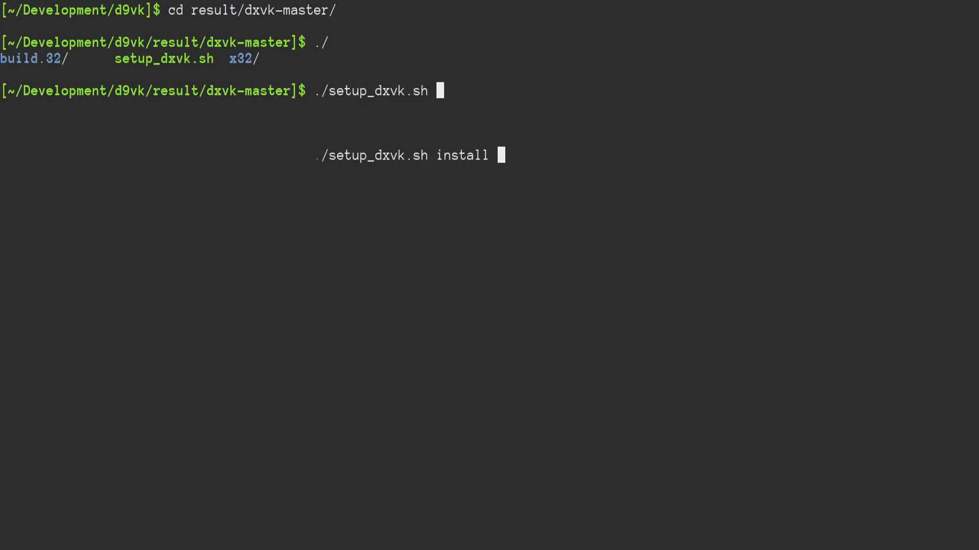
{"action": "type", "text": "--syml"}
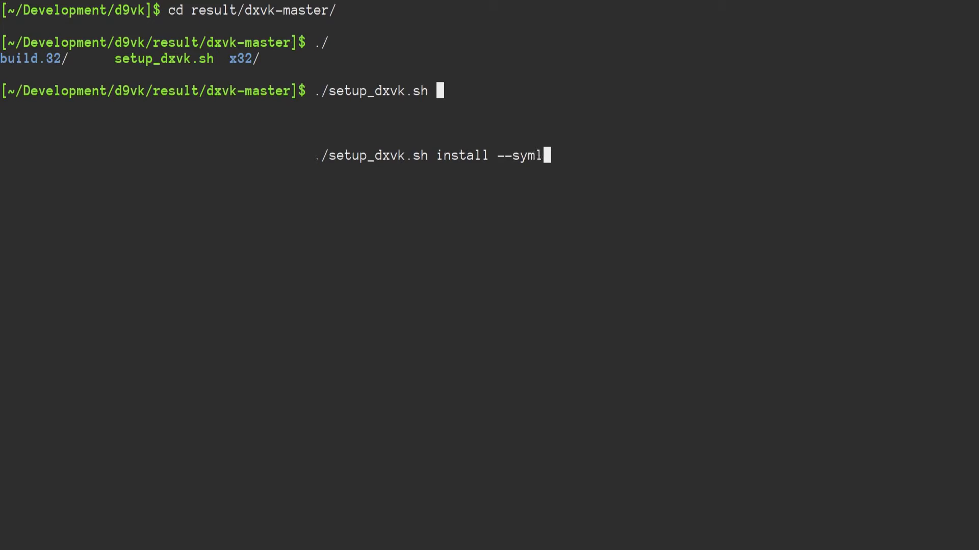
{"action": "type", "text": "ink"}
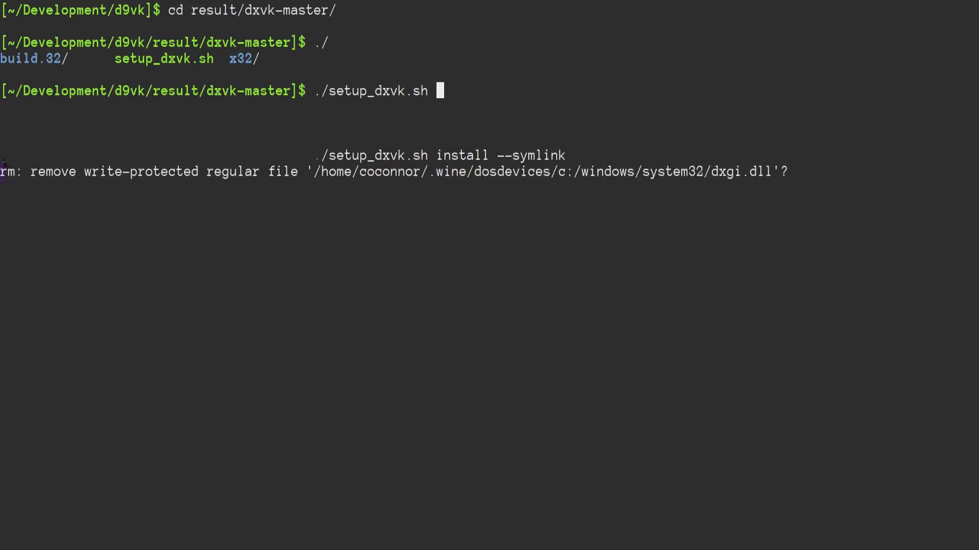
{"action": "key", "text": "Return"}
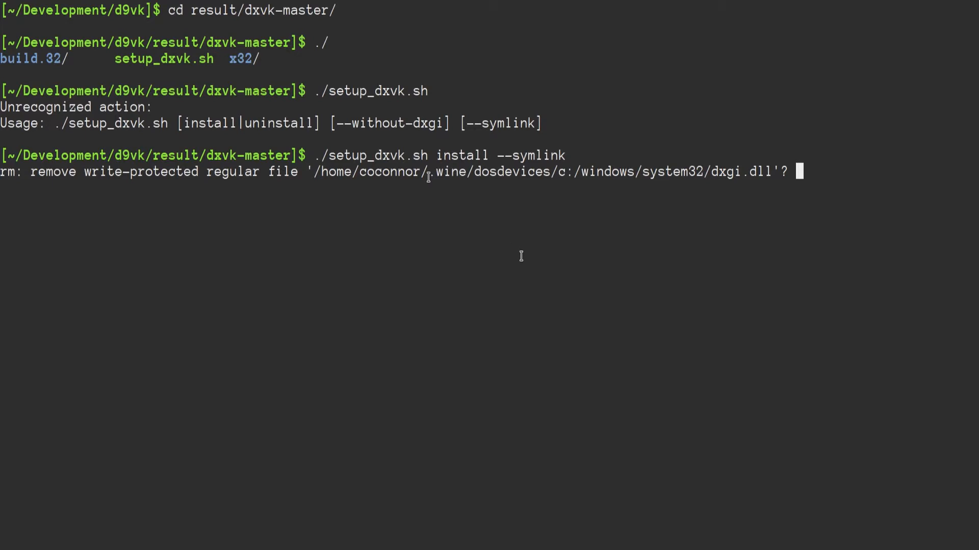
Answer y to remove the write-protected dxgi.dll so the install completes, then begin ll.
{"action": "type", "text": "y"}
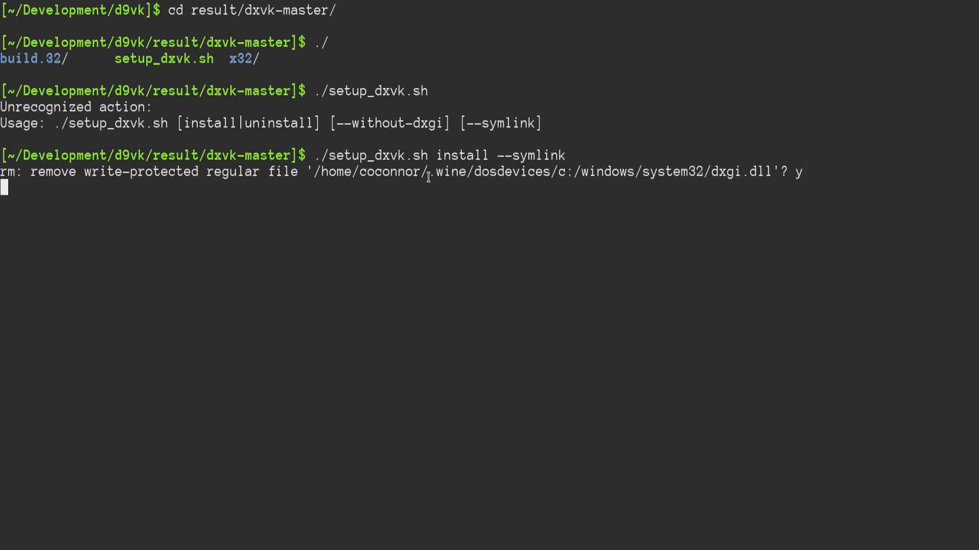
{"action": "key", "text": "Return"}
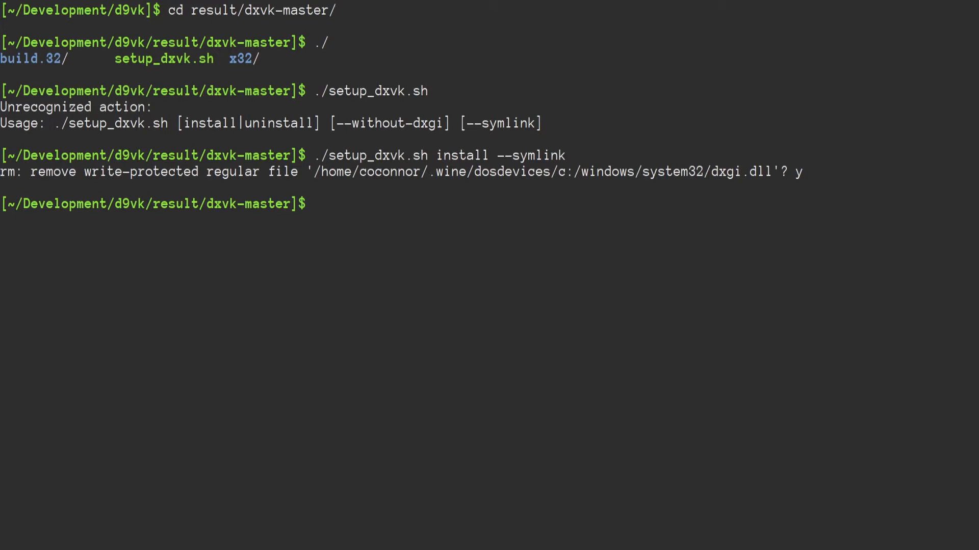
{"action": "type", "text": "l"}
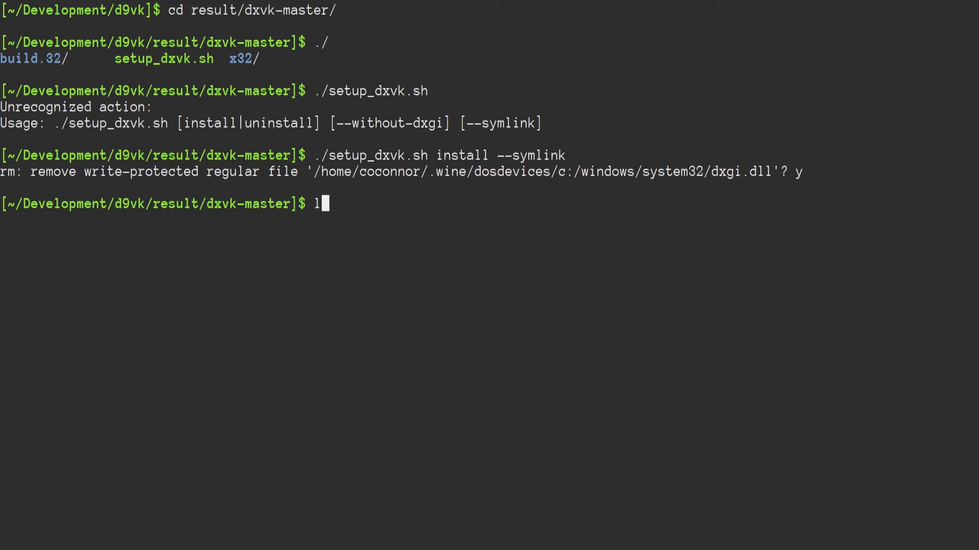
{"action": "type", "text": "l"}
{"action": "type", "text": "/d2d9"}
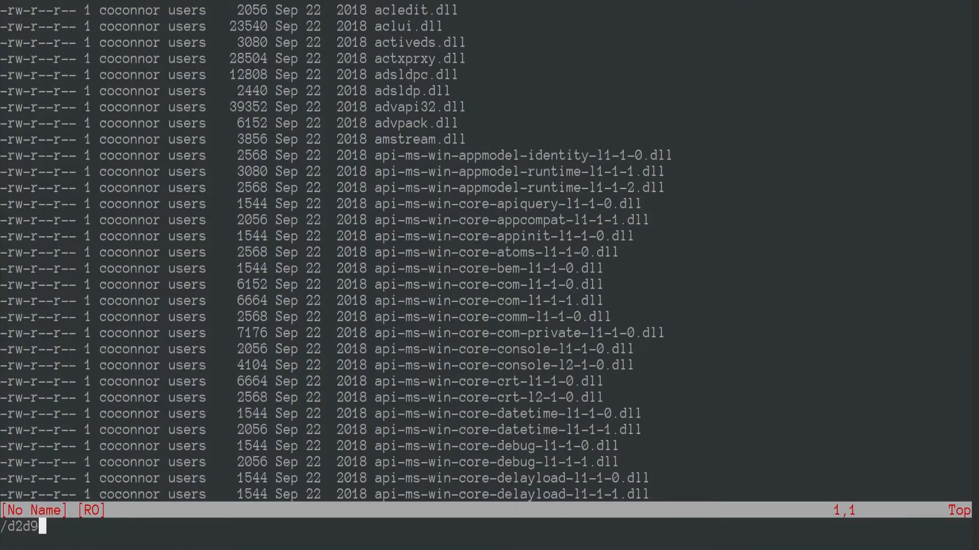
Jump to the searched Direct3D DLL in the system32 listing piped into Vim.
{"action": "key", "text": "Return"}
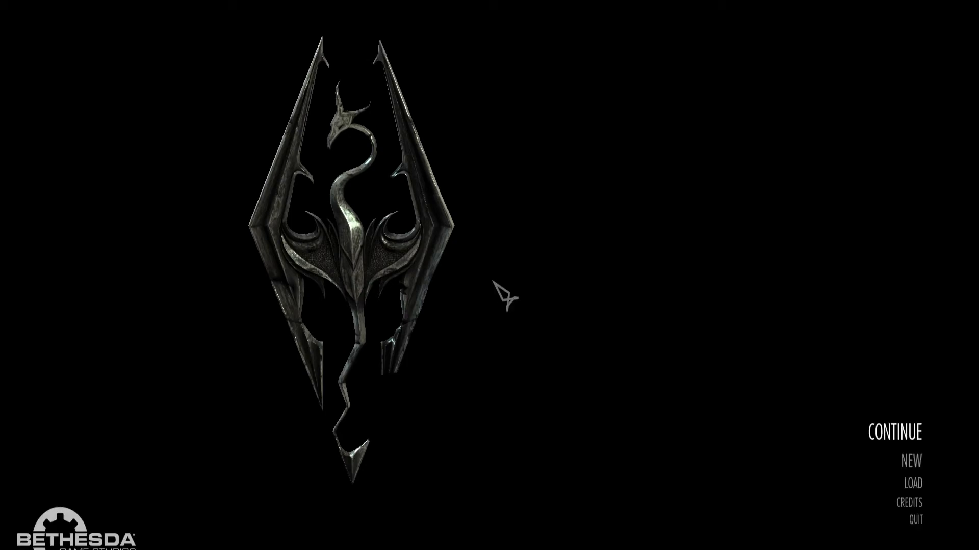
{"action": "mouse_move", "coordinate": [917, 443]}
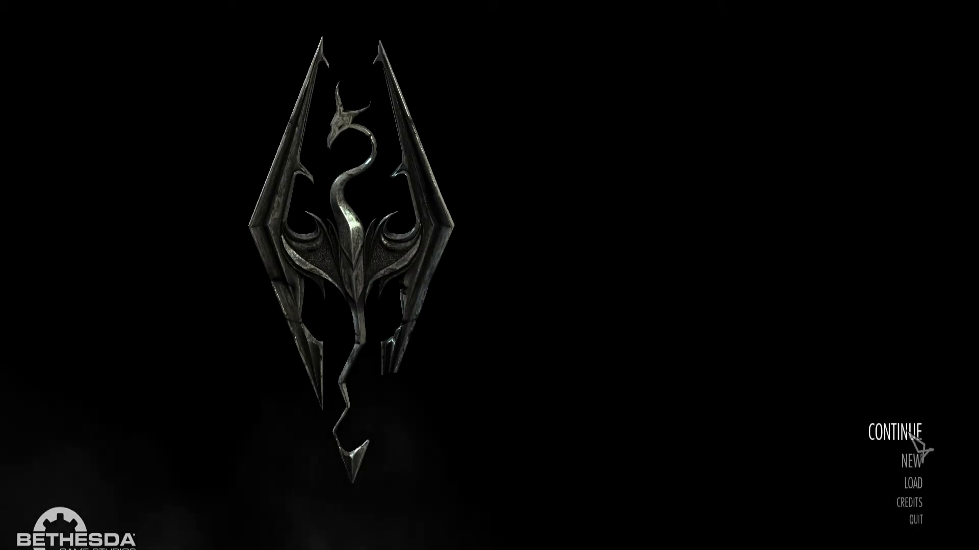
Choose CONTINUE on Skyrim's title menu to resume the latest save.
{"action": "left_click", "coordinate": [894, 431]}
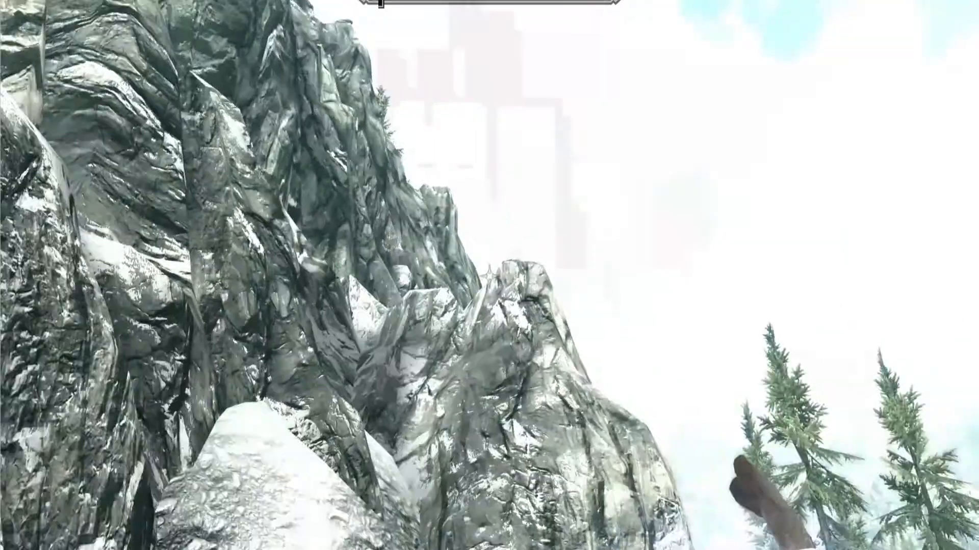
{"action": "mouse_move", "coordinate": [489, 275]}
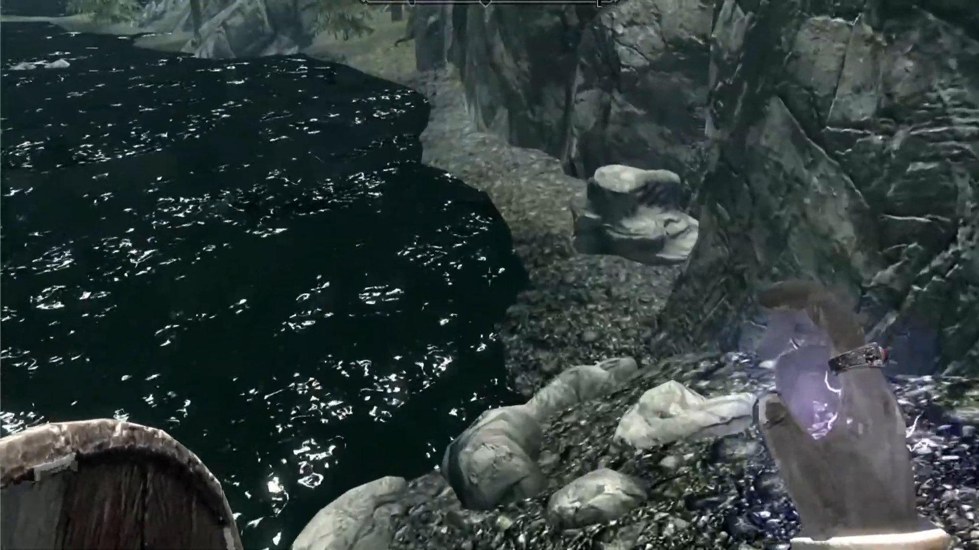
{"action": "mouse_move", "coordinate": [489, 275]}
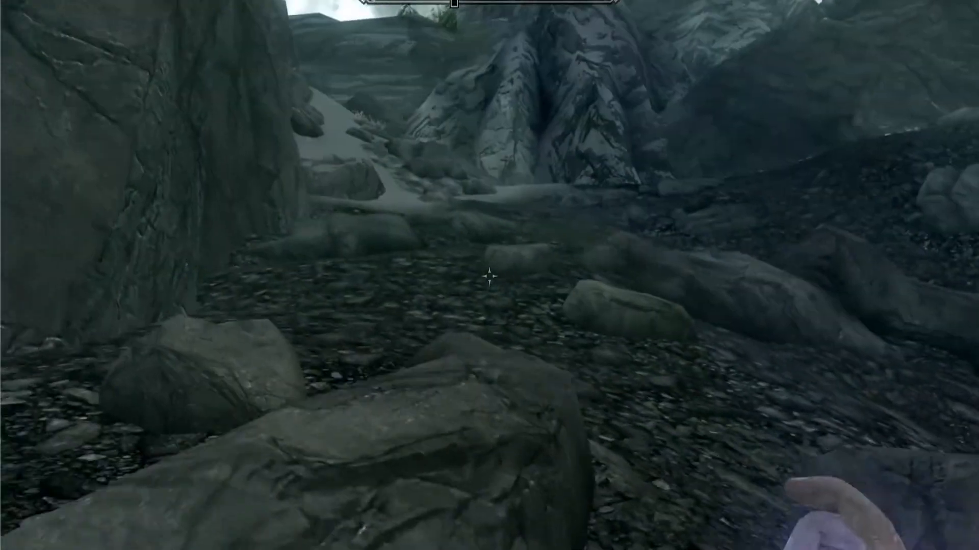
{"action": "mouse_move", "coordinate": [490, 276]}
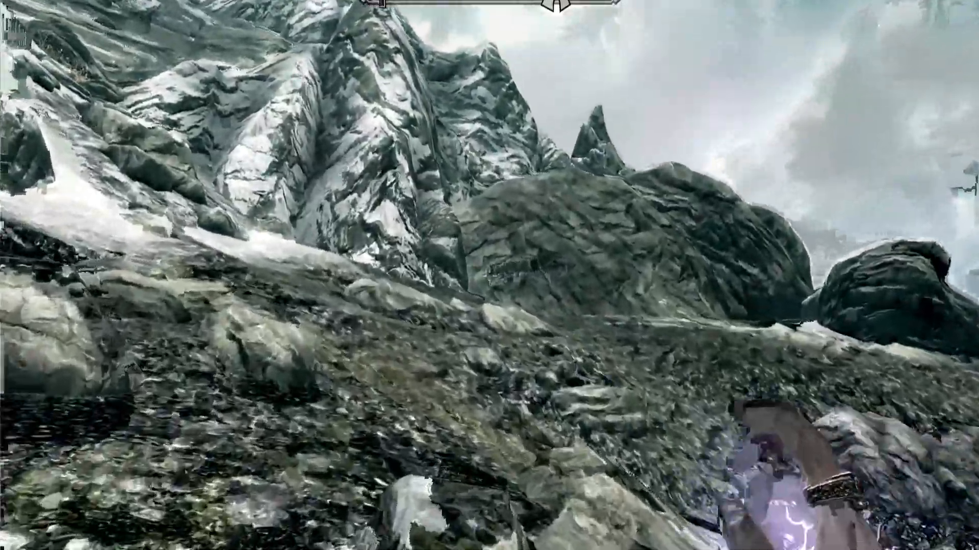
{"action": "mouse_move", "coordinate": [489, 275]}
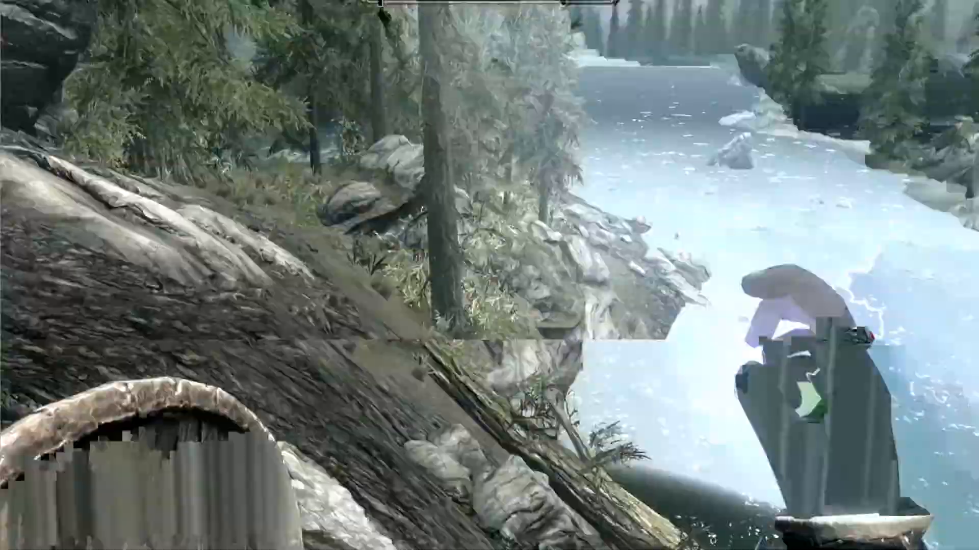
{"action": "mouse_move", "coordinate": [489, 275]}
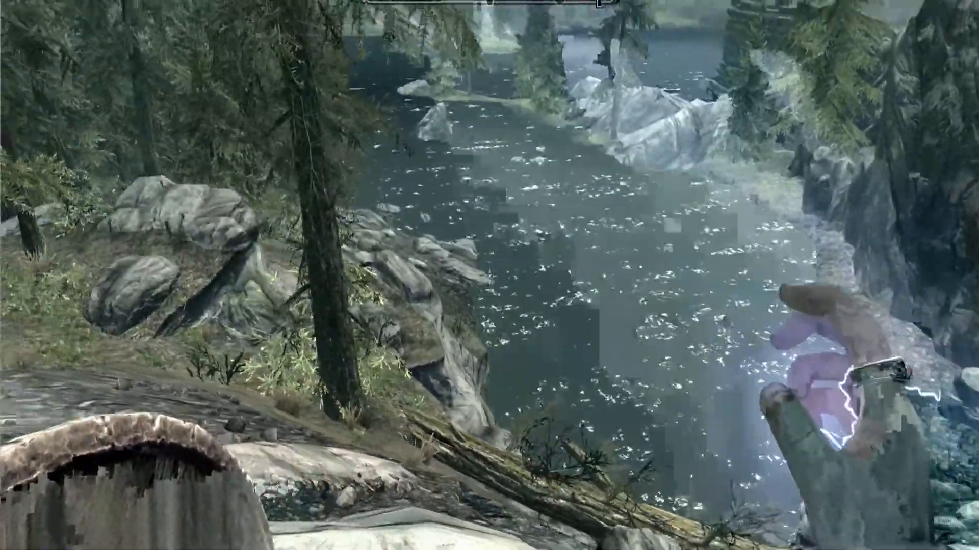
{"action": "mouse_move", "coordinate": [490, 275]}
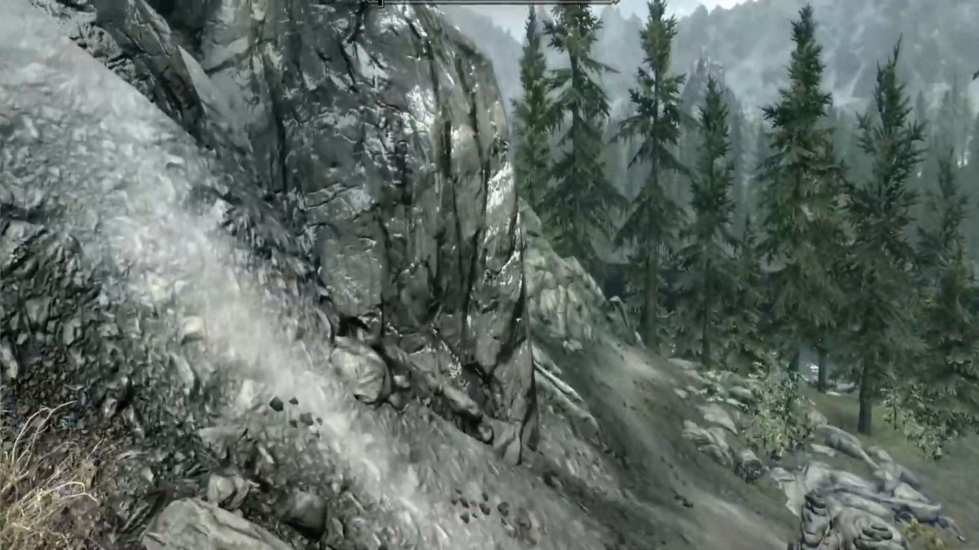
{"action": "mouse_move", "coordinate": [490, 275]}
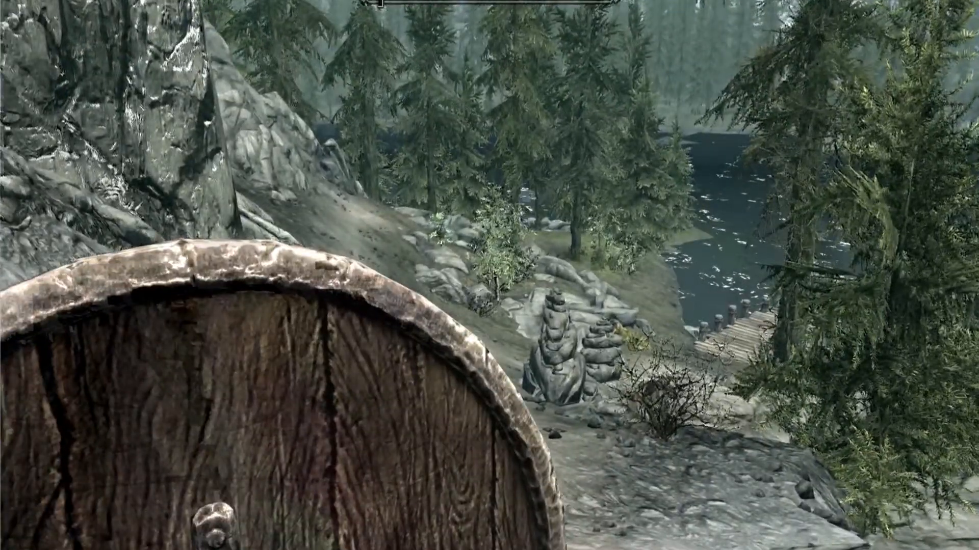